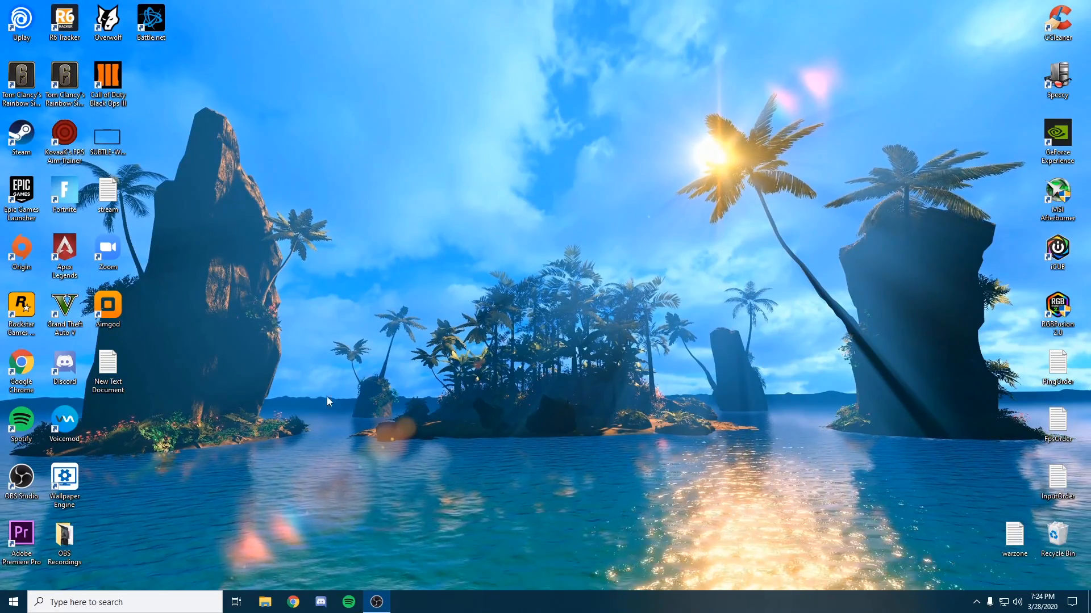
pyautogui.moveTo(195, 398)
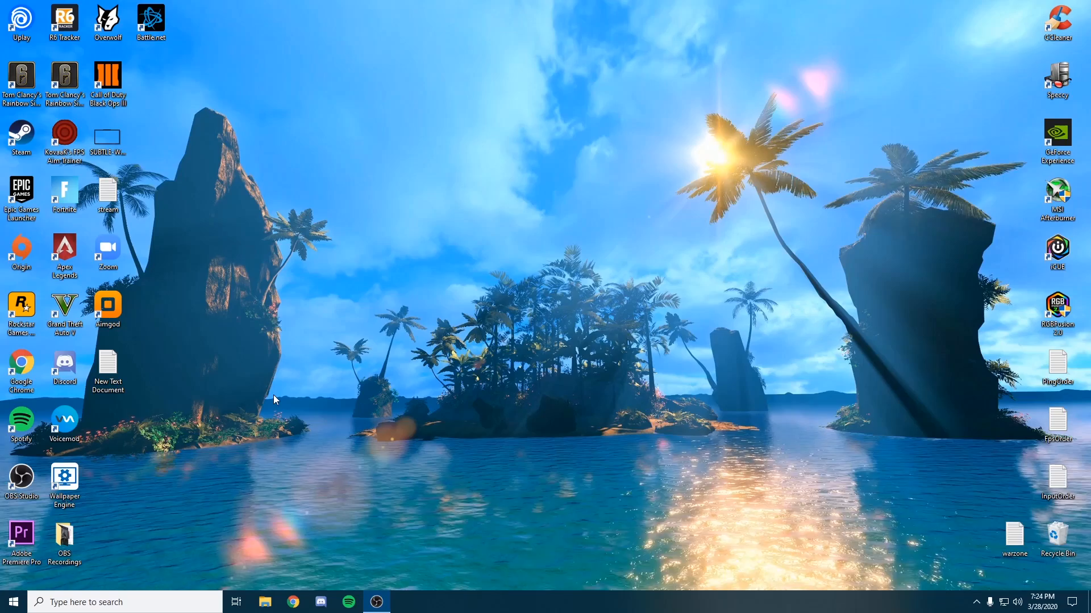
# Check for Windows updates from Update & Security, letting the Defender update install.
pyautogui.click(11, 602)
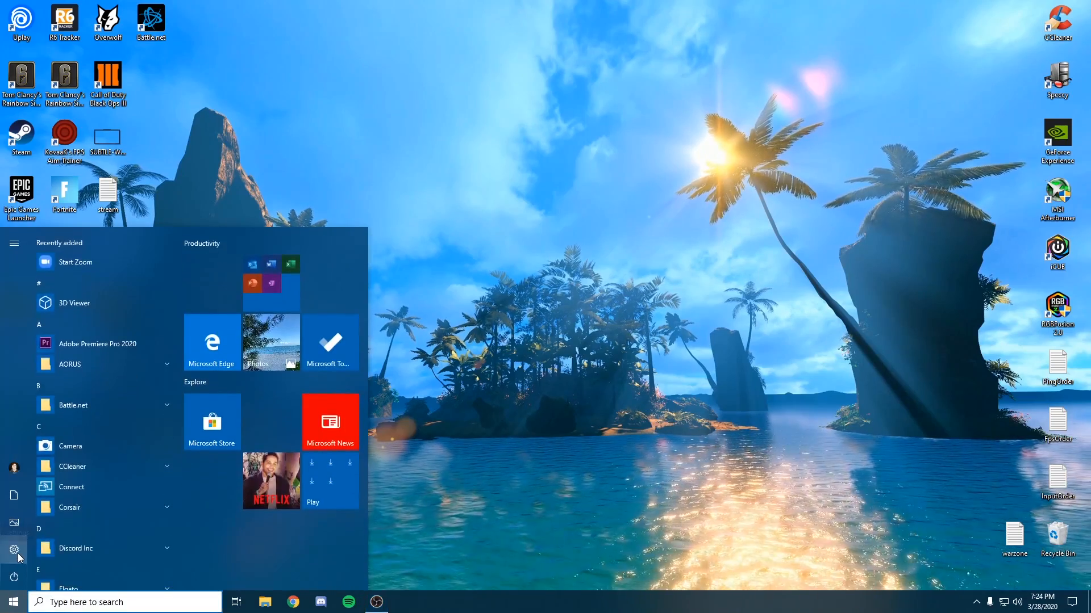
pyautogui.click(13, 550)
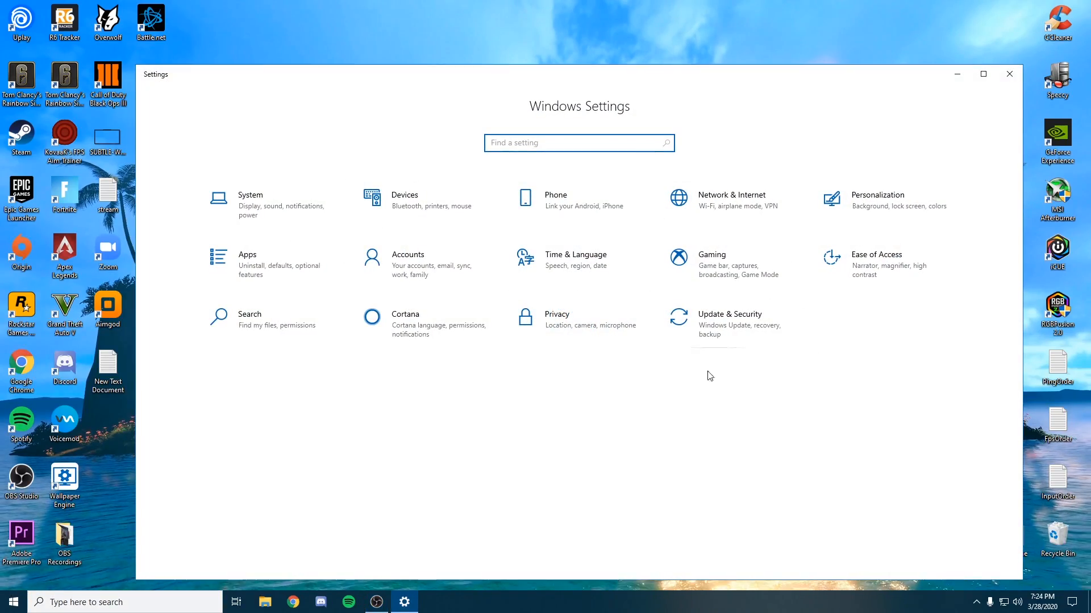
pyautogui.click(730, 313)
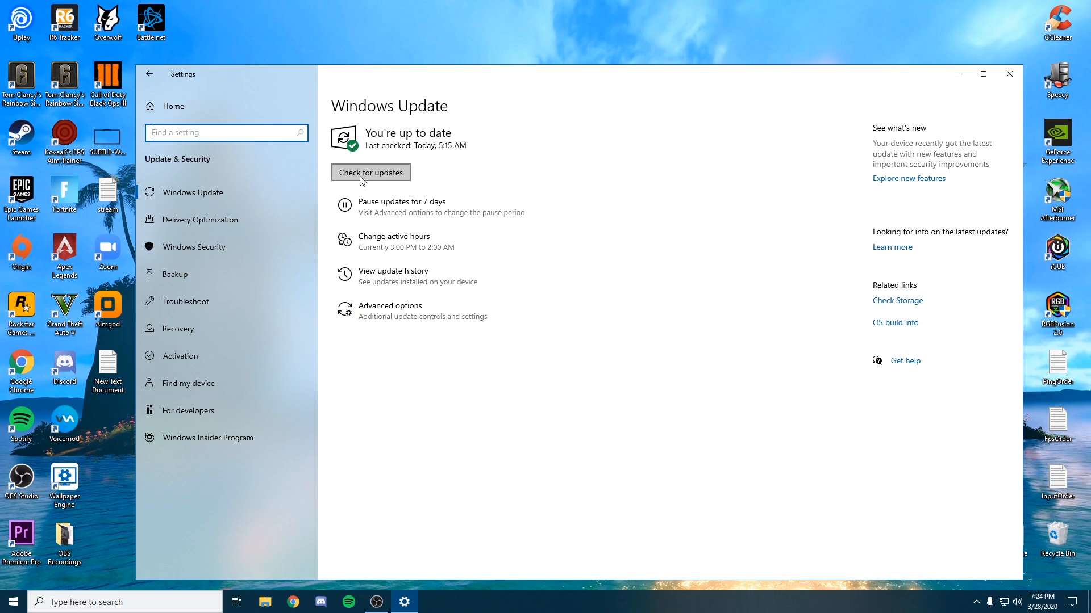
pyautogui.moveTo(373, 175)
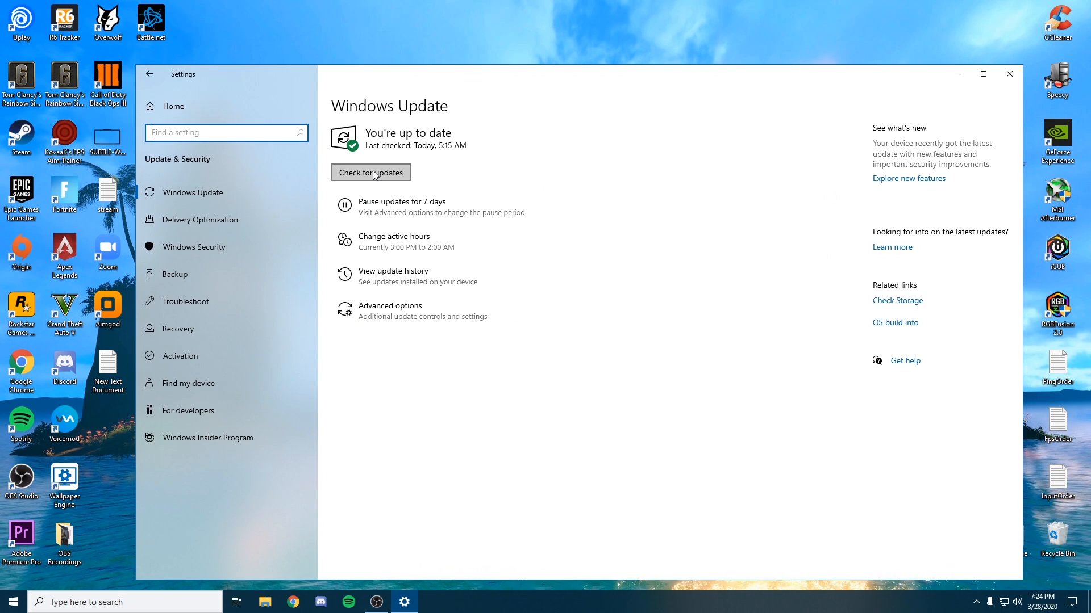
pyautogui.click(370, 173)
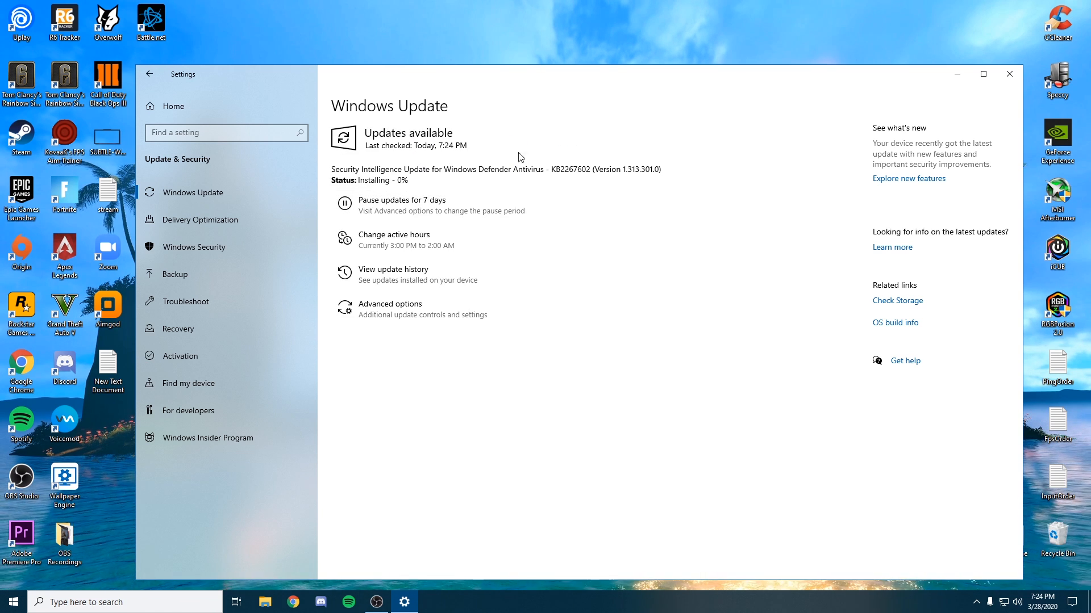
pyautogui.moveTo(607, 196)
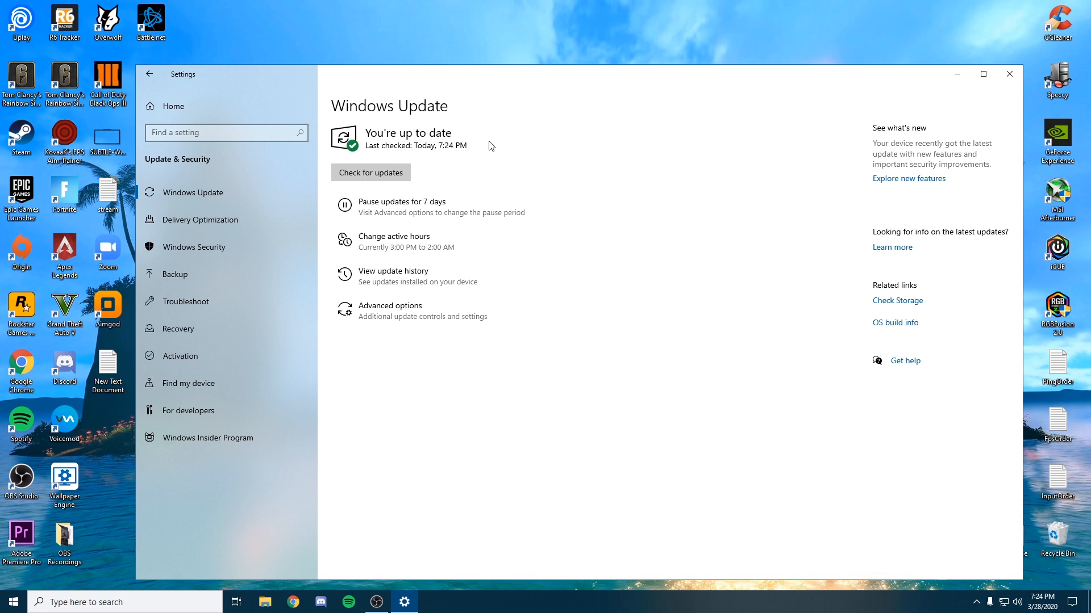
pyautogui.moveTo(462, 225)
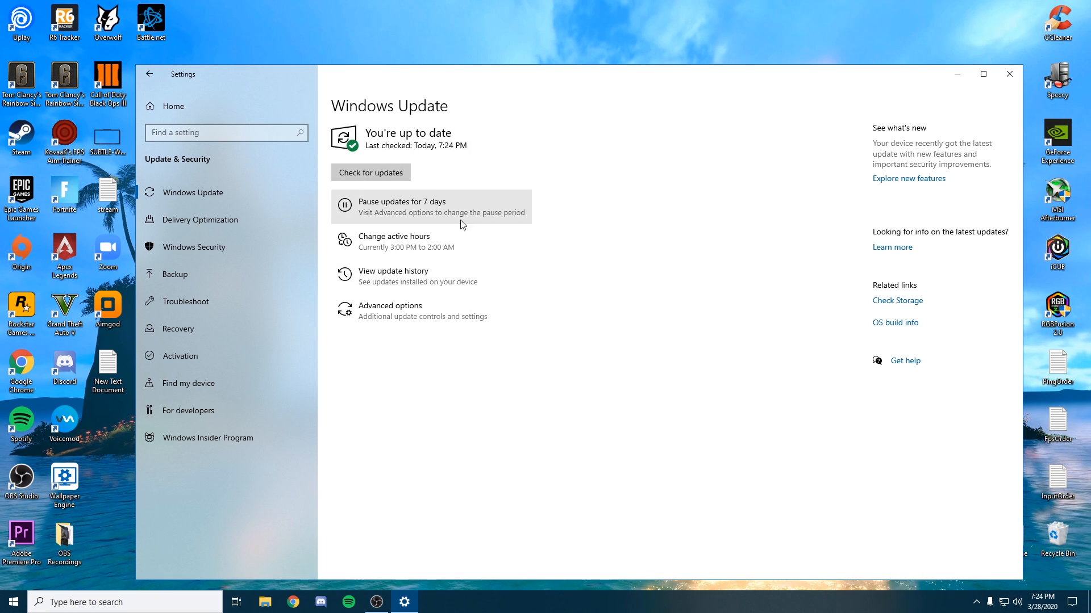
pyautogui.moveTo(467, 179)
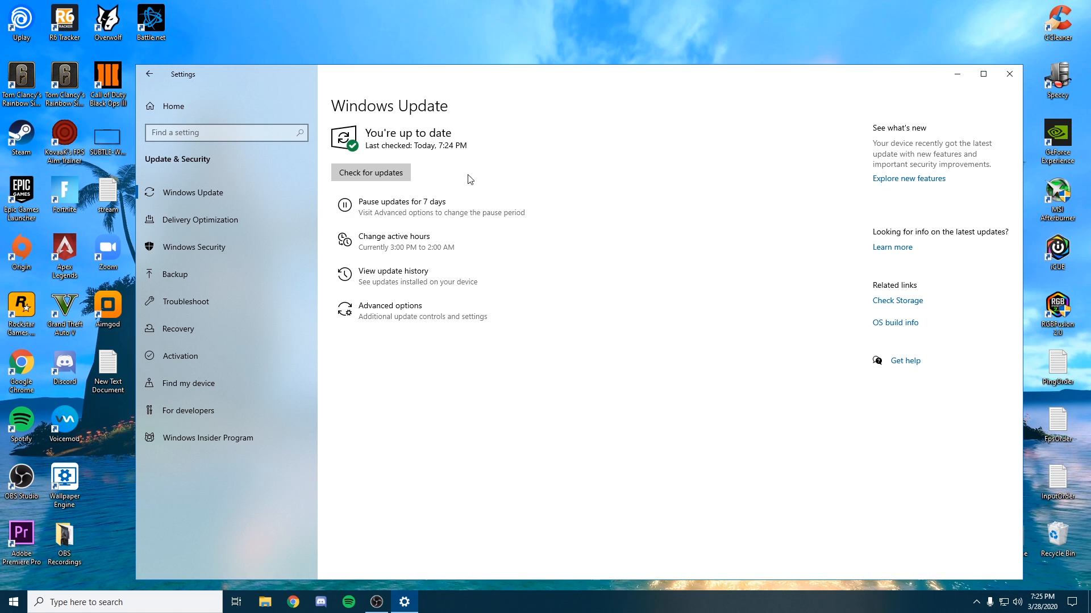
pyautogui.moveTo(506, 77)
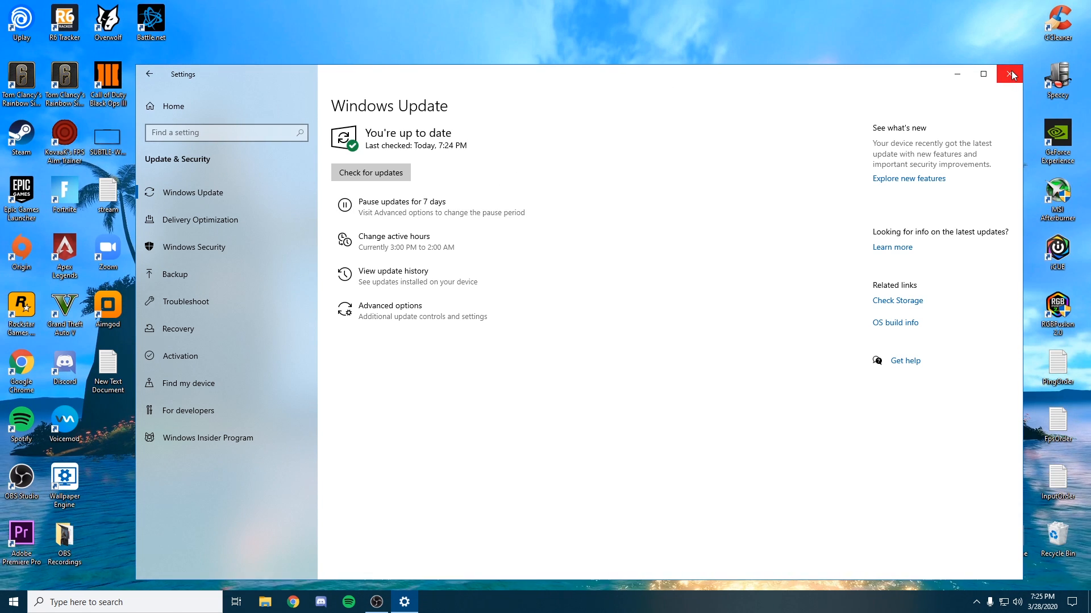
pyautogui.moveTo(692, 131)
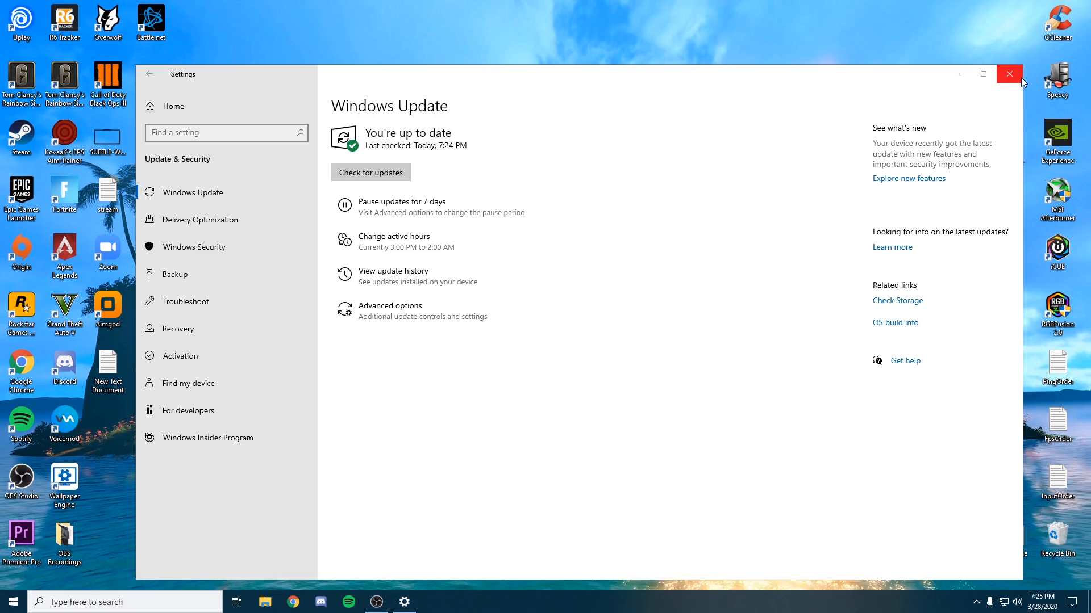
# Reach the Game bar settings by searching 'gamebar' from the taskbar.
pyautogui.click(1009, 74)
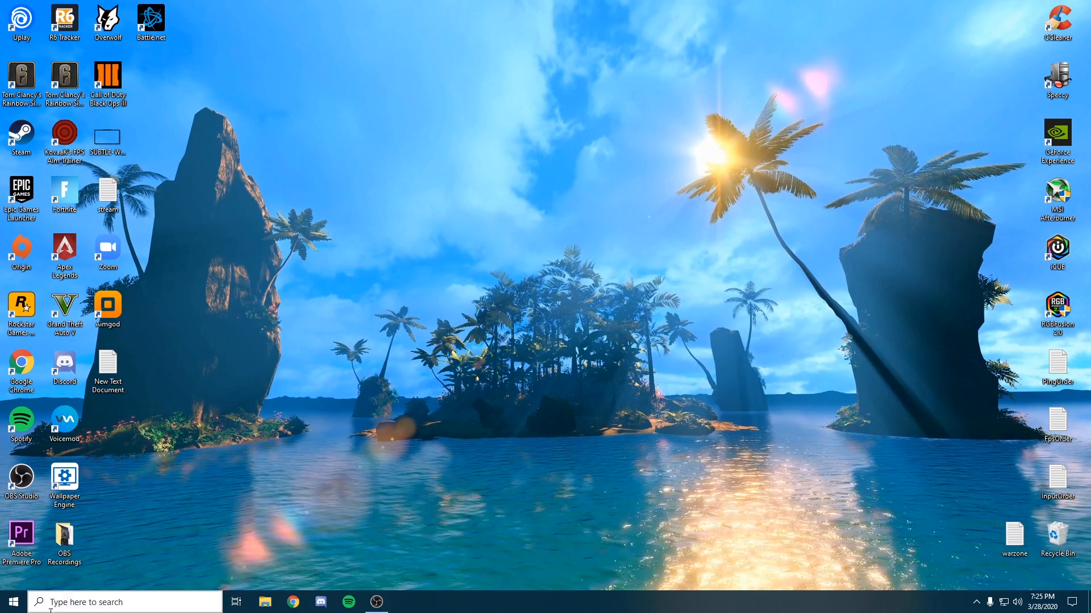
pyautogui.write('xb')
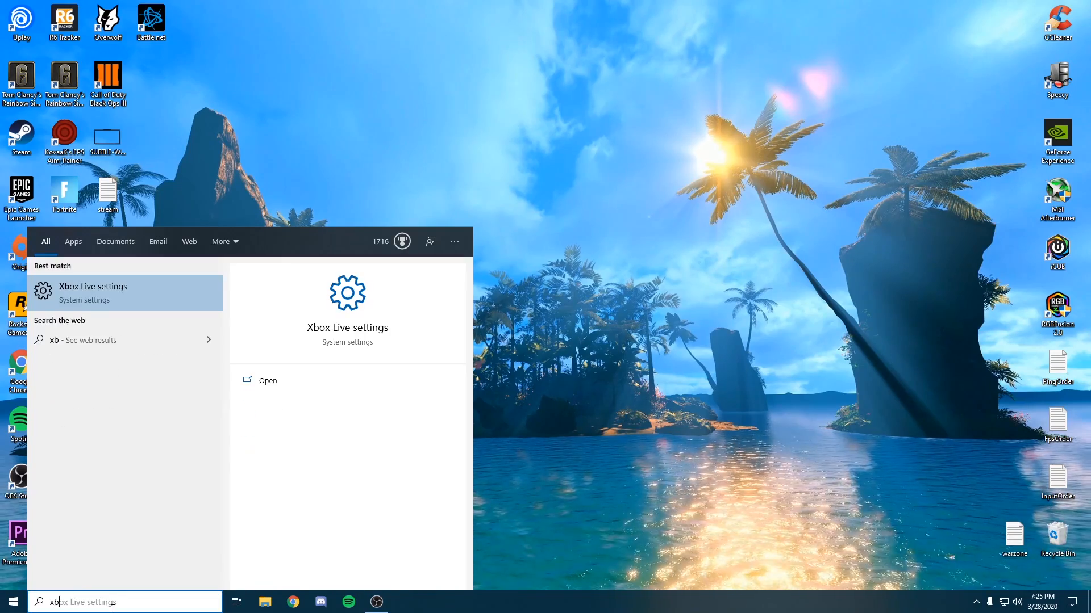
pyautogui.write('xbox ga')
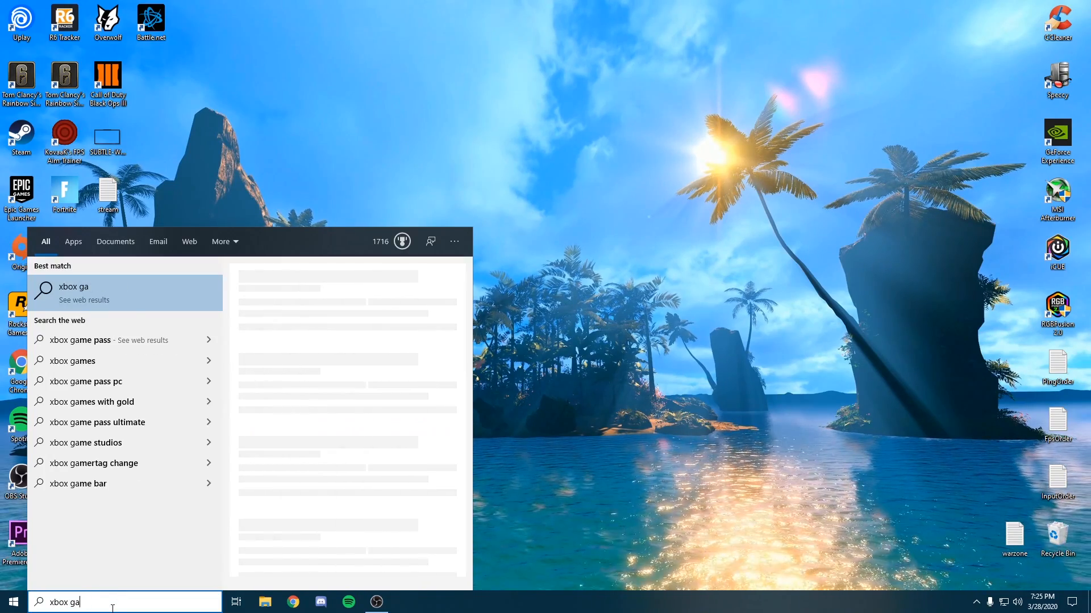
pyautogui.write('gamebar')
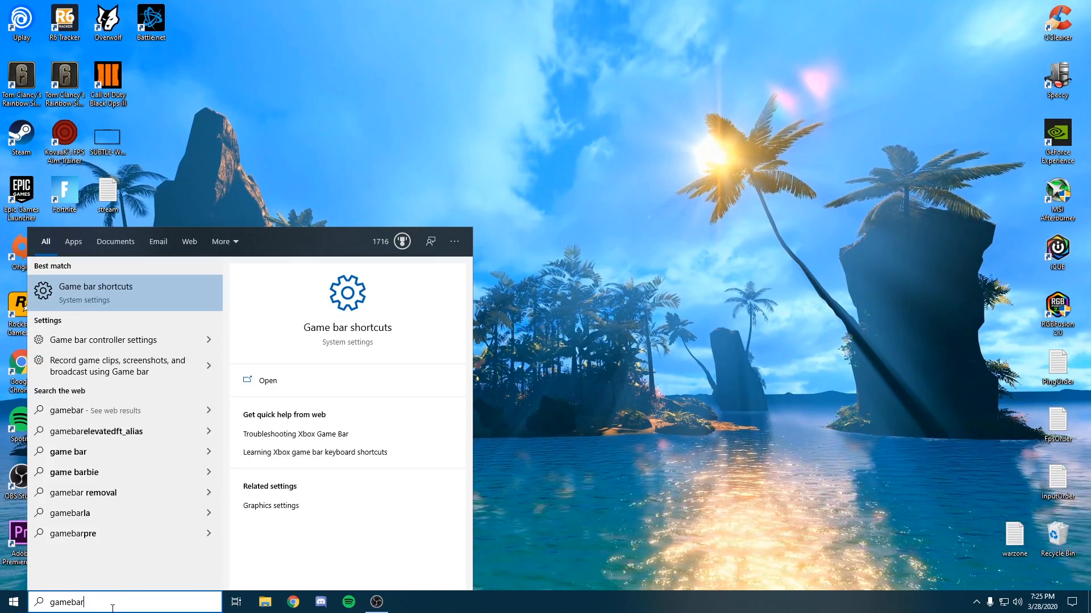
pyautogui.click(266, 380)
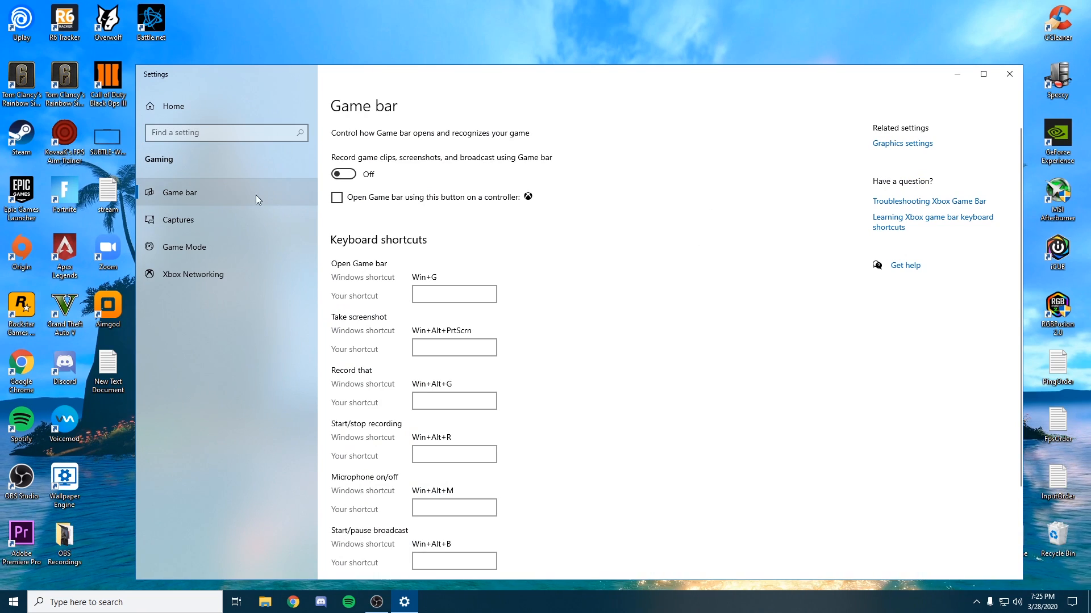
pyautogui.moveTo(536, 172)
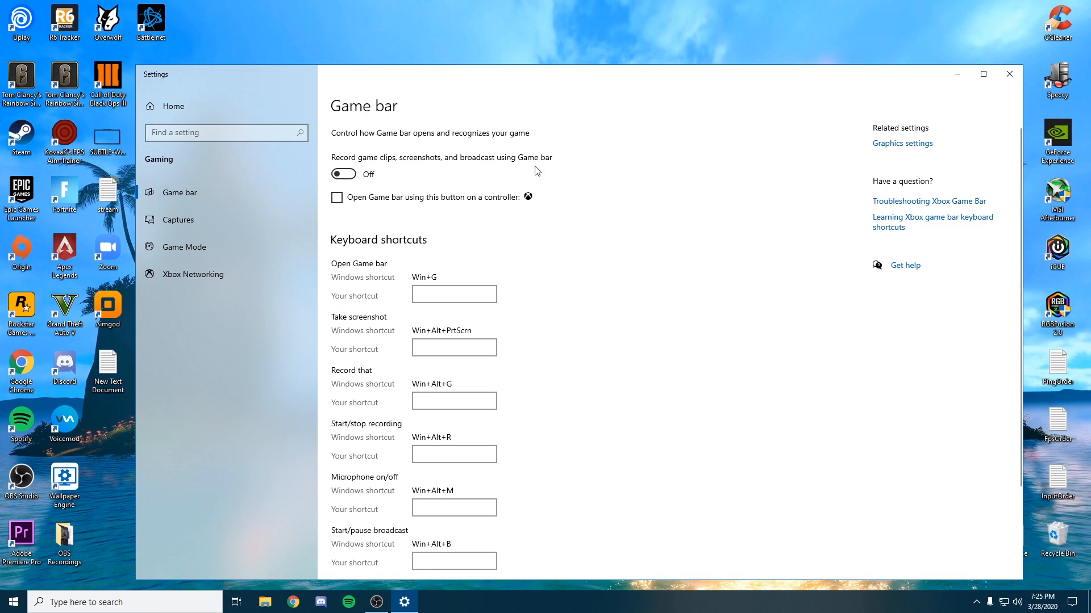
pyautogui.moveTo(497, 178)
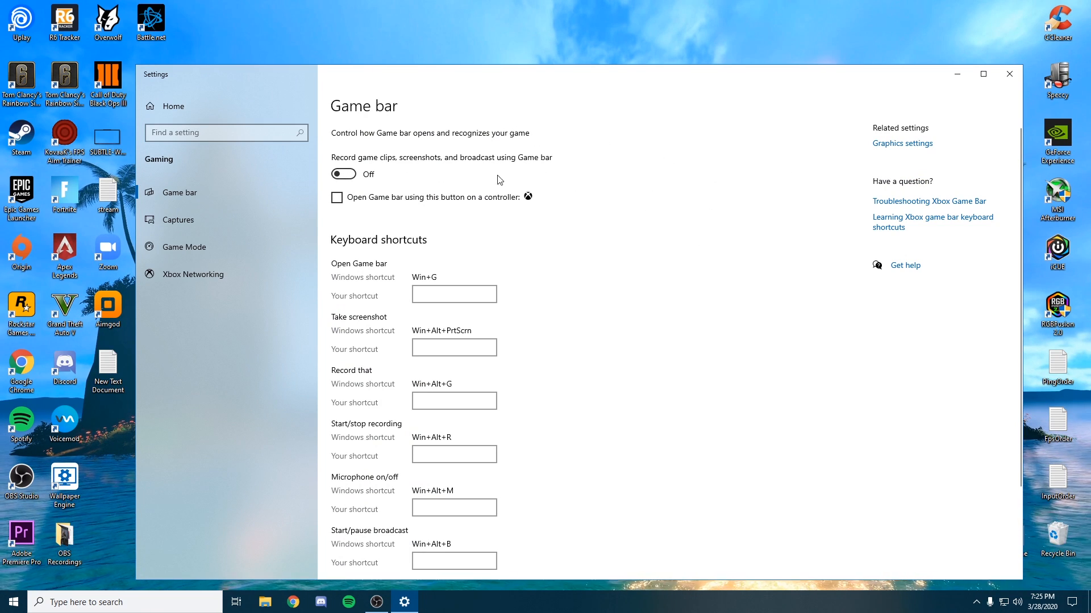
pyautogui.moveTo(401, 151)
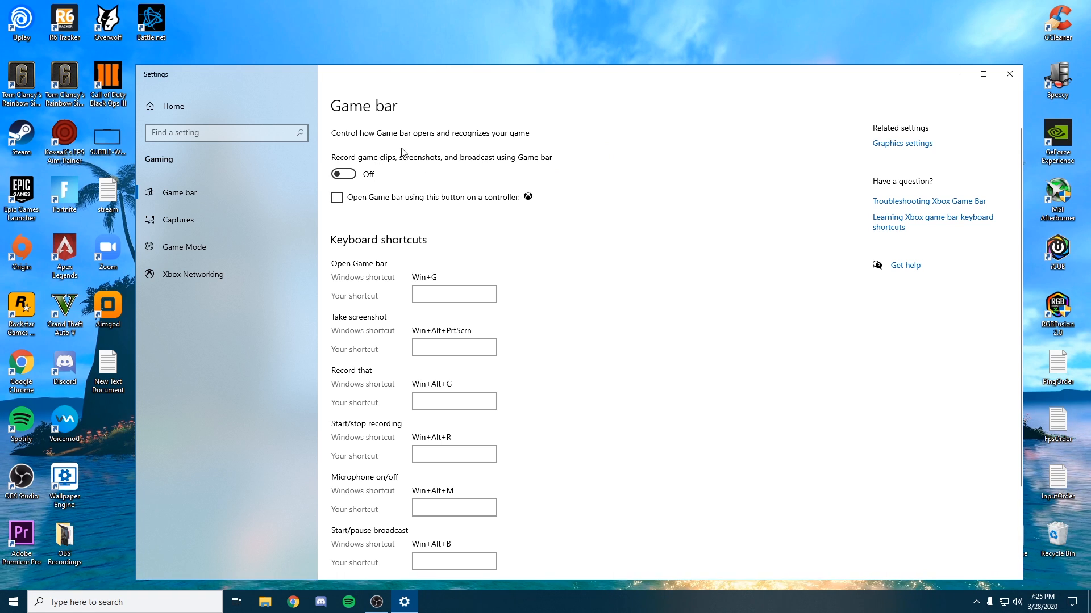
pyautogui.moveTo(446, 176)
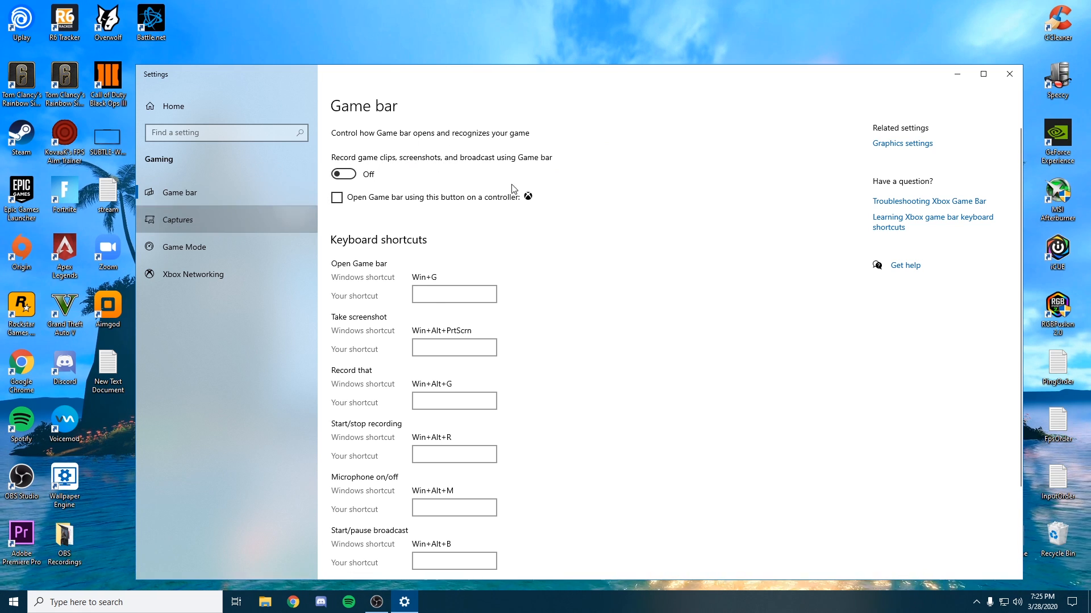
# Turn Game Mode off and return to Captures to keep game audio recording off.
pyautogui.click(178, 219)
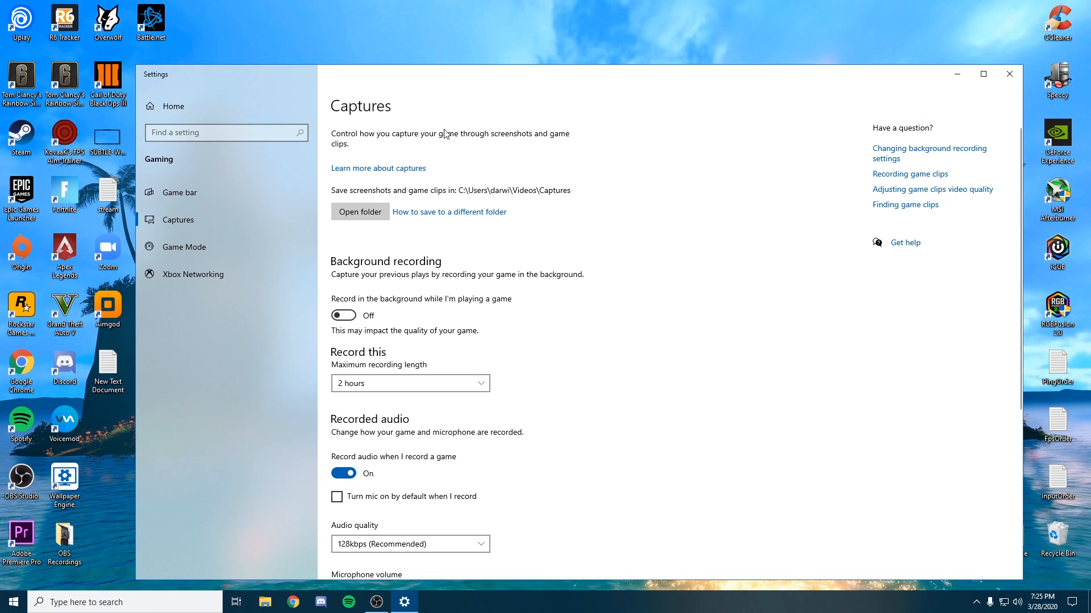
pyautogui.click(185, 247)
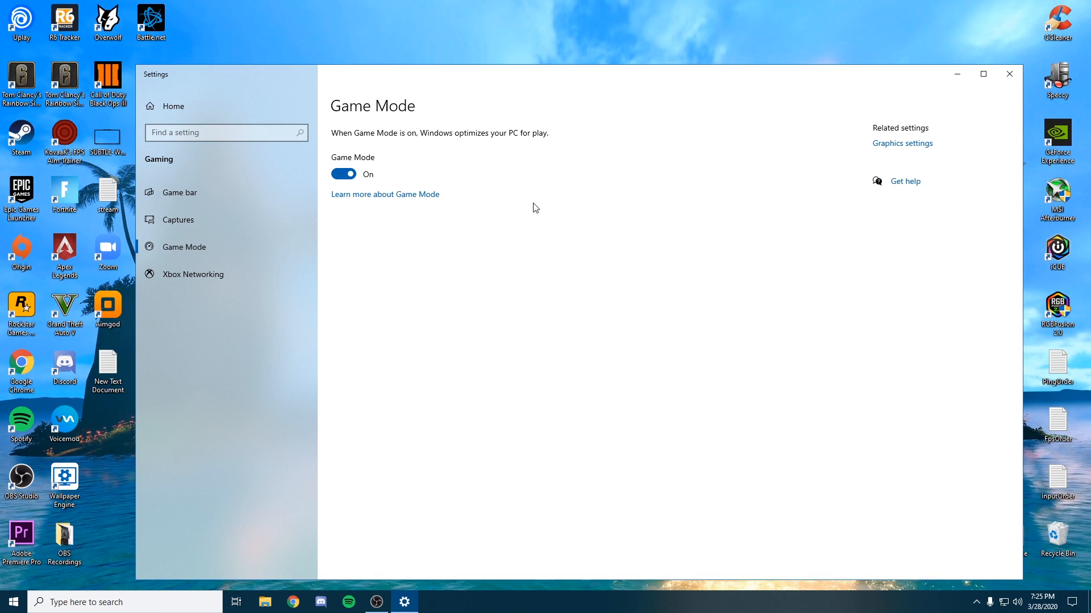
pyautogui.click(343, 173)
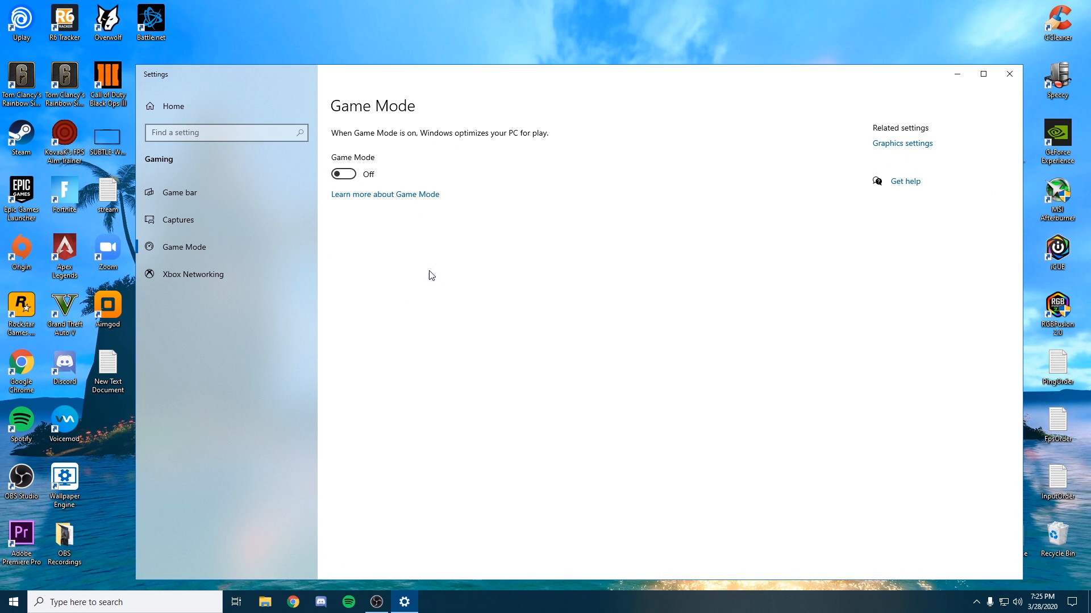
pyautogui.moveTo(421, 141)
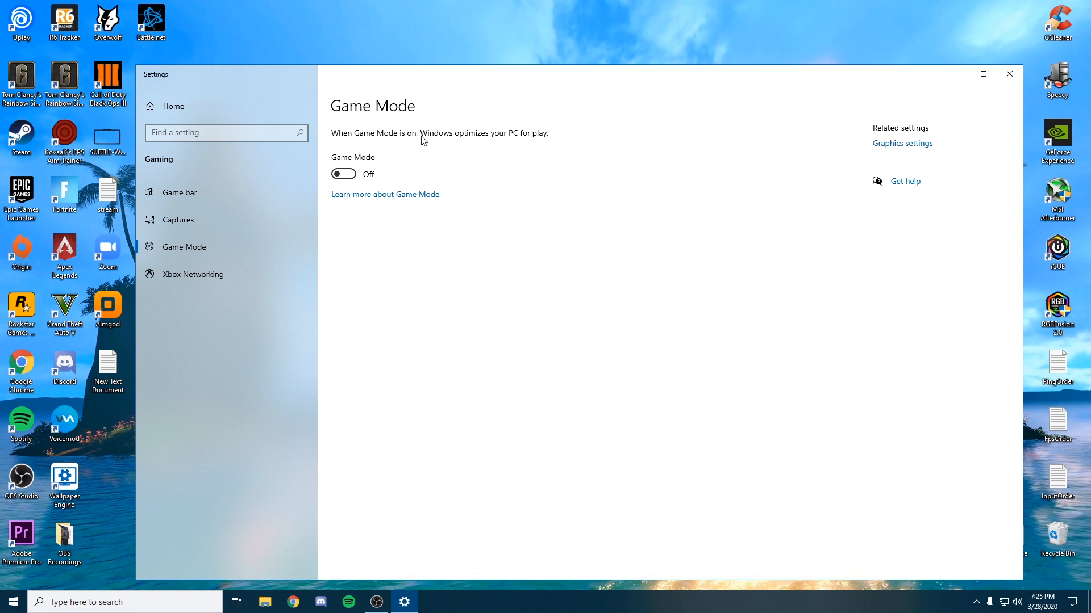
pyautogui.moveTo(409, 190)
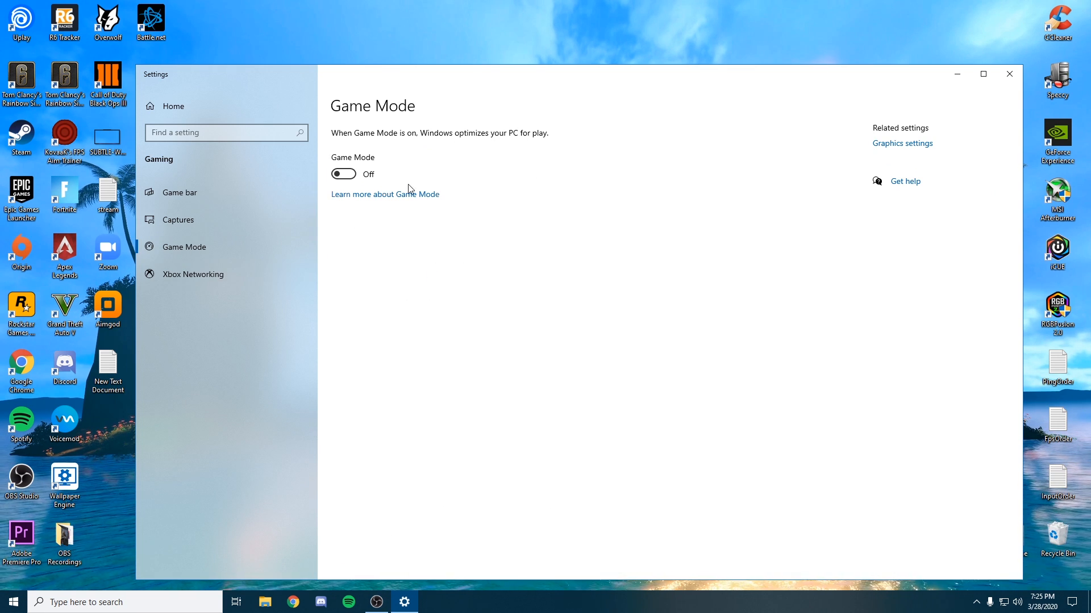
pyautogui.click(178, 219)
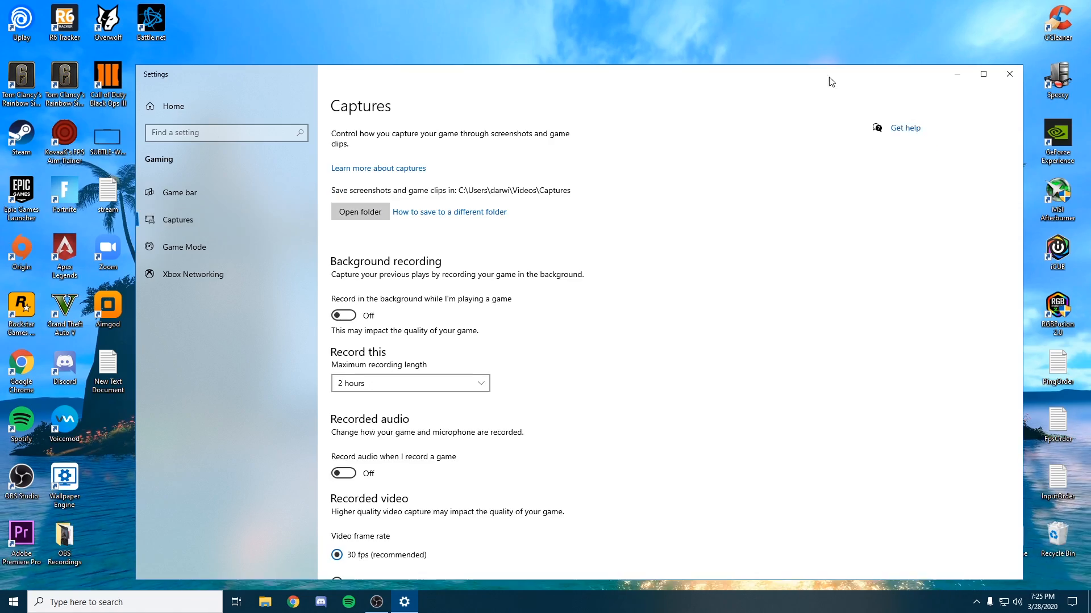
# Return to the Settings home and enter the Privacy section.
pyautogui.click(125, 602)
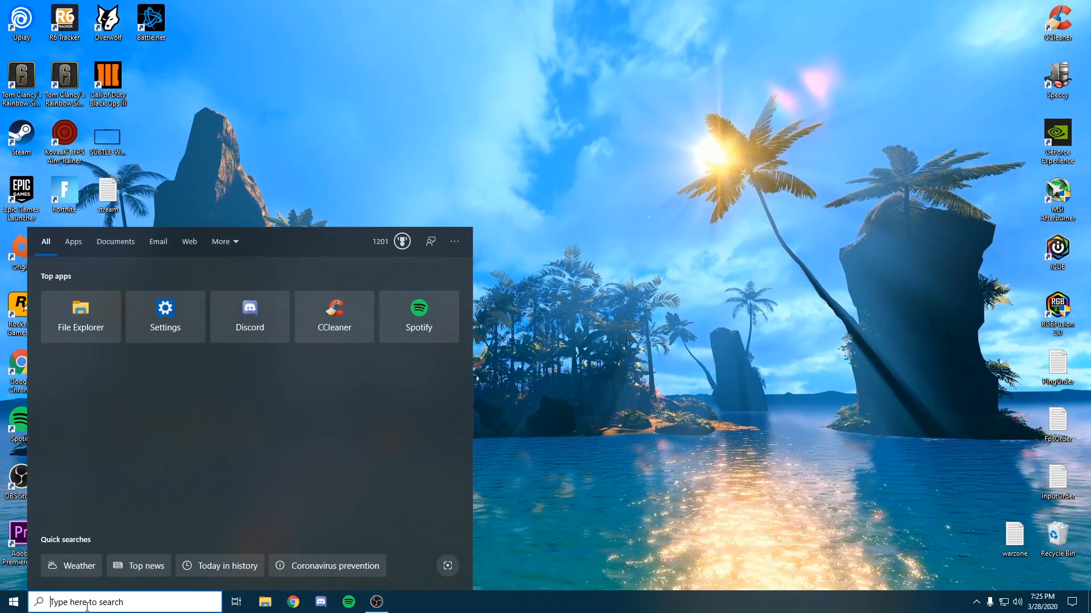
pyautogui.click(10, 602)
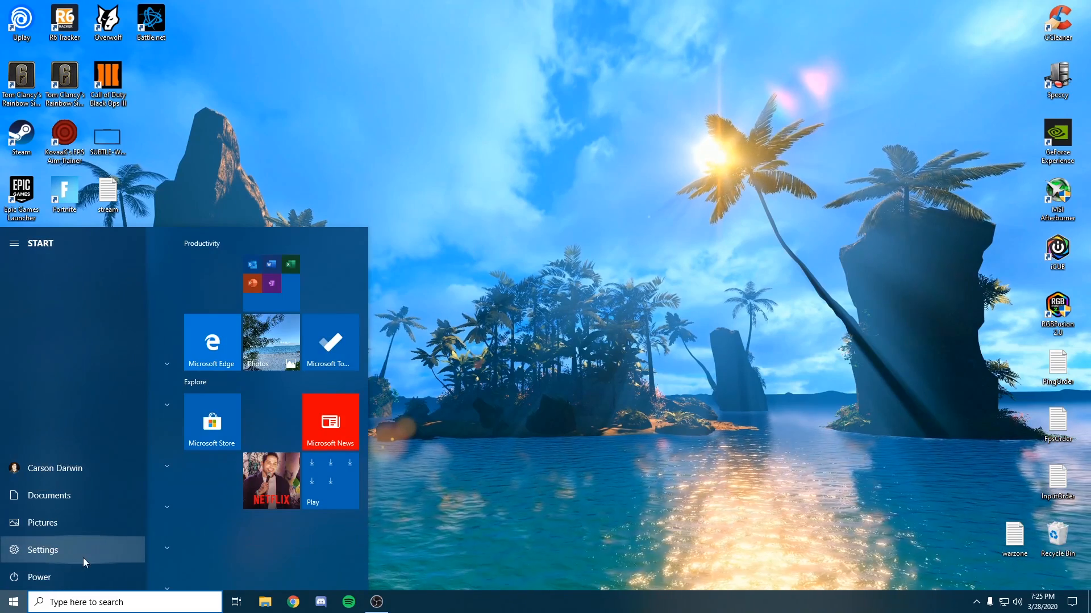
pyautogui.click(42, 550)
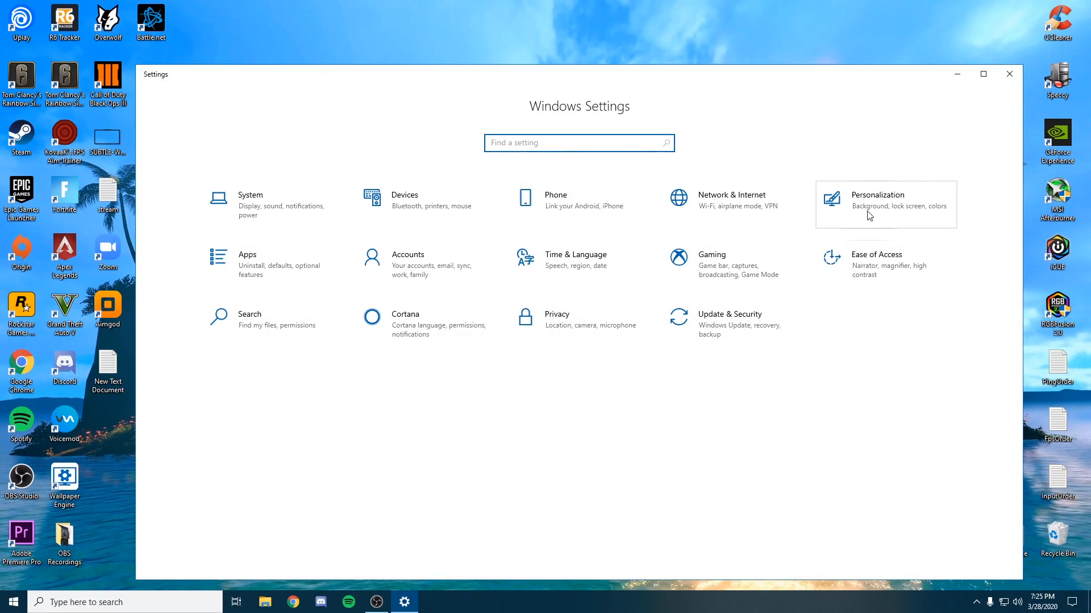
pyautogui.click(877, 200)
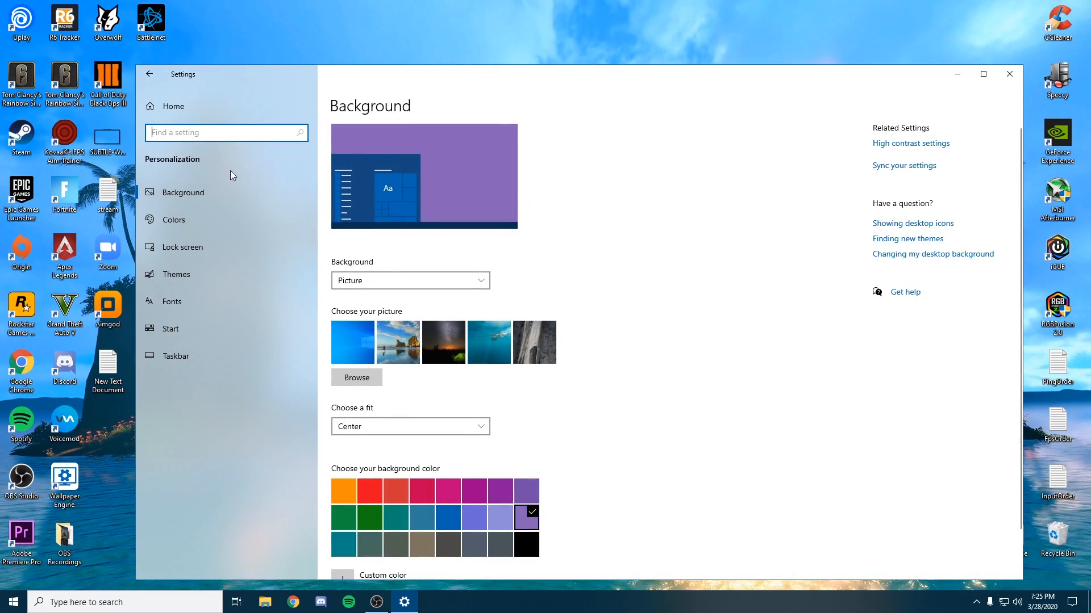
pyautogui.click(149, 74)
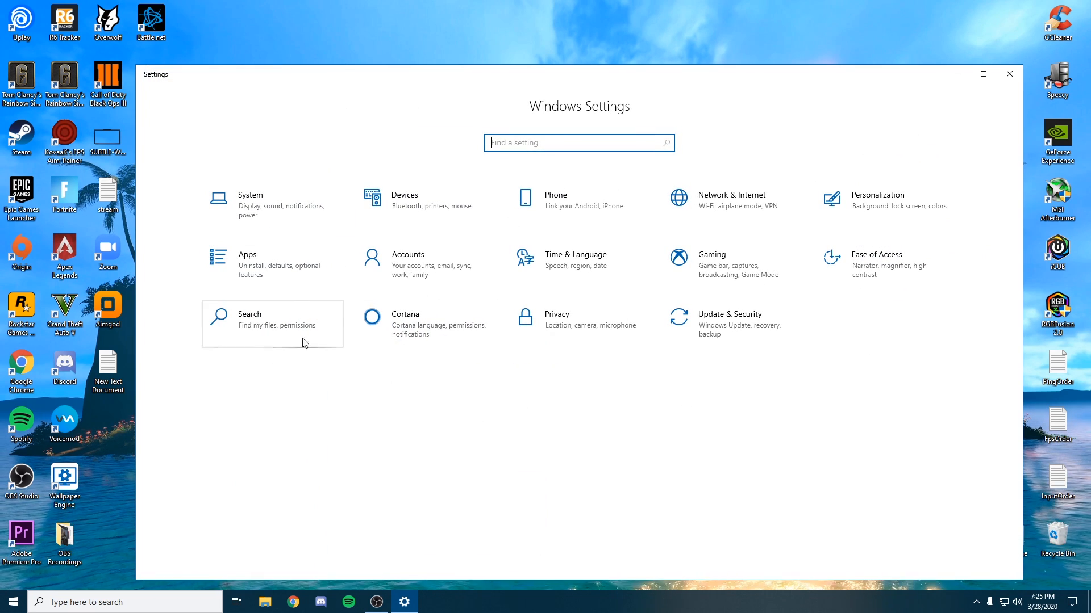
pyautogui.click(556, 321)
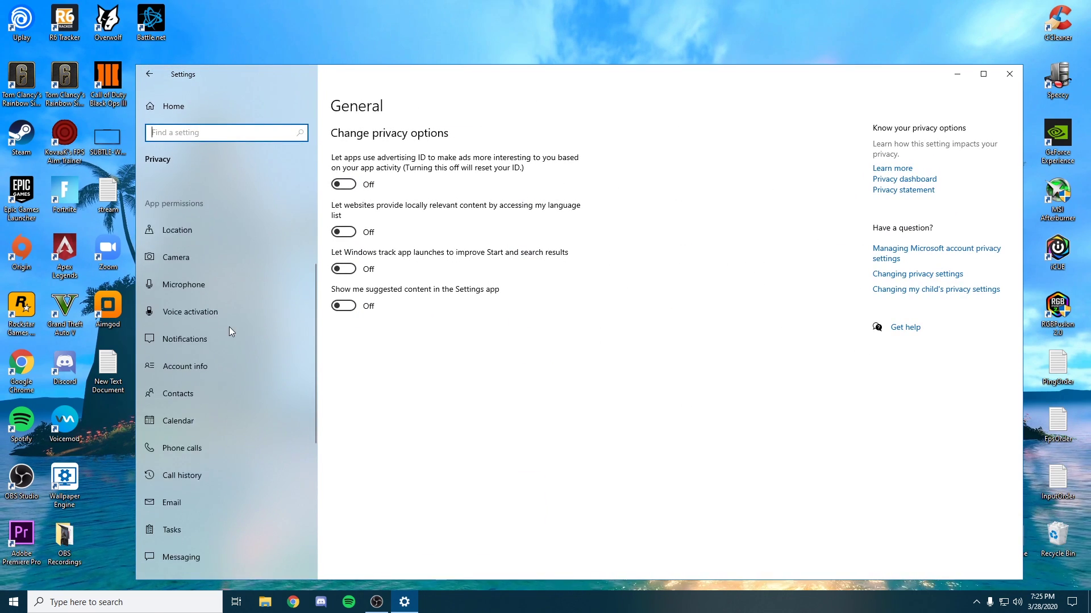
# Review the Background apps page, confirming background running is off for every app.
pyautogui.scroll(-3)
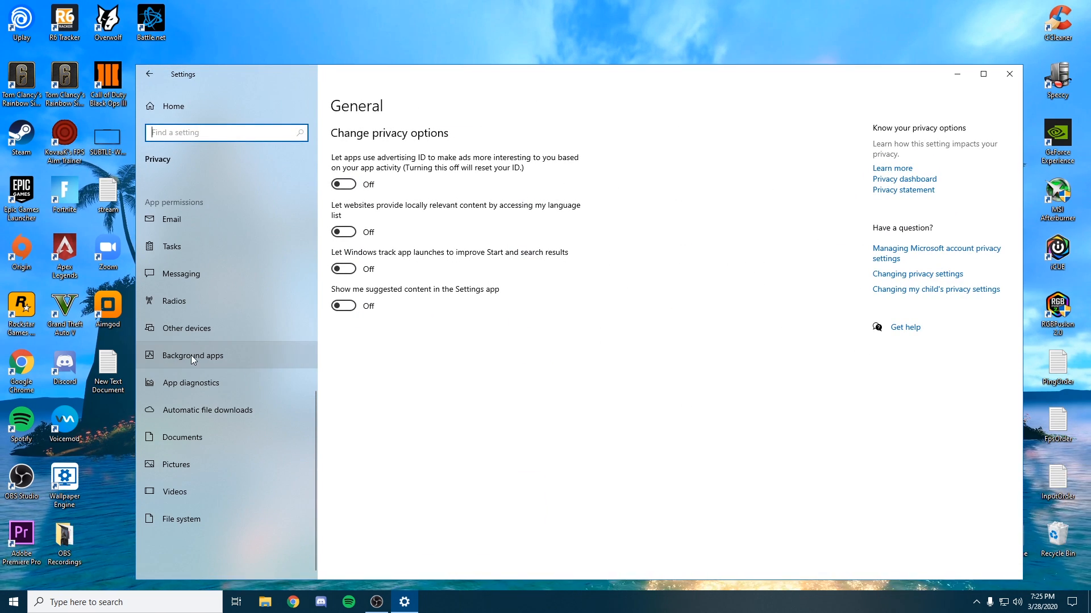
pyautogui.click(194, 355)
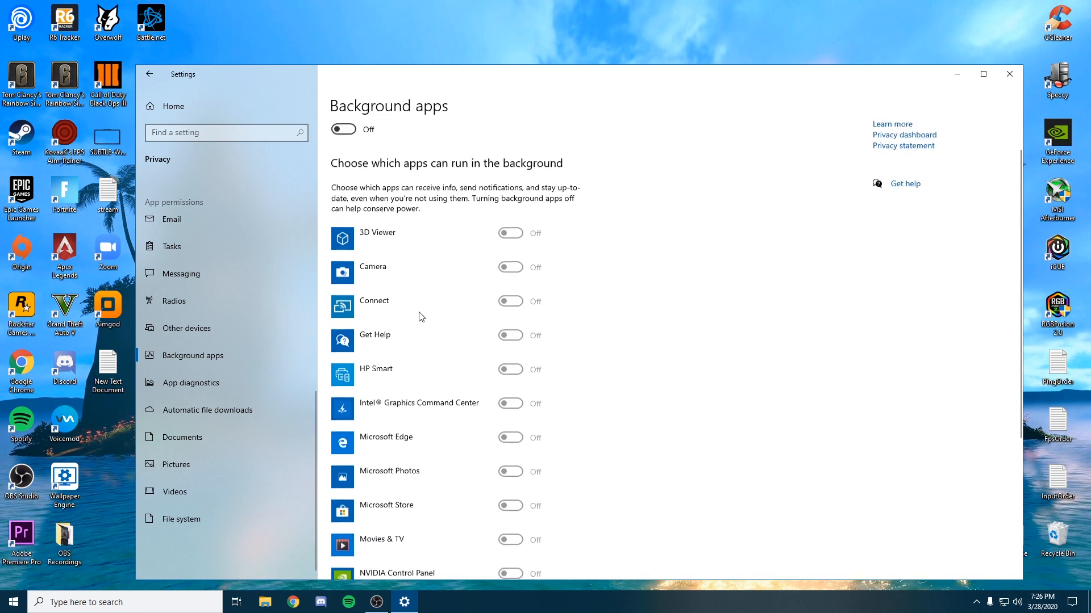
pyautogui.scroll(-3)
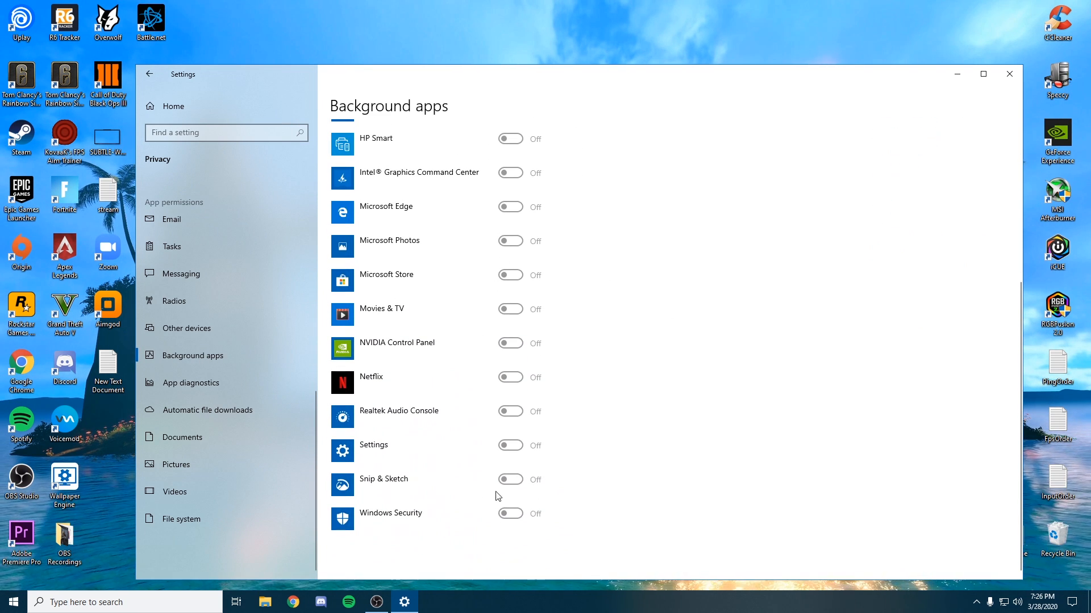
pyautogui.scroll(3)
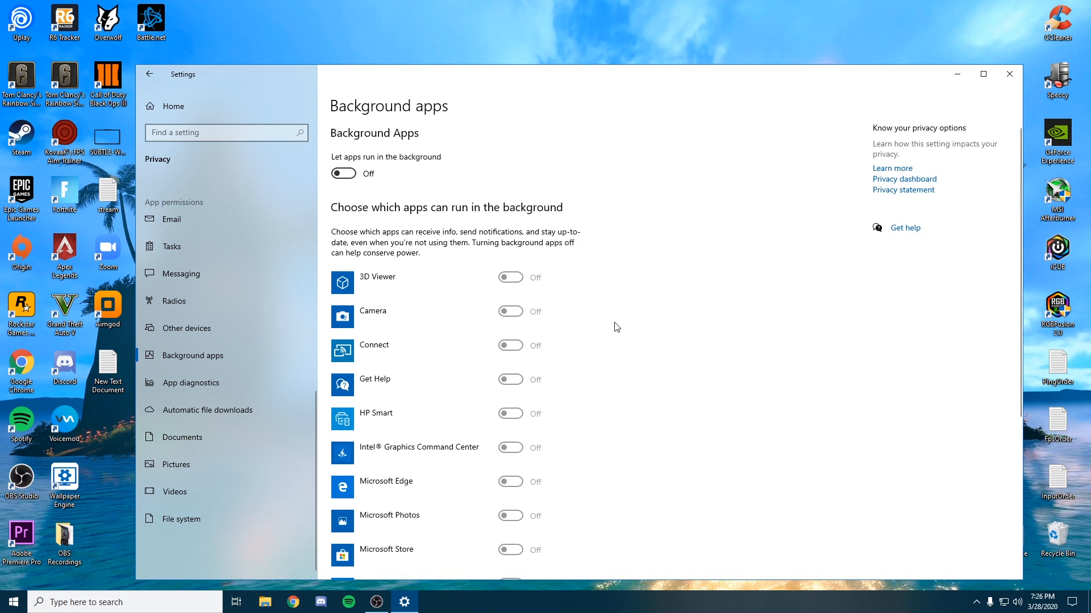
pyautogui.moveTo(671, 389)
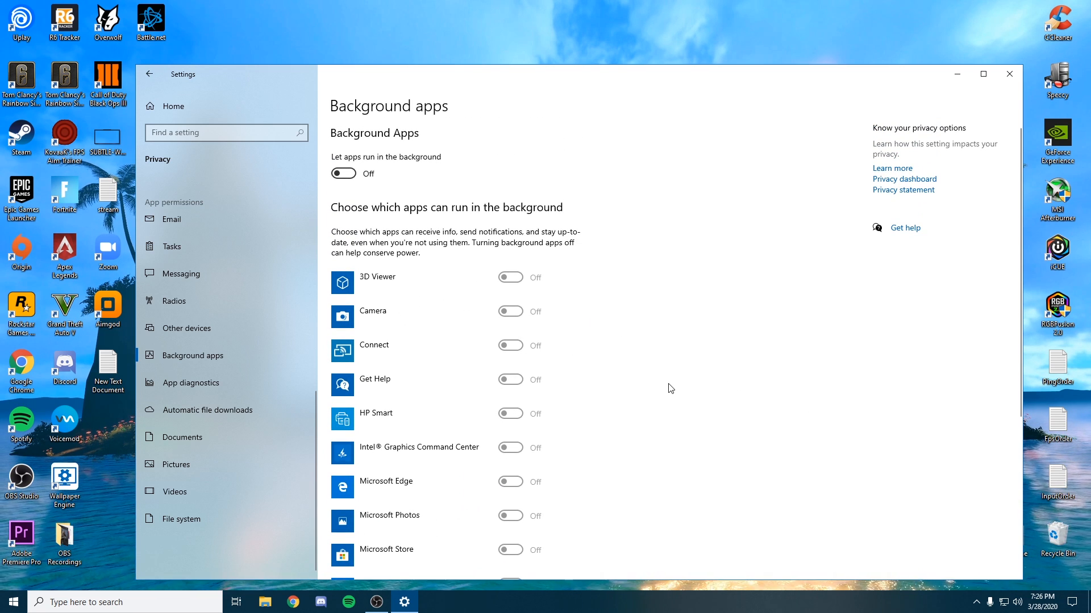
pyautogui.moveTo(590, 296)
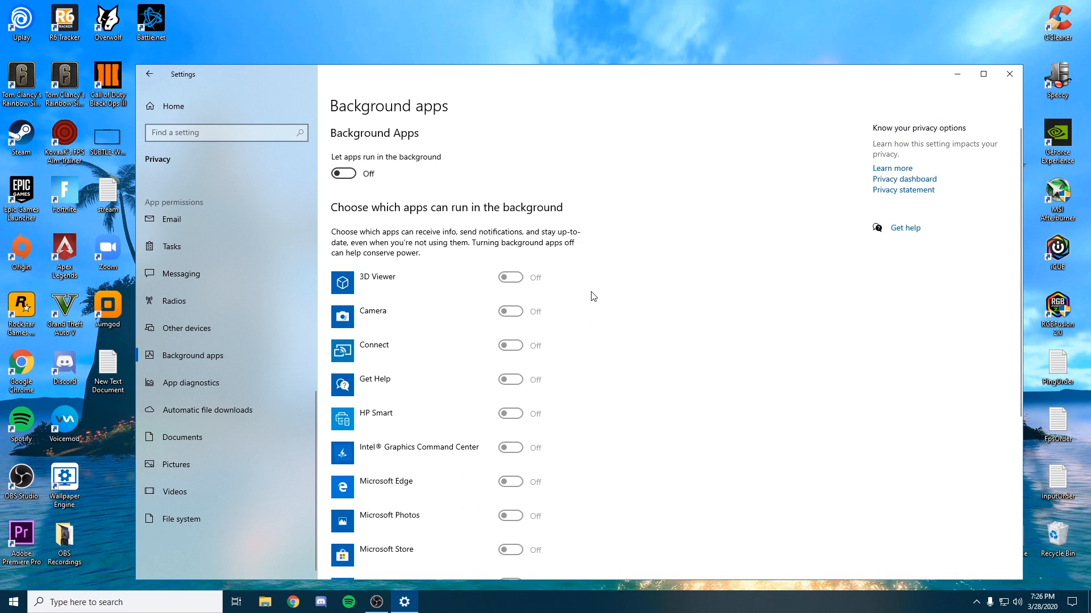
# Review Task Manager's Startup list, everything disabled except iCUE and Realtek audio, then close it.
pyautogui.click(1009, 74)
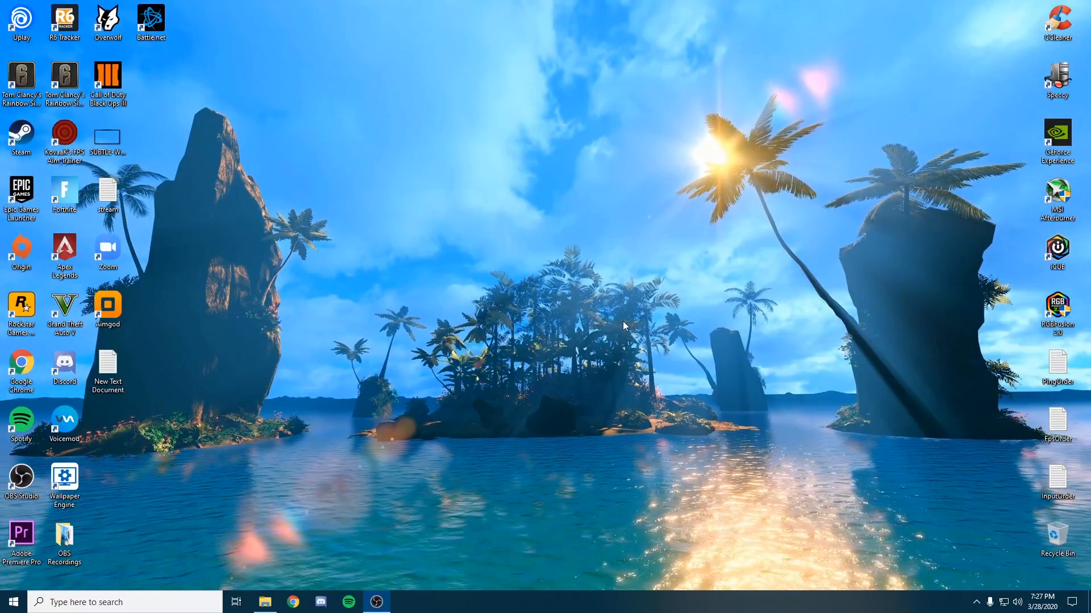
pyautogui.moveTo(501, 560)
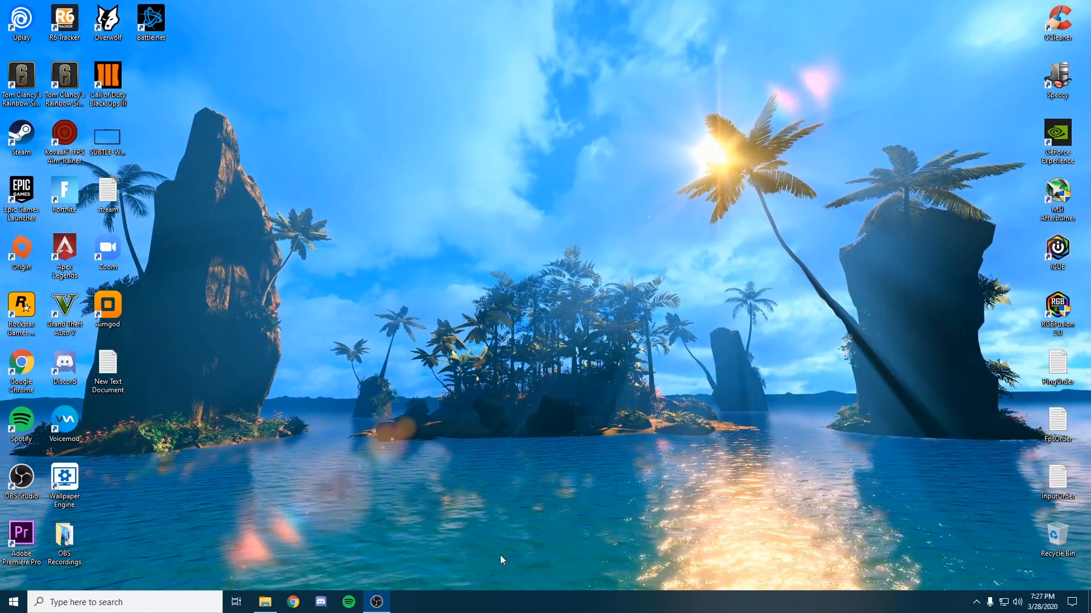
pyautogui.rightClick(525, 603)
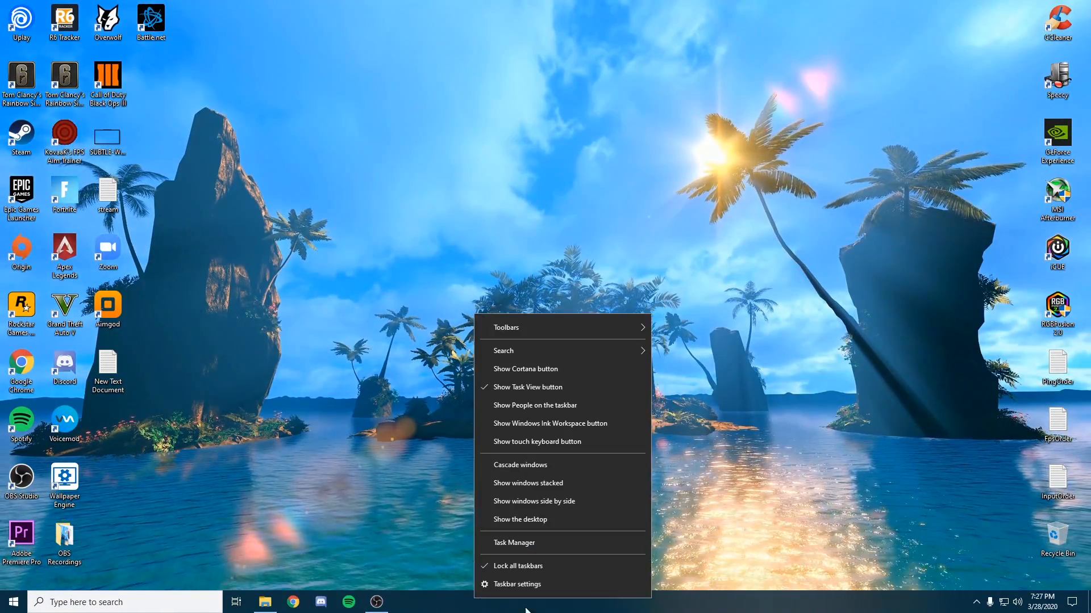
pyautogui.click(513, 543)
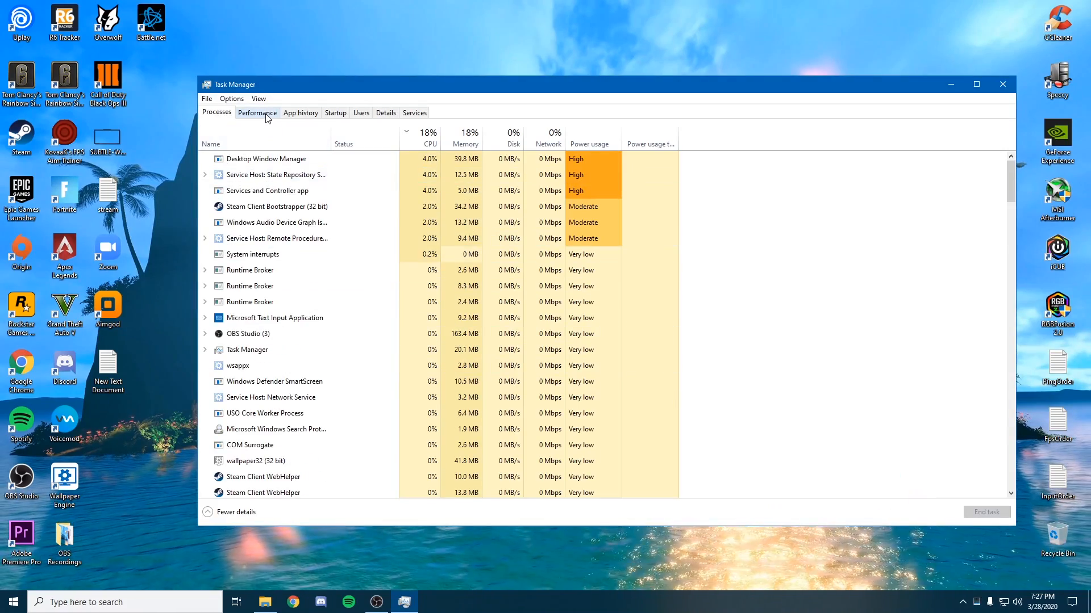
pyautogui.click(430, 144)
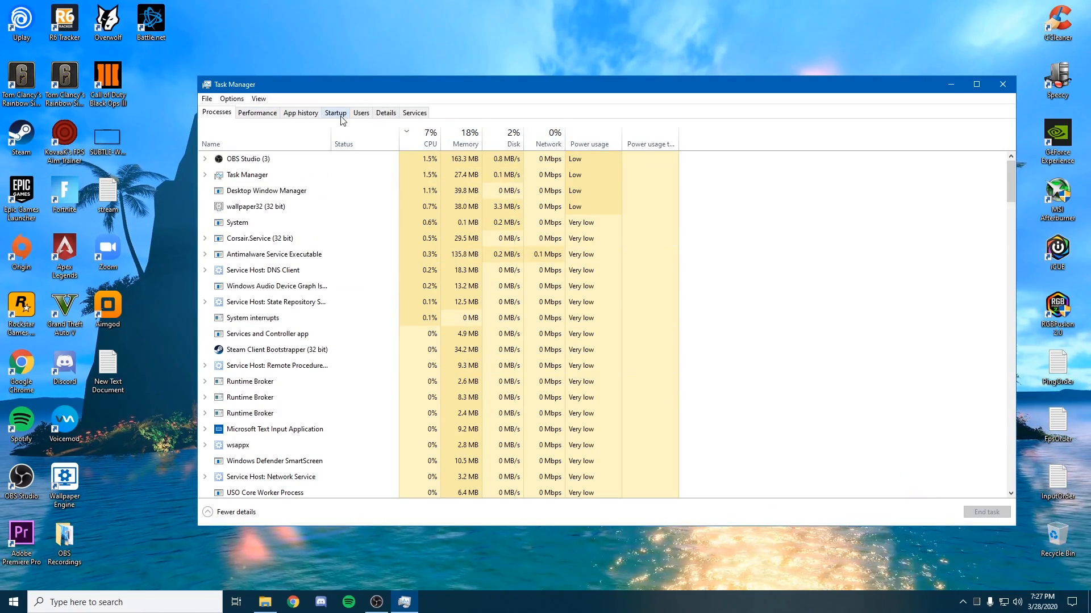
pyautogui.click(334, 112)
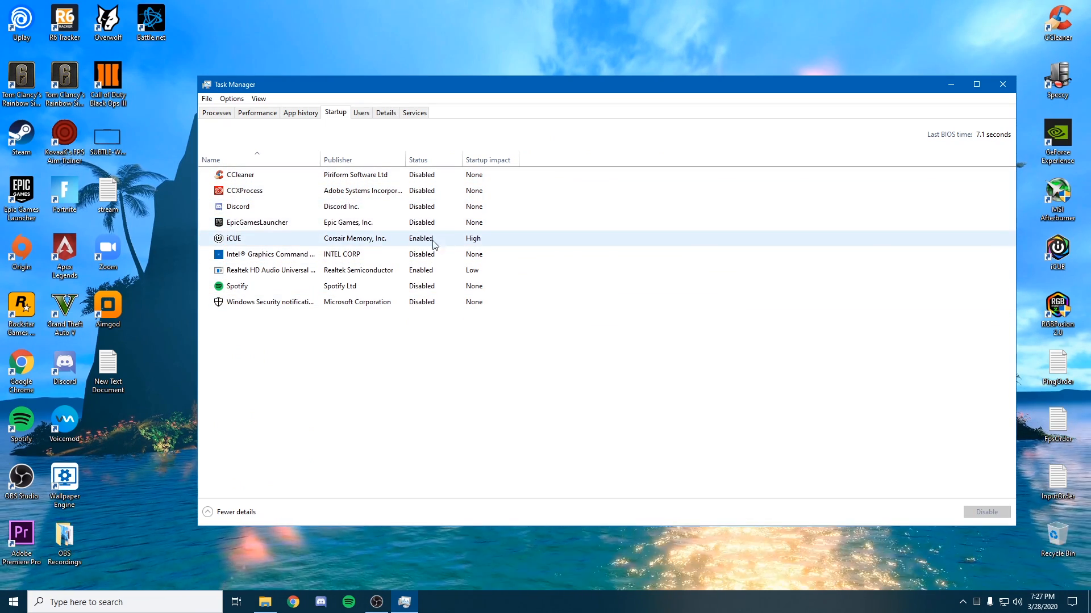
pyautogui.moveTo(336, 237)
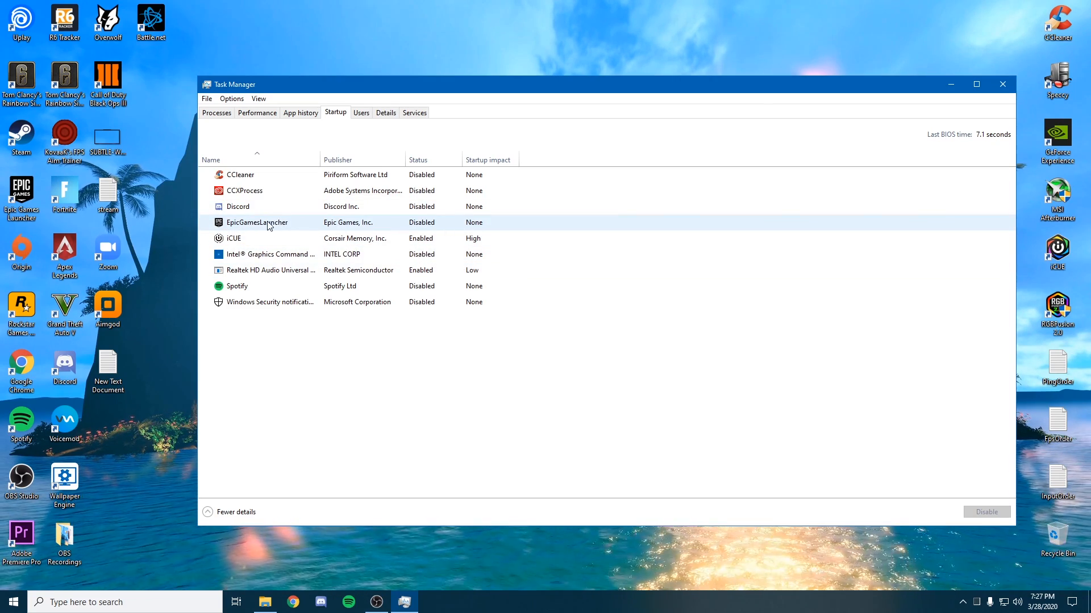
pyautogui.moveTo(292, 227)
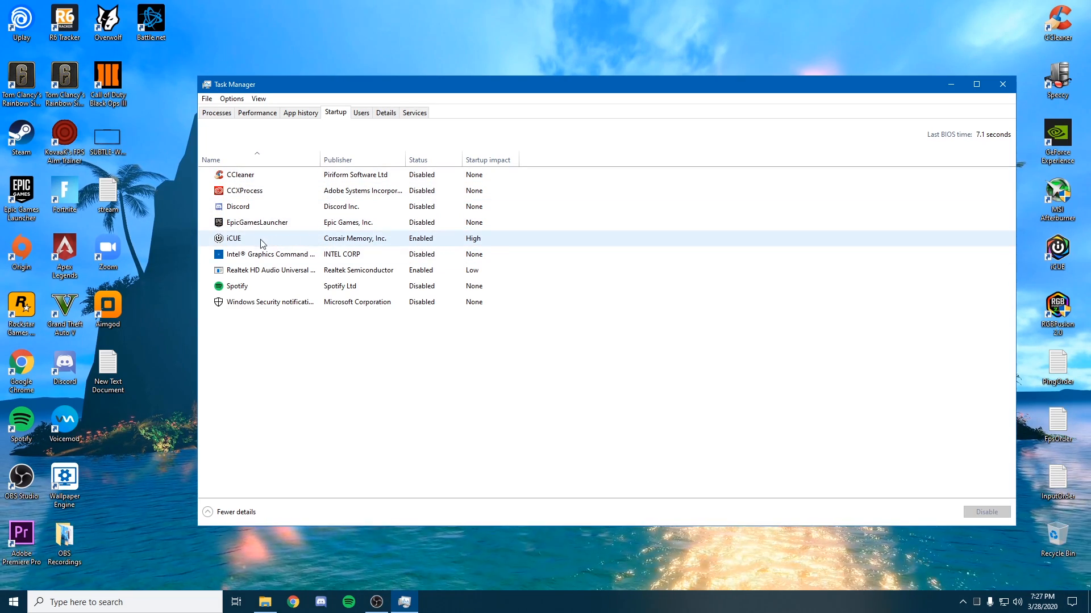
pyautogui.moveTo(420, 243)
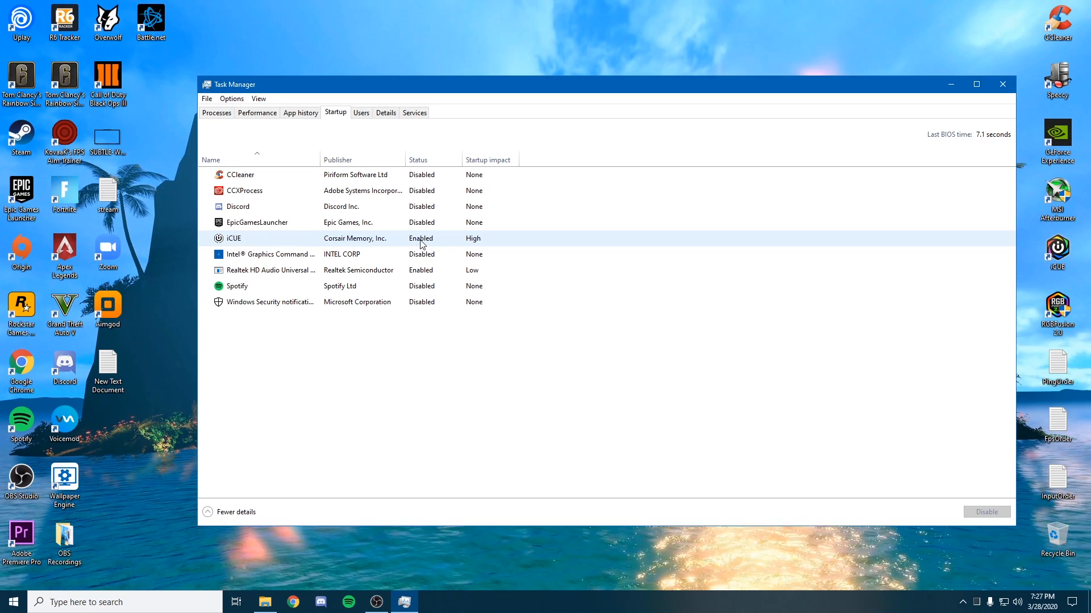
pyautogui.moveTo(446, 245)
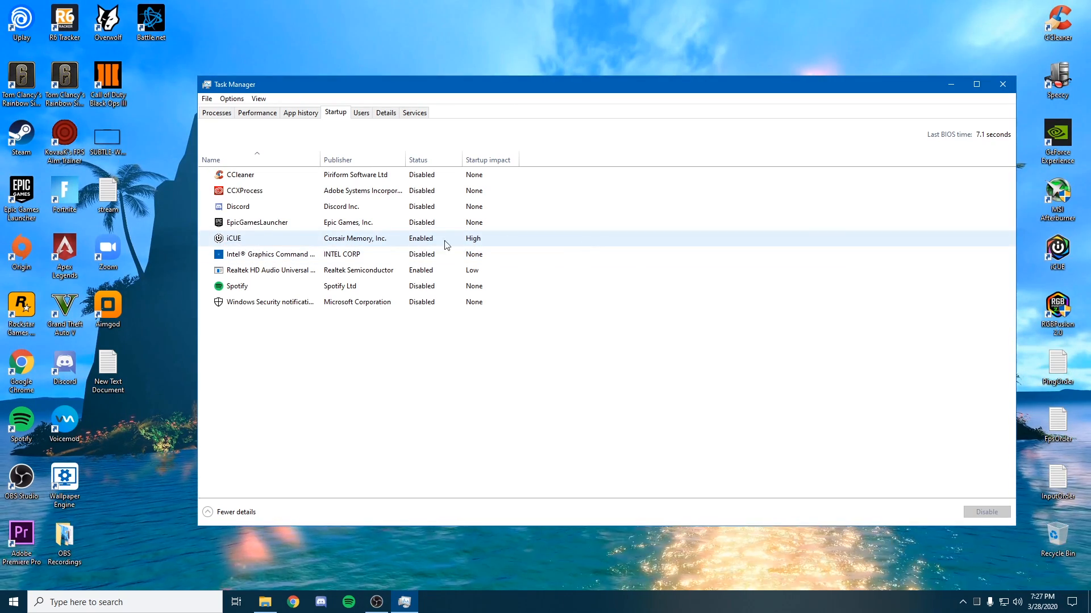
pyautogui.moveTo(421, 238)
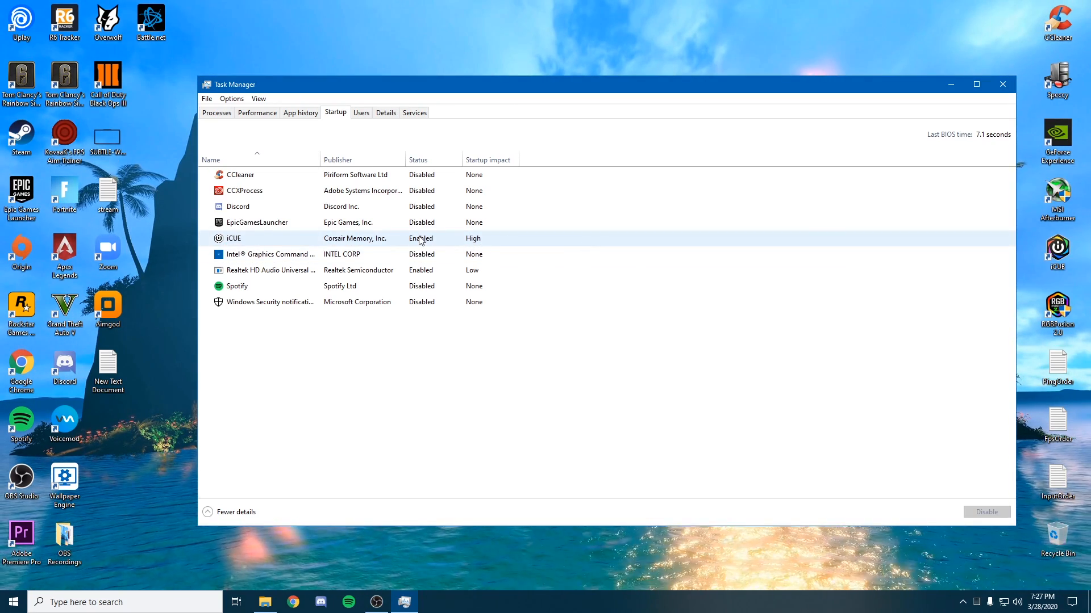
pyautogui.moveTo(401, 241)
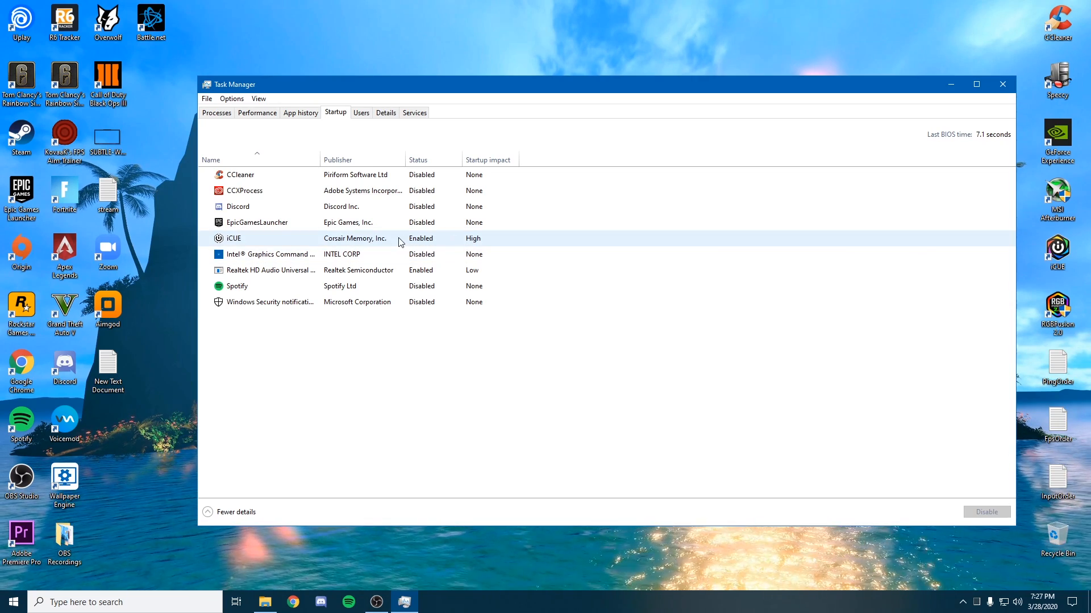
pyautogui.moveTo(436, 242)
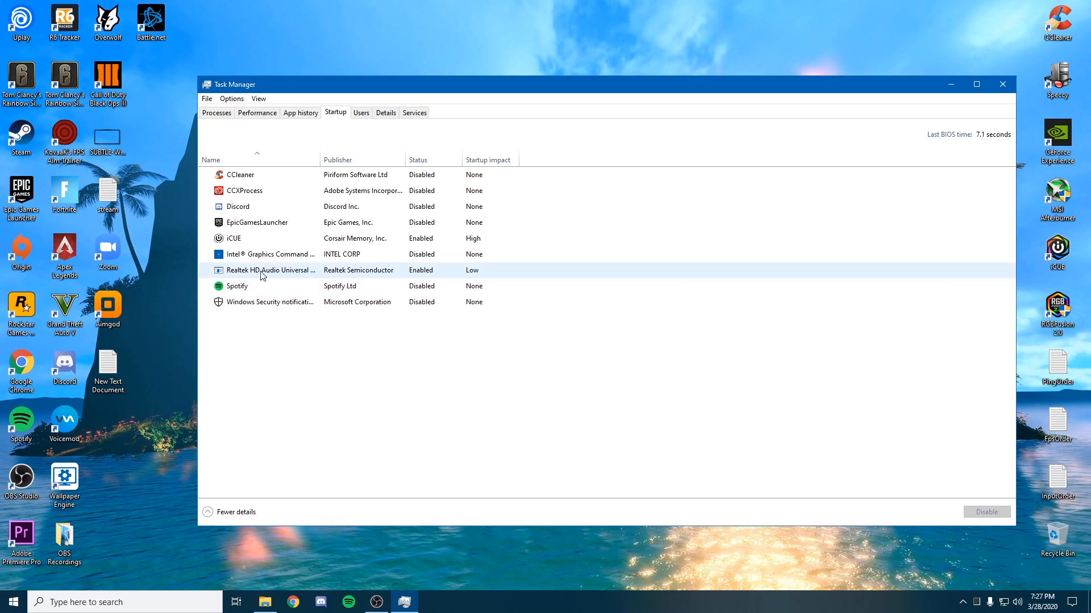
pyautogui.moveTo(315, 275)
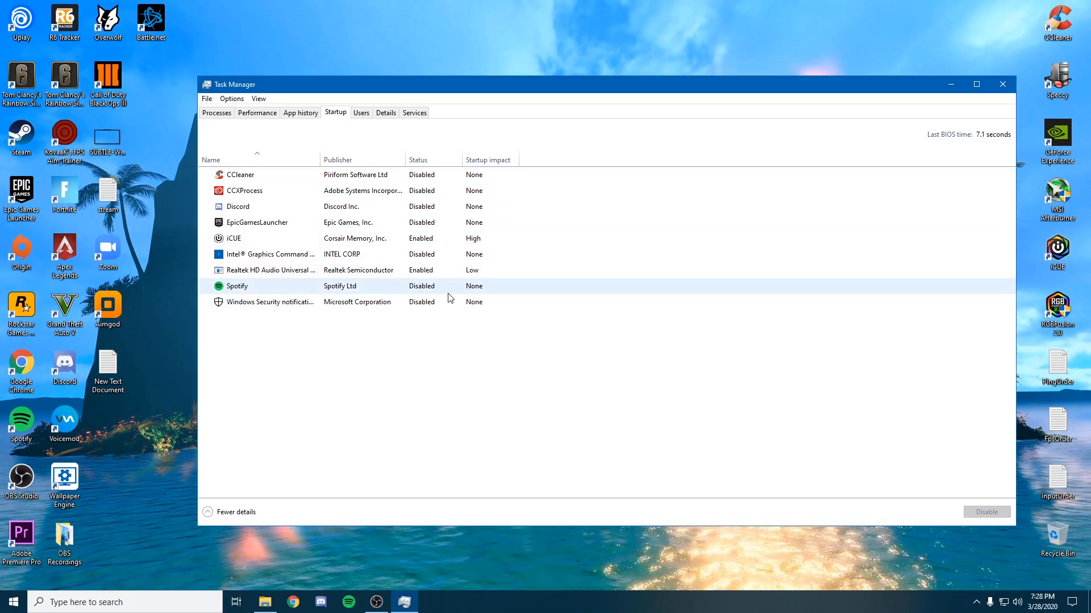
pyautogui.click(1002, 84)
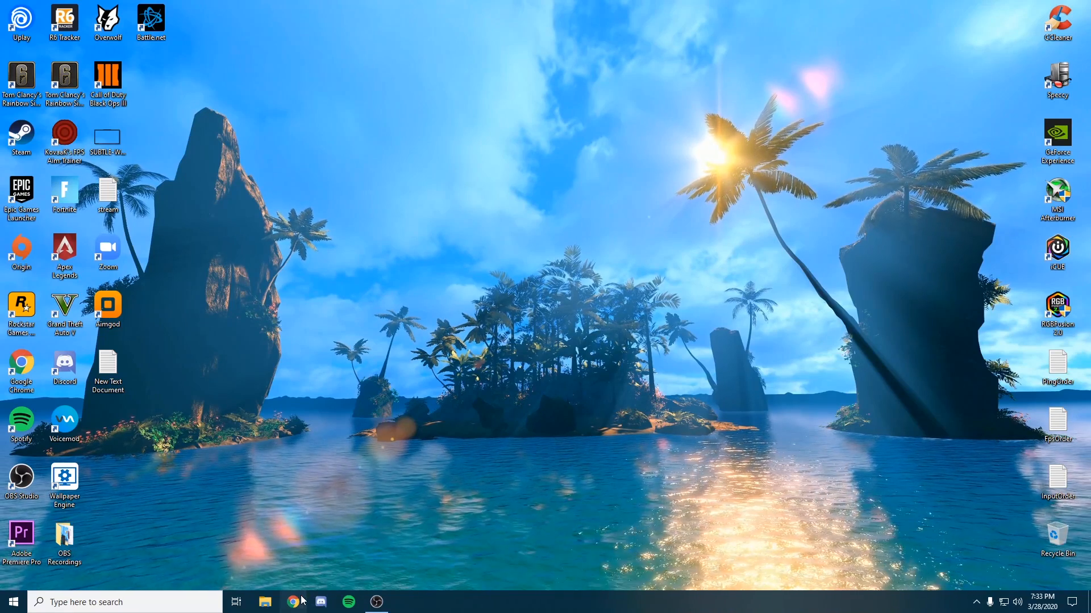
# Switch off hardware acceleration in Chrome's System settings.
pyautogui.click(293, 602)
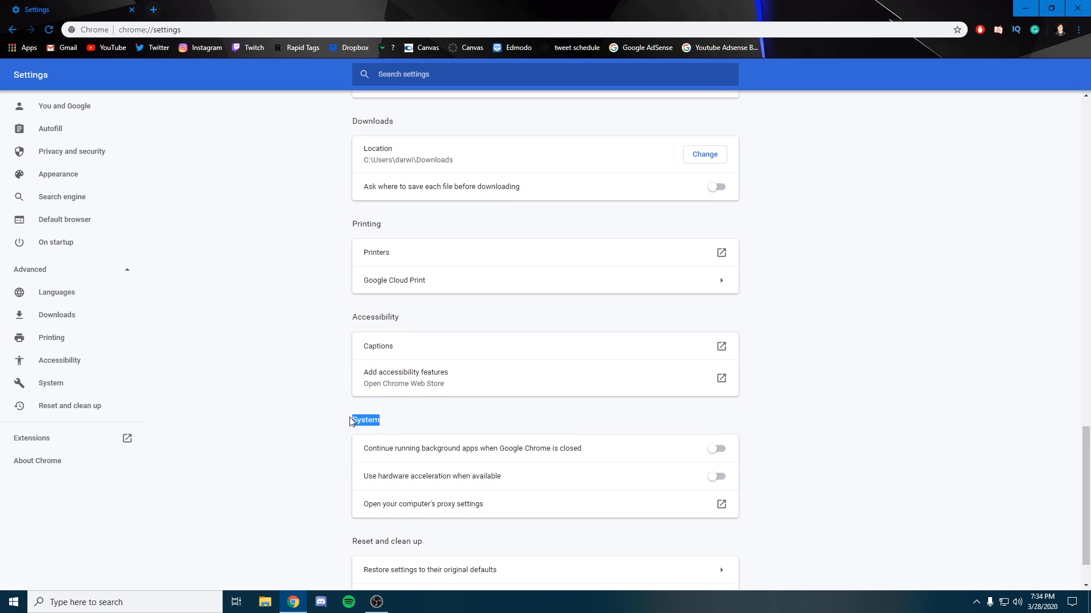
pyautogui.scroll(-3)
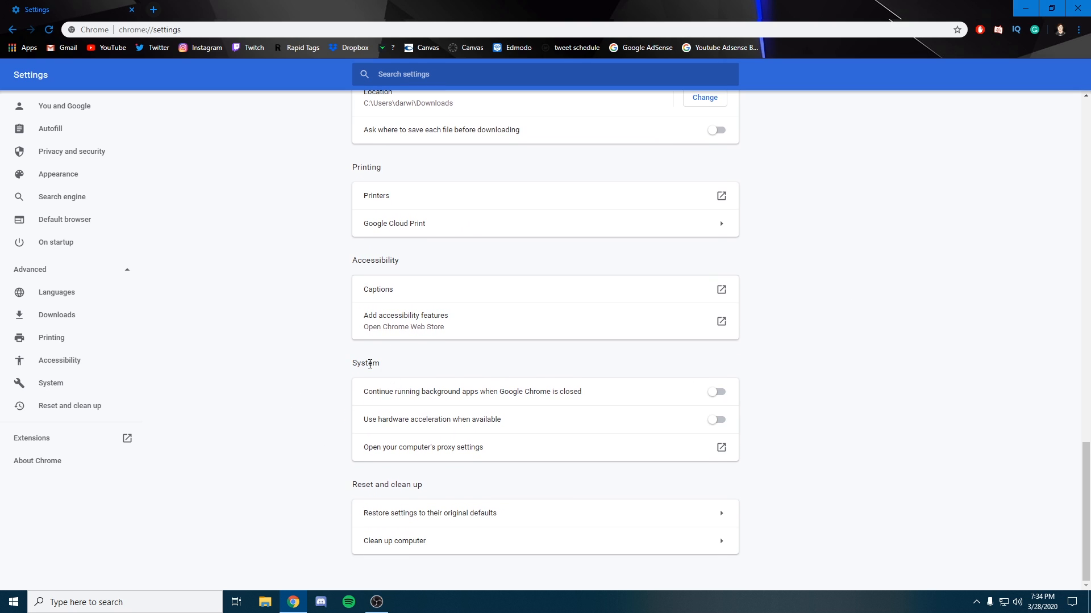
pyautogui.moveTo(665, 395)
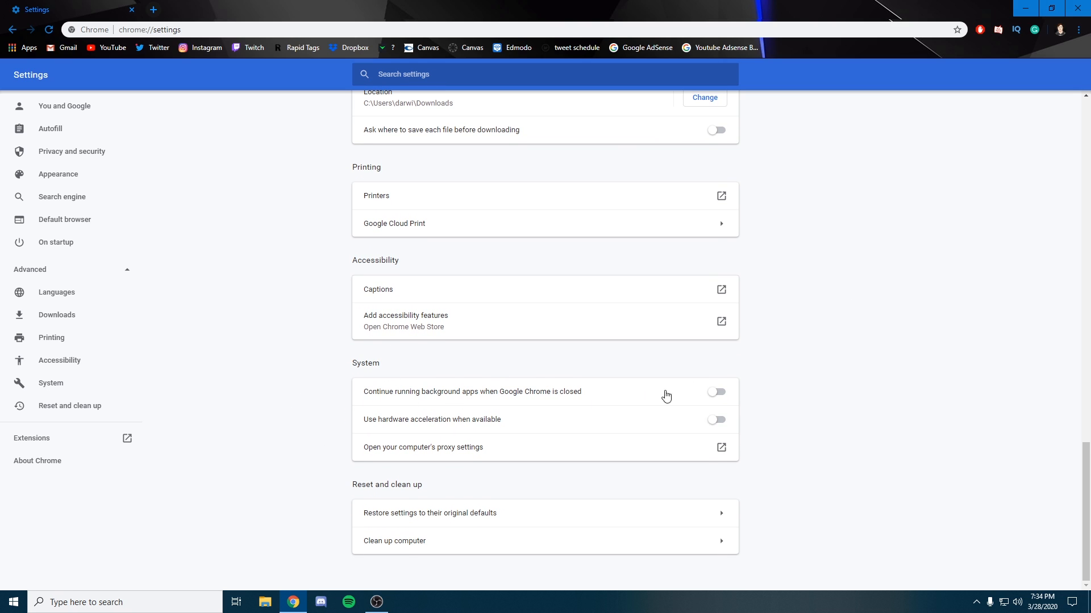
pyautogui.moveTo(368, 426)
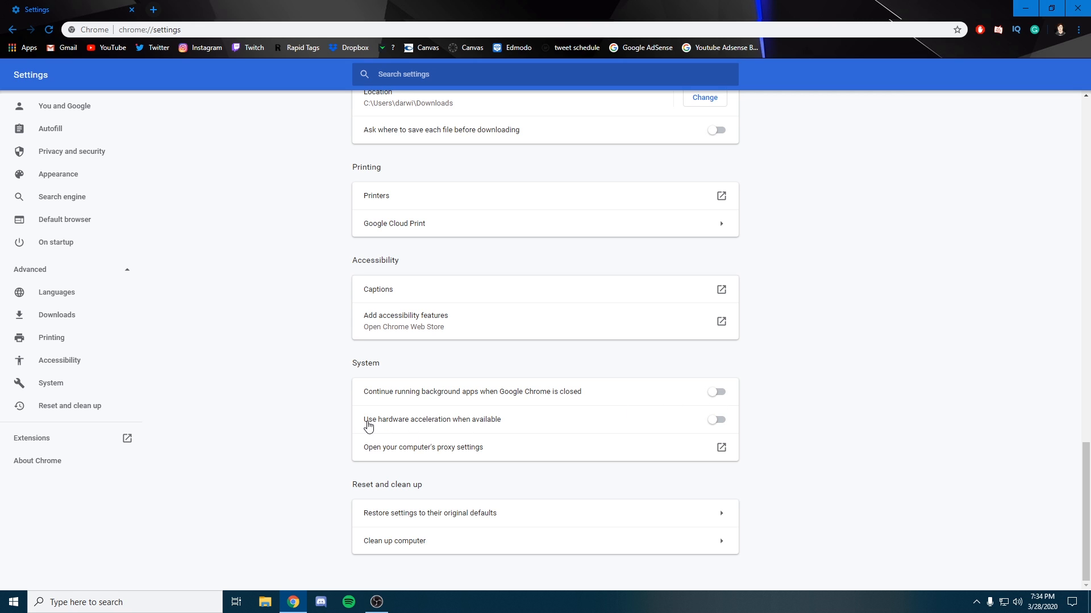
pyautogui.moveTo(873, 420)
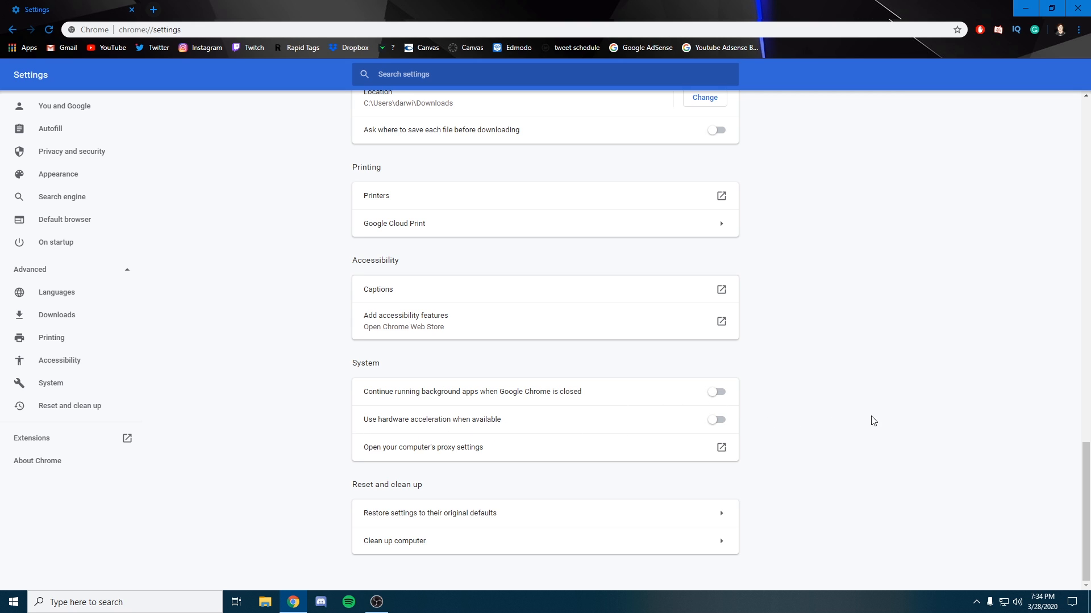
pyautogui.moveTo(596, 422)
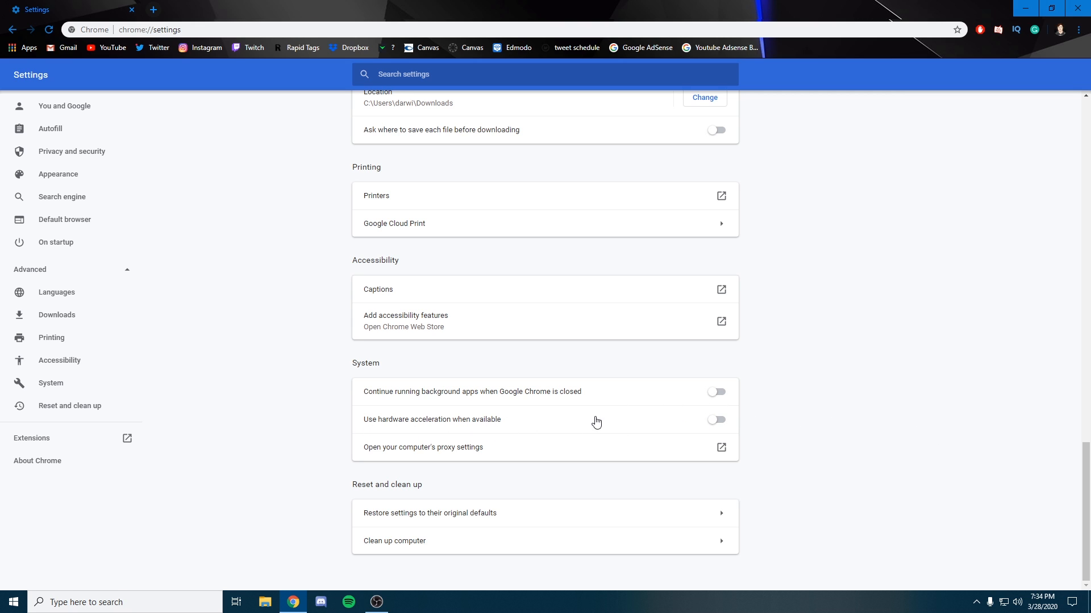
pyautogui.moveTo(764, 404)
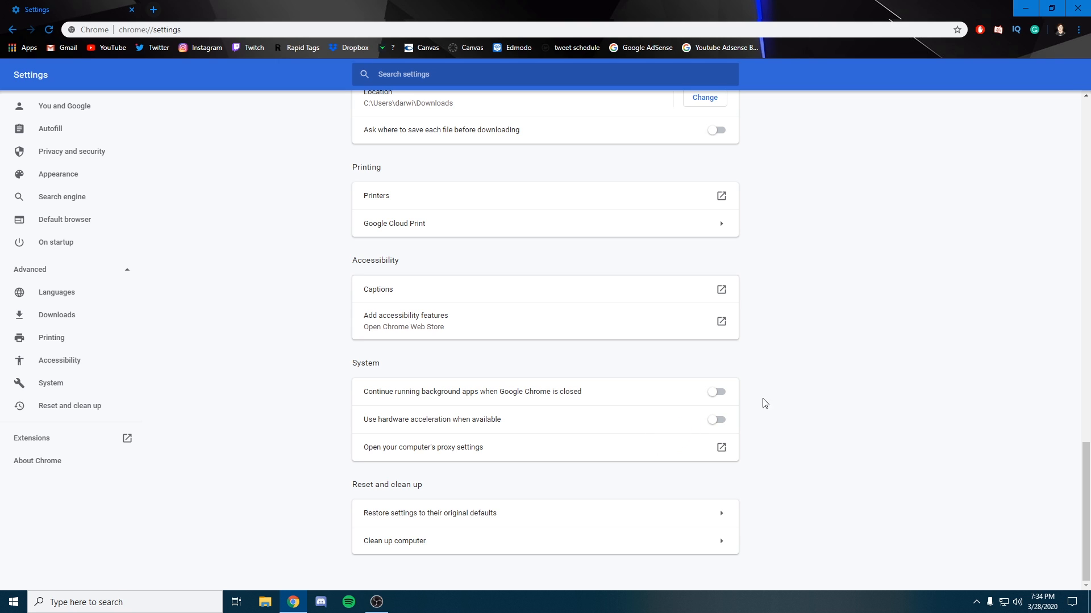
pyautogui.moveTo(695, 485)
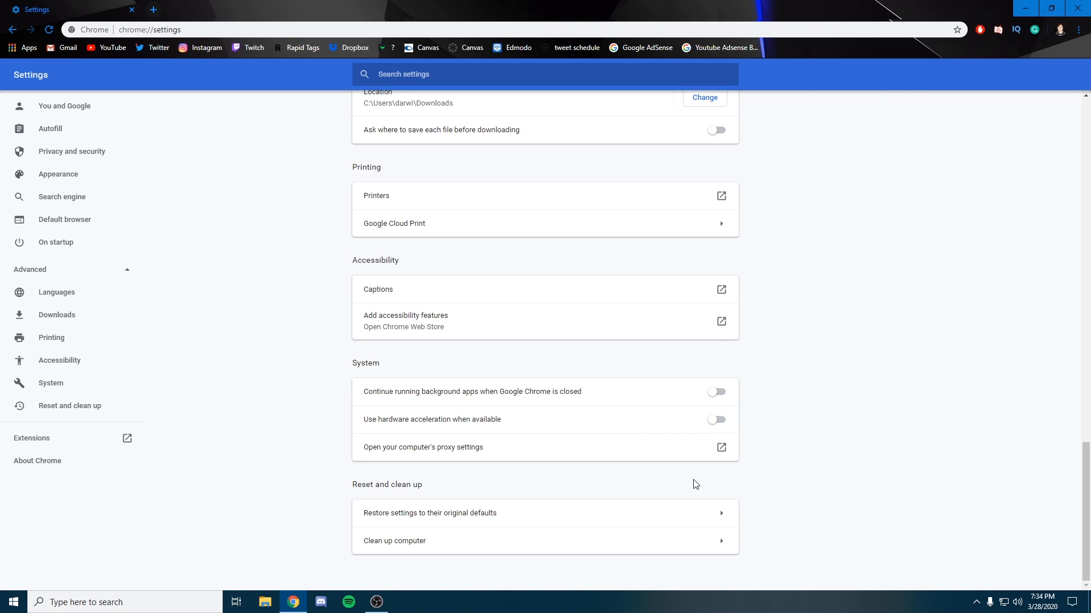
pyautogui.moveTo(1077, 5)
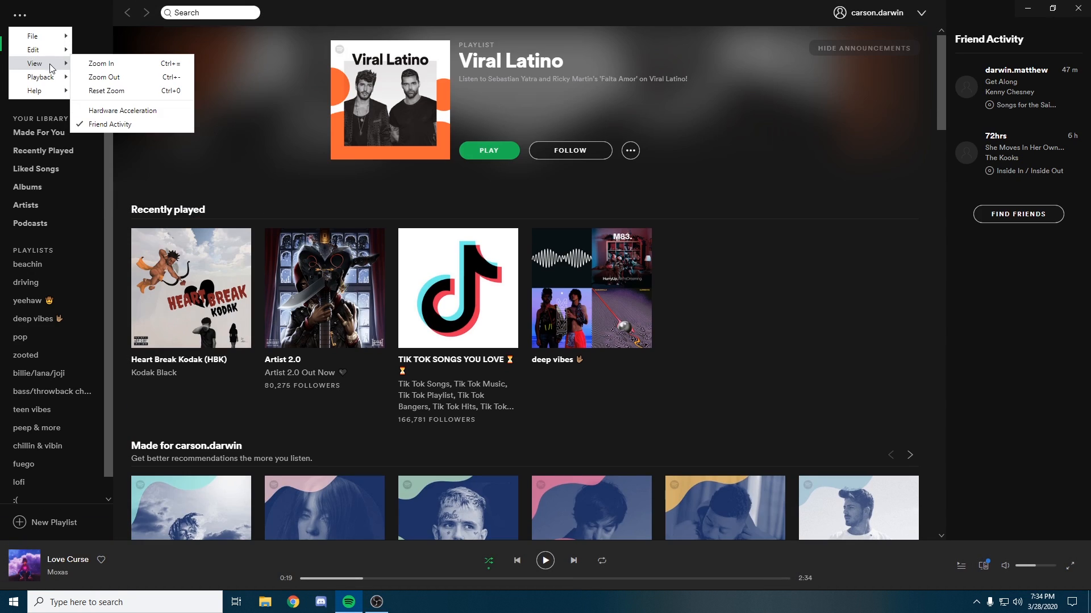
pyautogui.moveTo(107, 91)
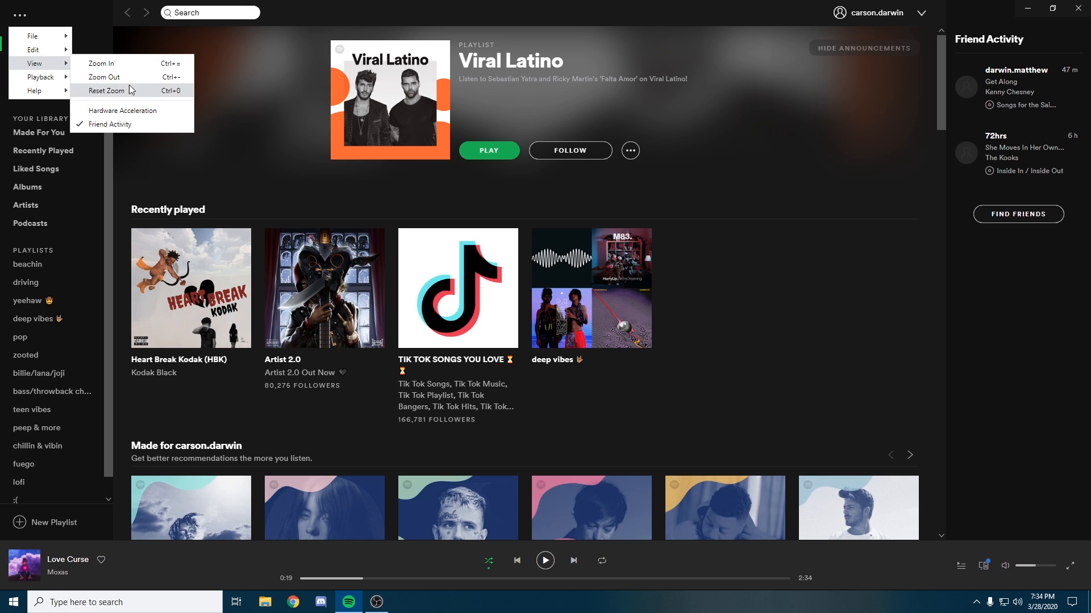
pyautogui.moveTo(123, 111)
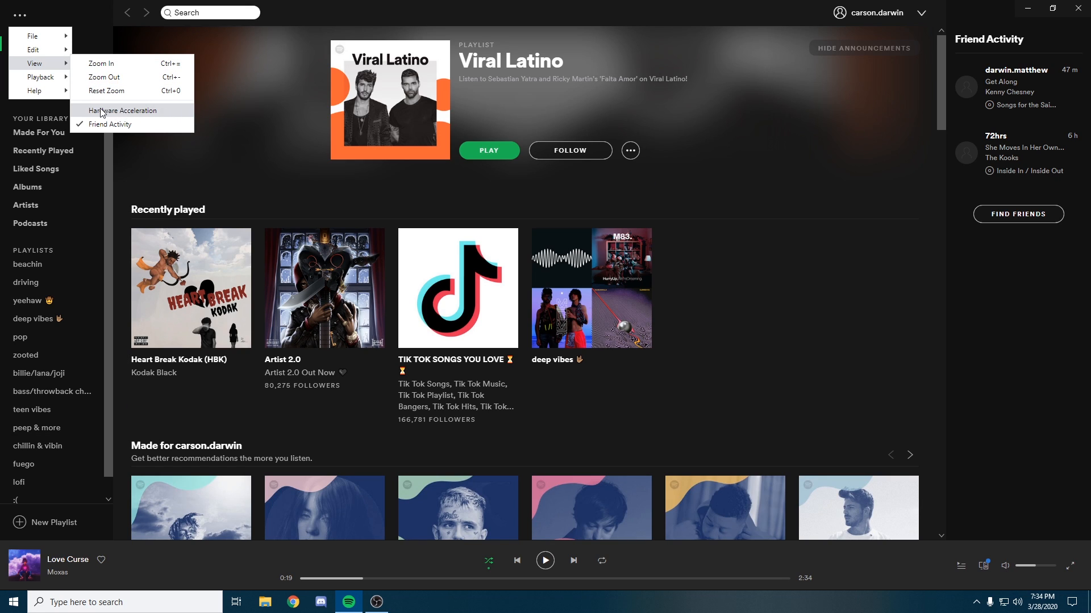
pyautogui.moveTo(930, 147)
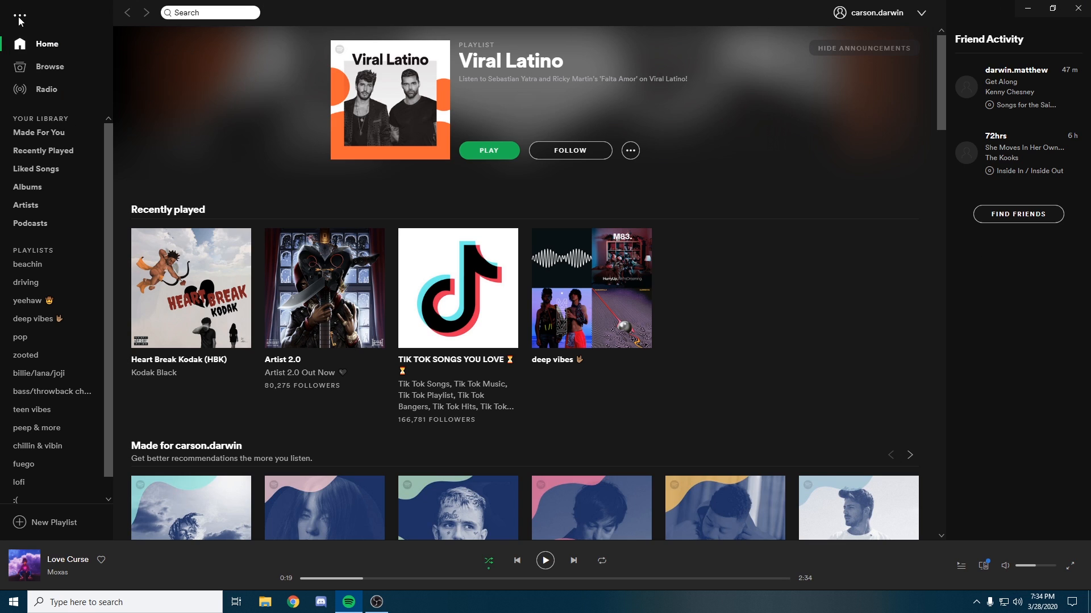
# Confirm Spotify's Hardware Acceleration option under View is unchecked.
pyautogui.click(20, 20)
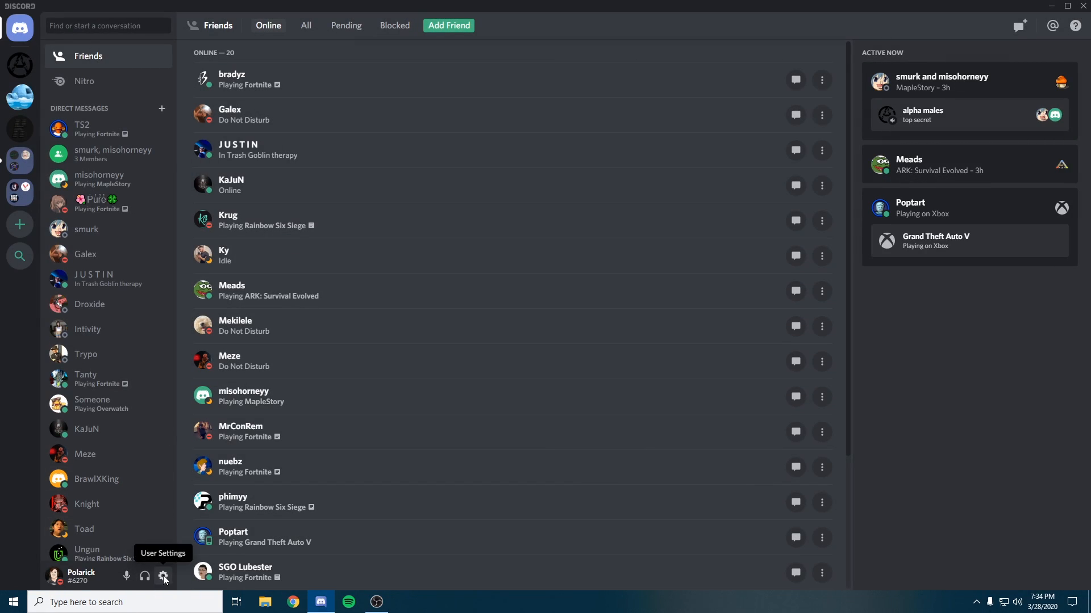
# Switch off Hardware Acceleration in Discord's Appearance settings.
pyautogui.click(163, 576)
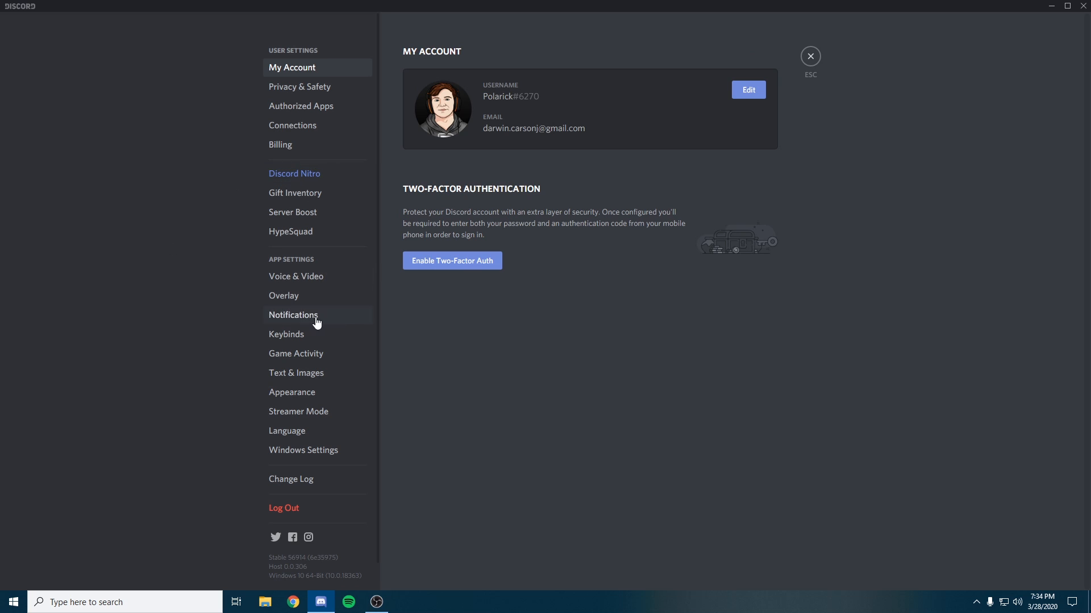
pyautogui.click(292, 393)
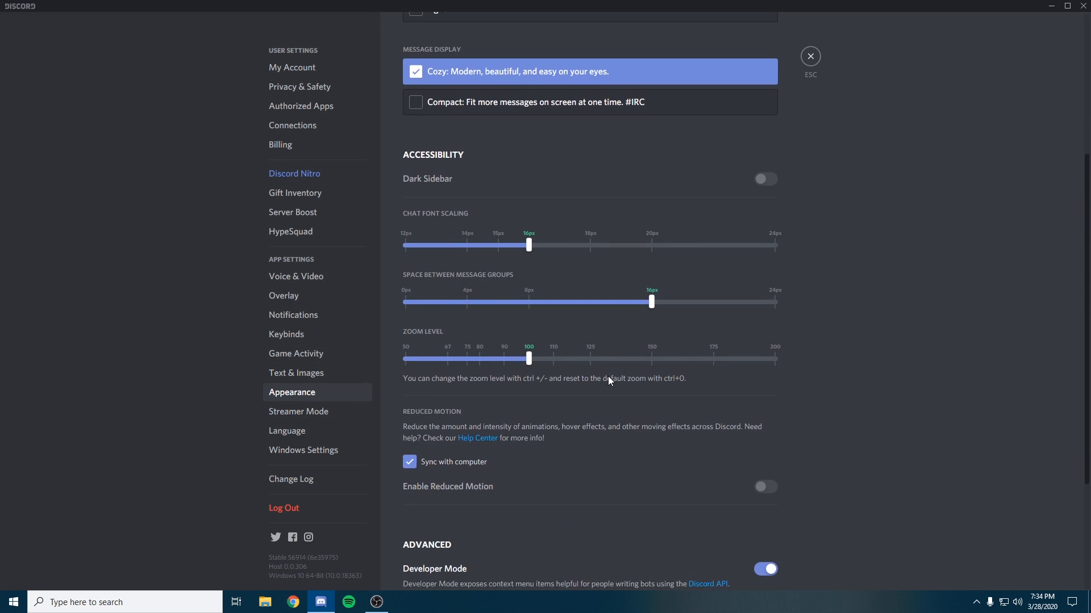
pyautogui.scroll(-3)
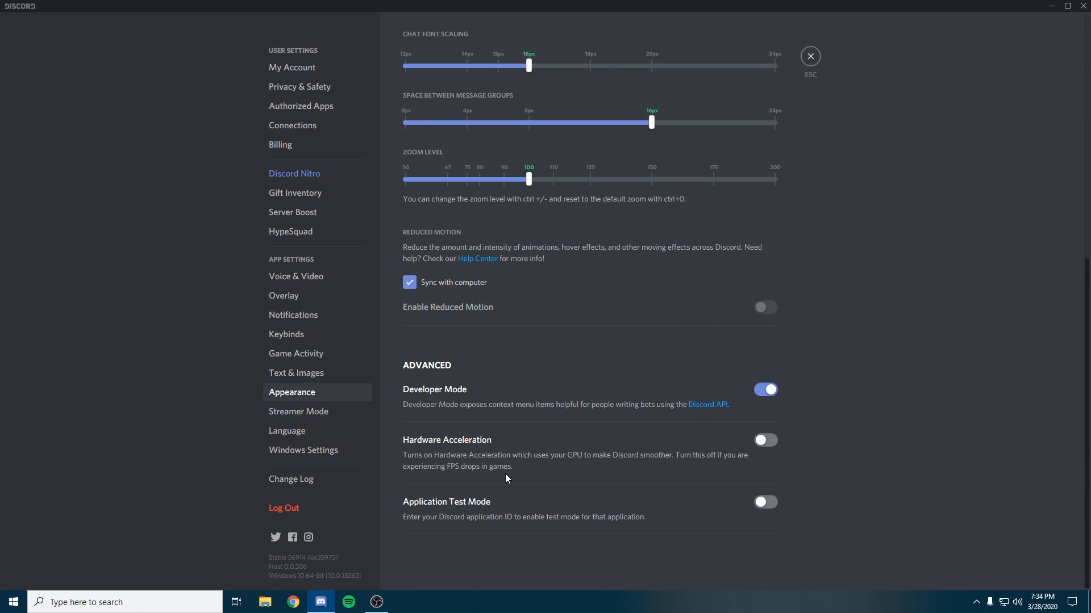
pyautogui.moveTo(679, 462)
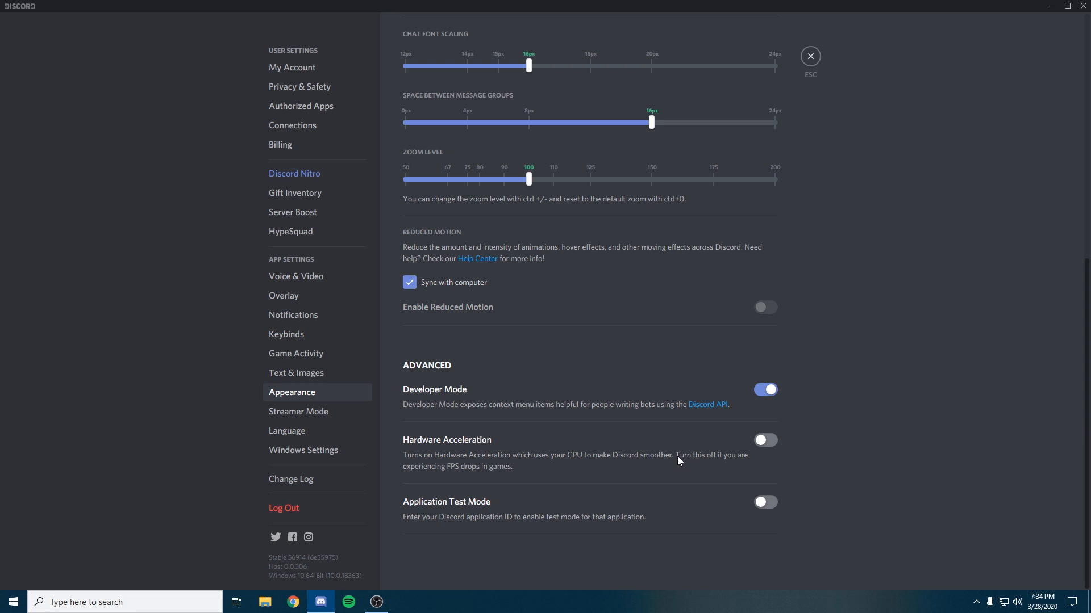
pyautogui.moveTo(411, 470)
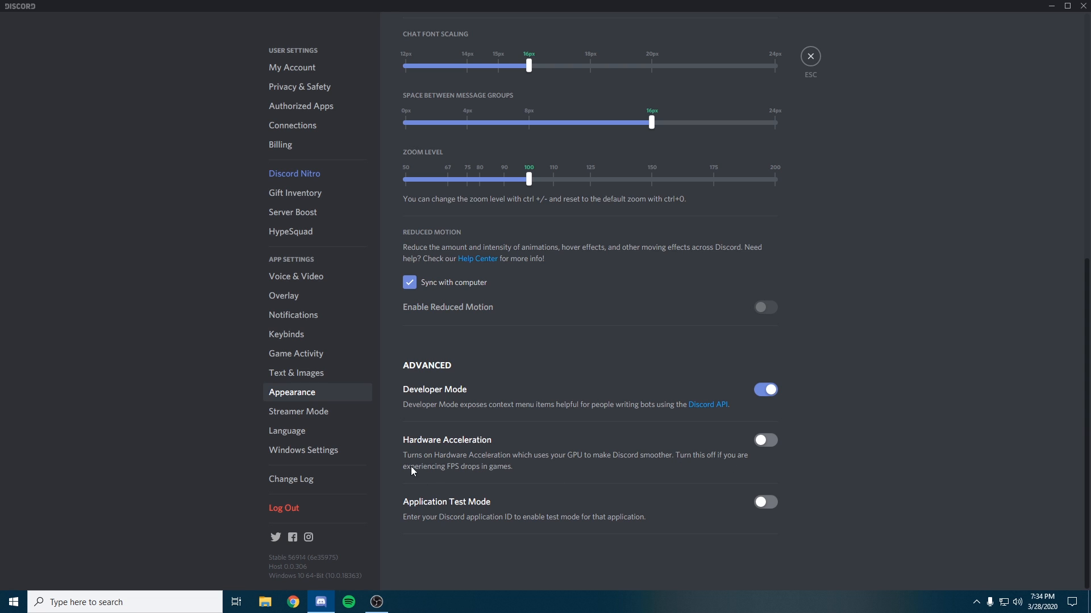
pyautogui.moveTo(885, 451)
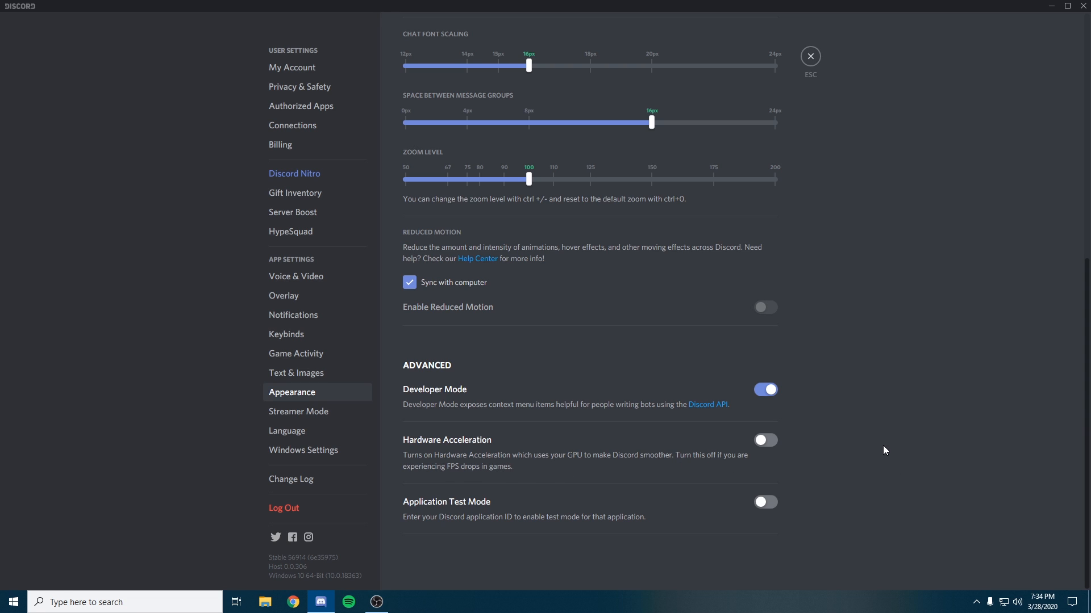
pyautogui.moveTo(900, 484)
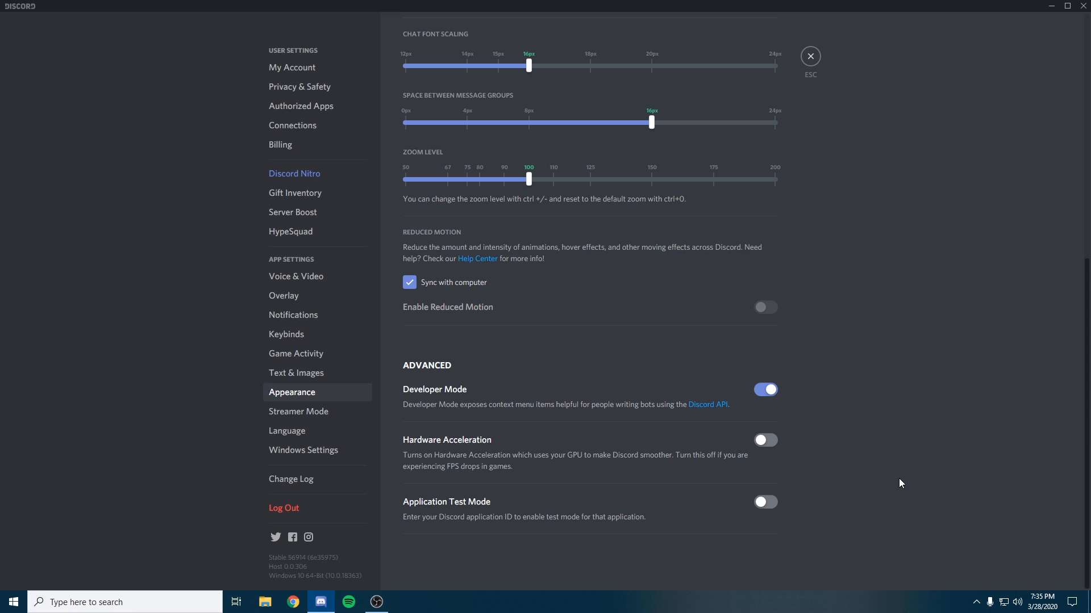
pyautogui.scroll(3)
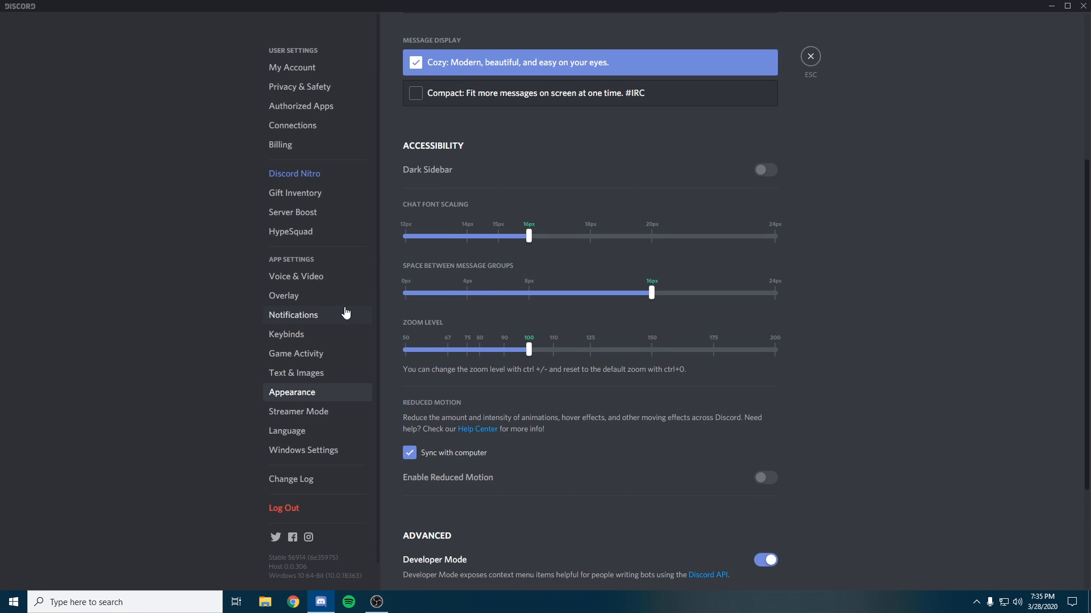
# Keep Discord's in-game overlay disabled and close the settings.
pyautogui.click(283, 295)
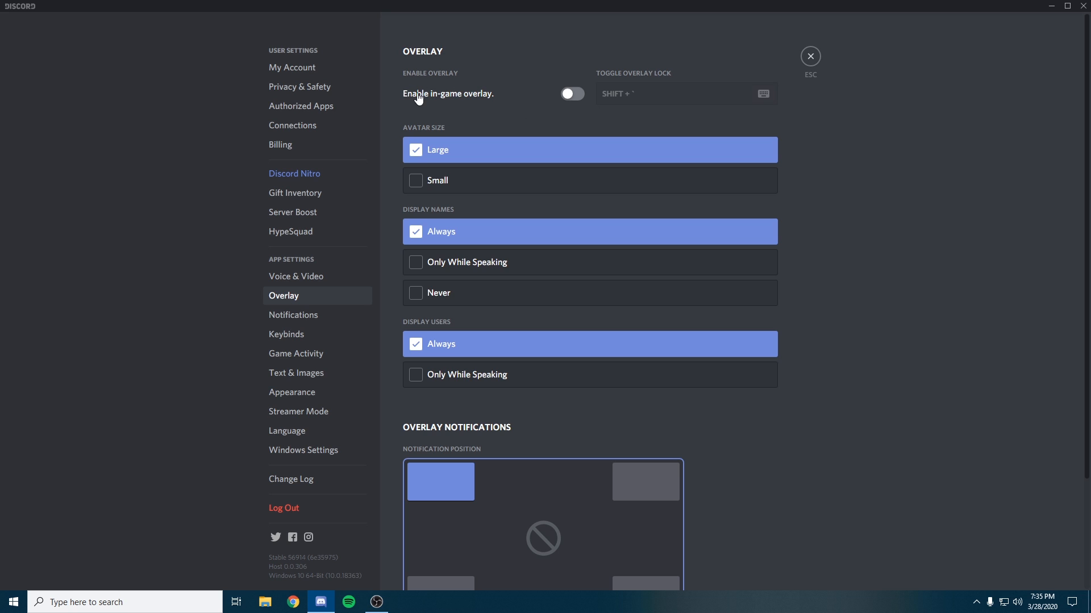
pyautogui.moveTo(474, 95)
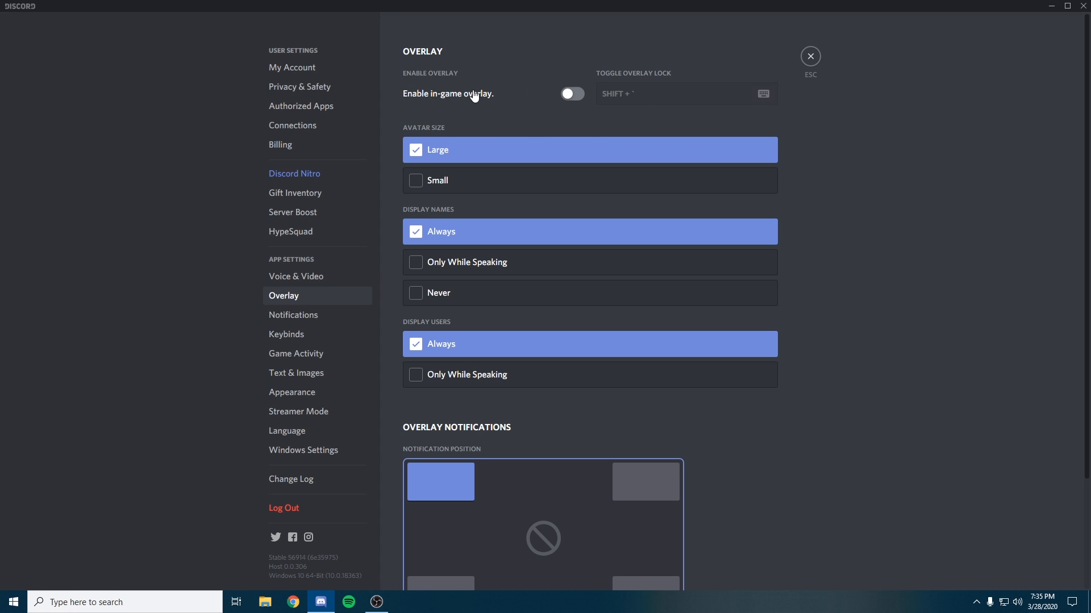
pyautogui.moveTo(493, 113)
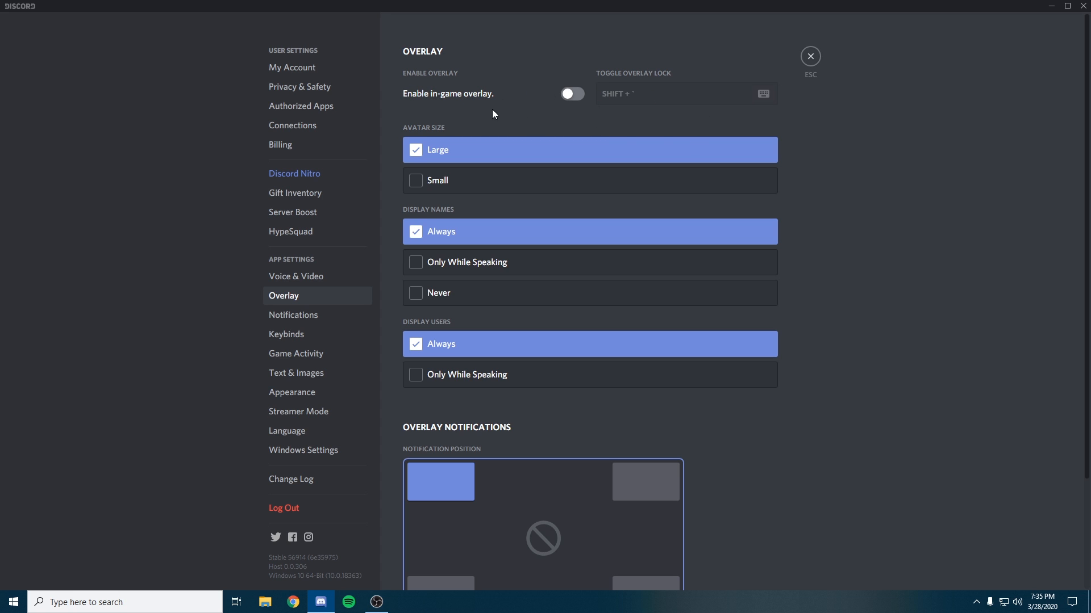
pyautogui.moveTo(910, 161)
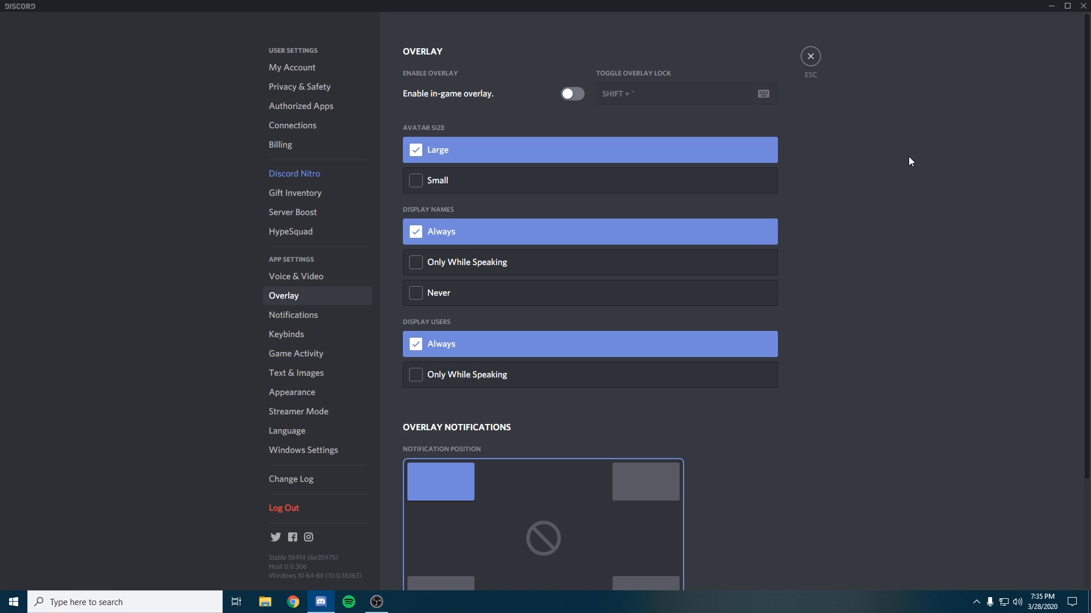
pyautogui.moveTo(356, 128)
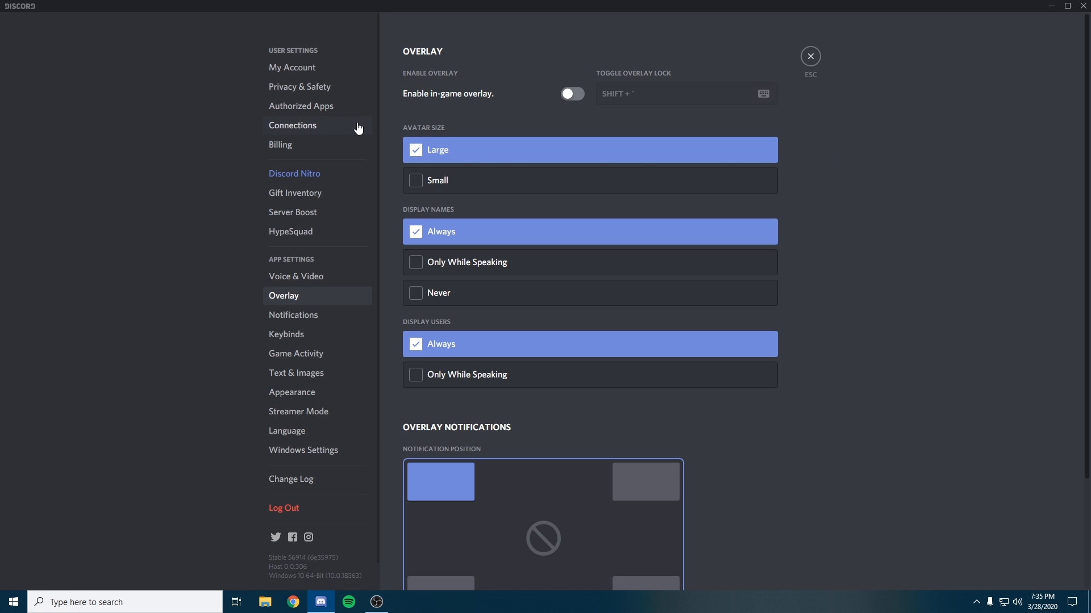
pyautogui.moveTo(810, 57)
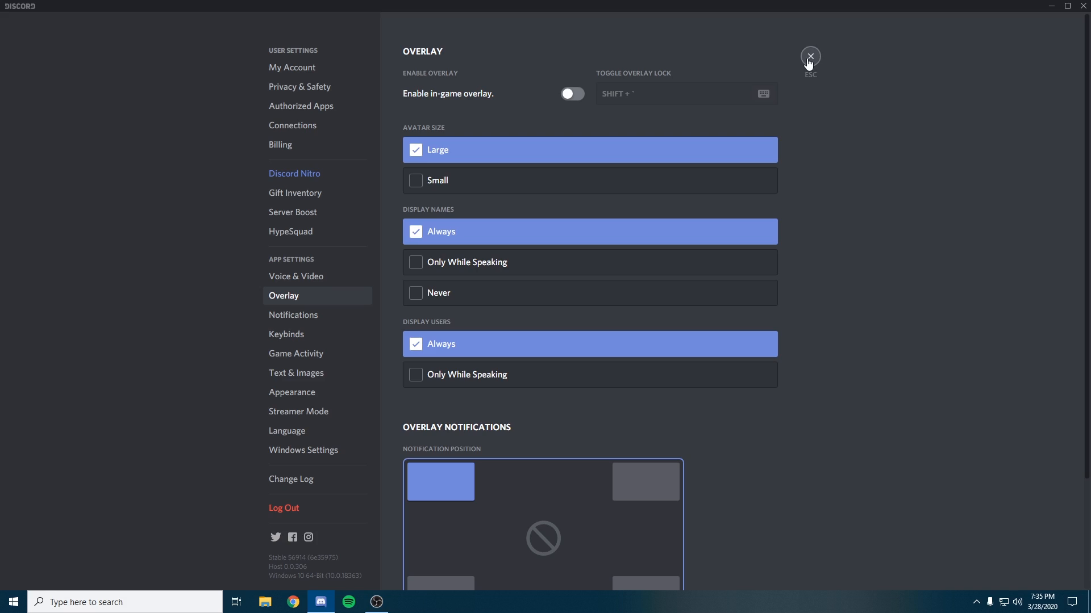
pyautogui.click(809, 56)
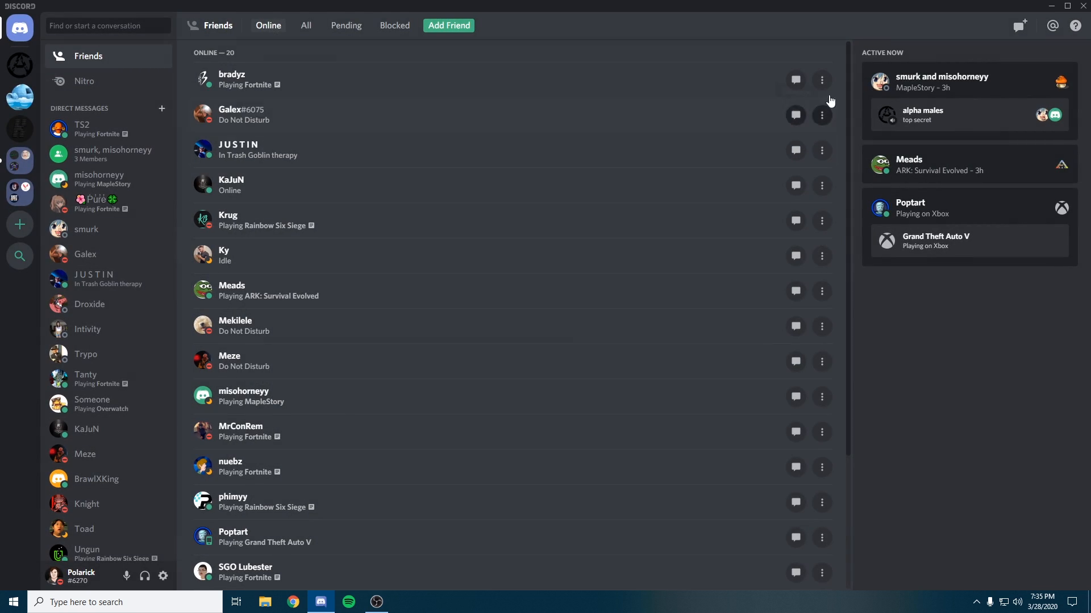
pyautogui.click(1066, 6)
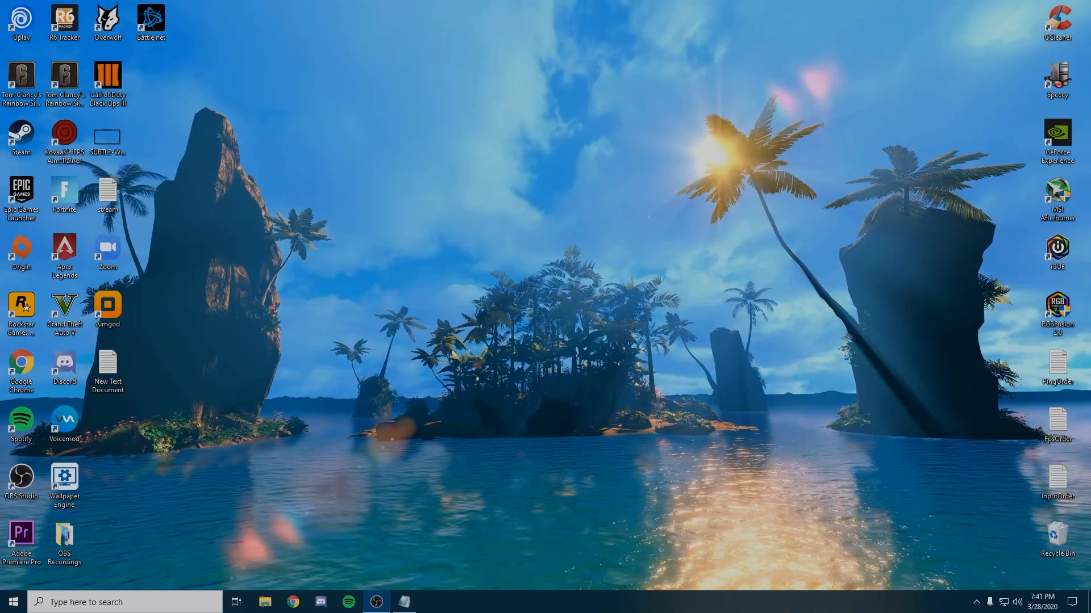
pyautogui.moveTo(248, 429)
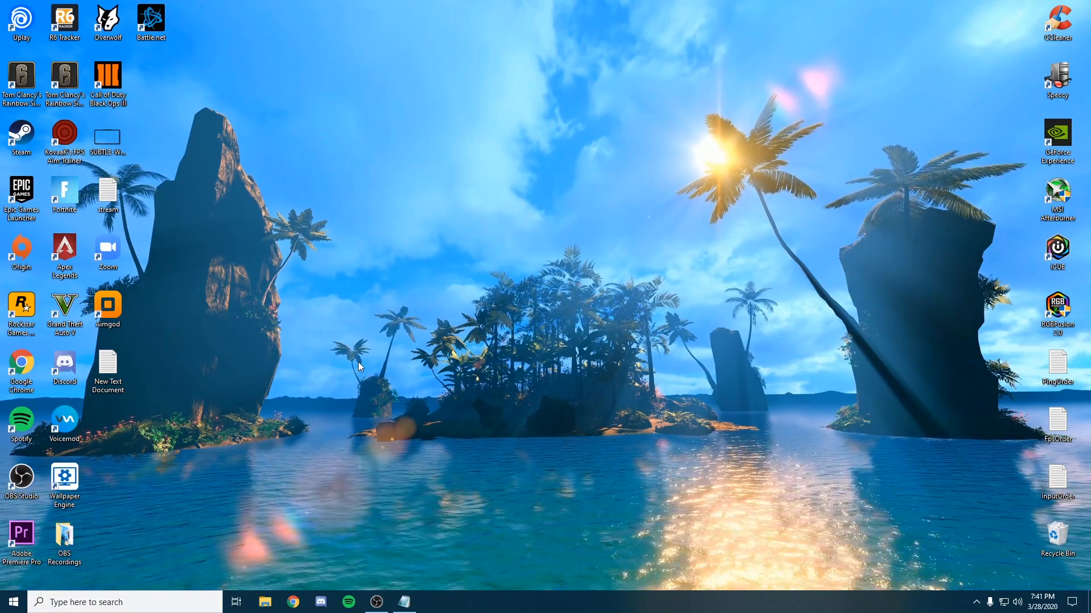
# Run sfc /scannow in an administrator Command Prompt.
pyautogui.click(125, 602)
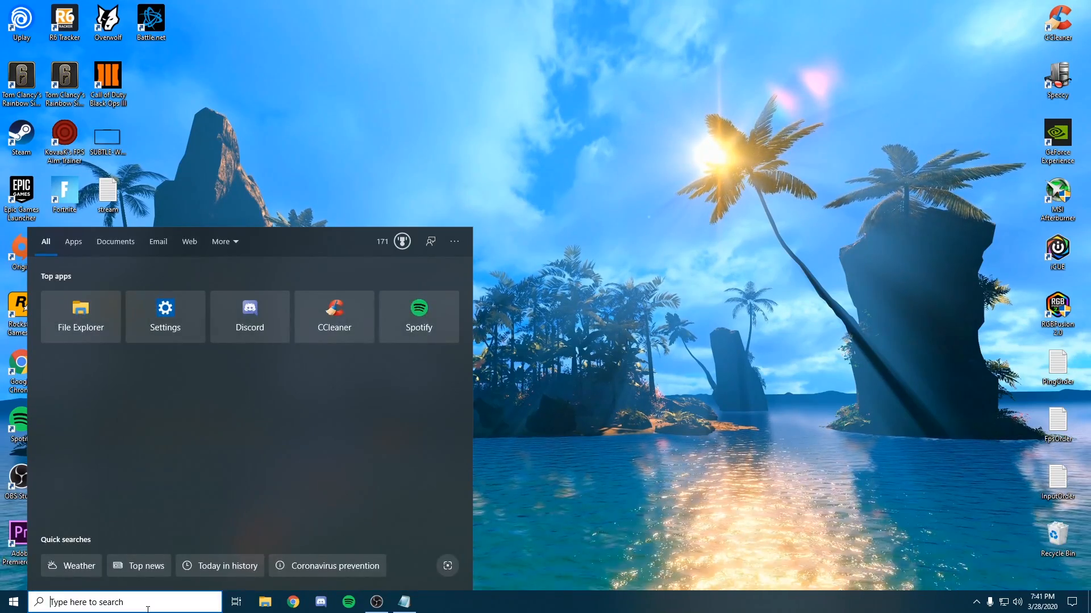
pyautogui.write('cmd')
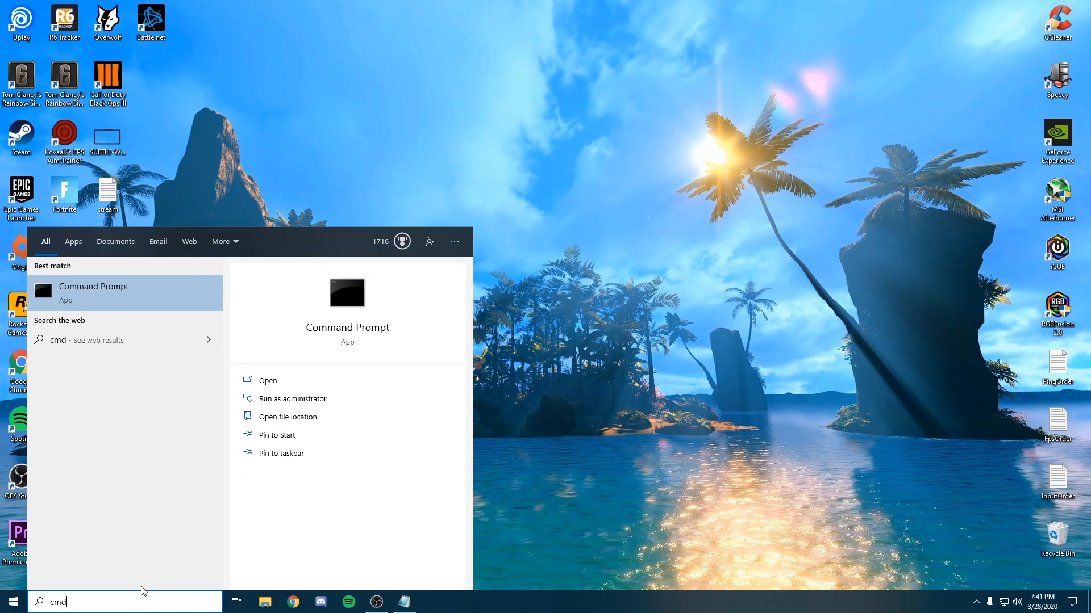
pyautogui.click(294, 398)
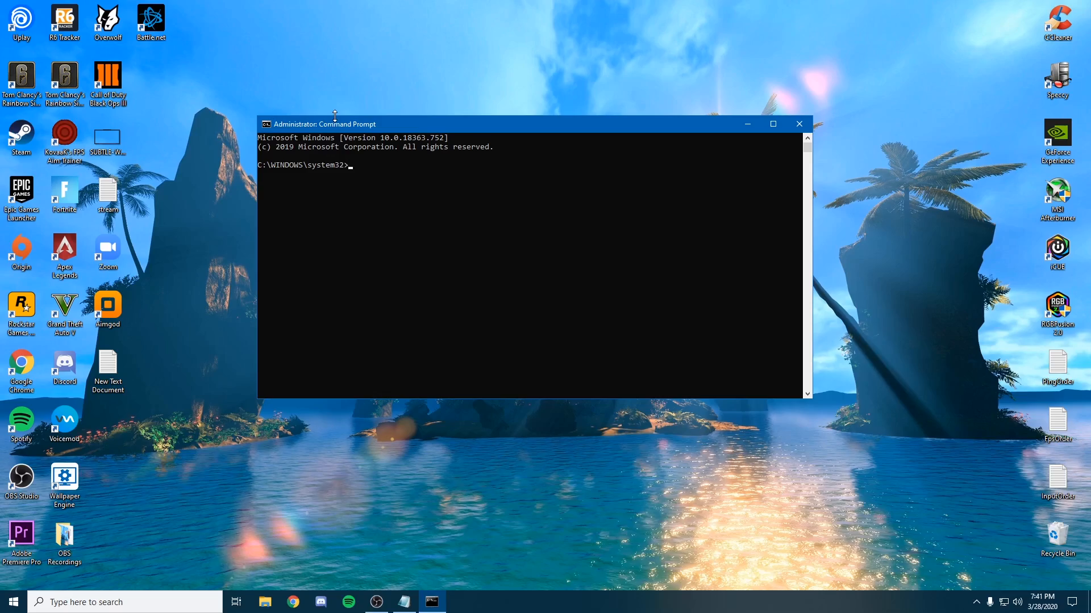
pyautogui.click(374, 174)
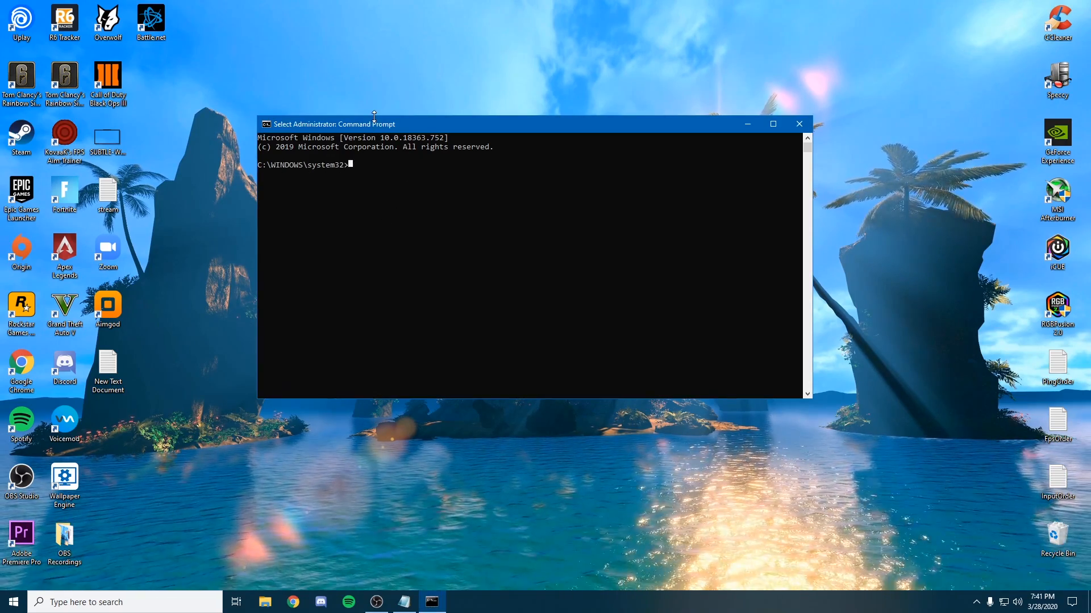
pyautogui.write('sfc /scan')
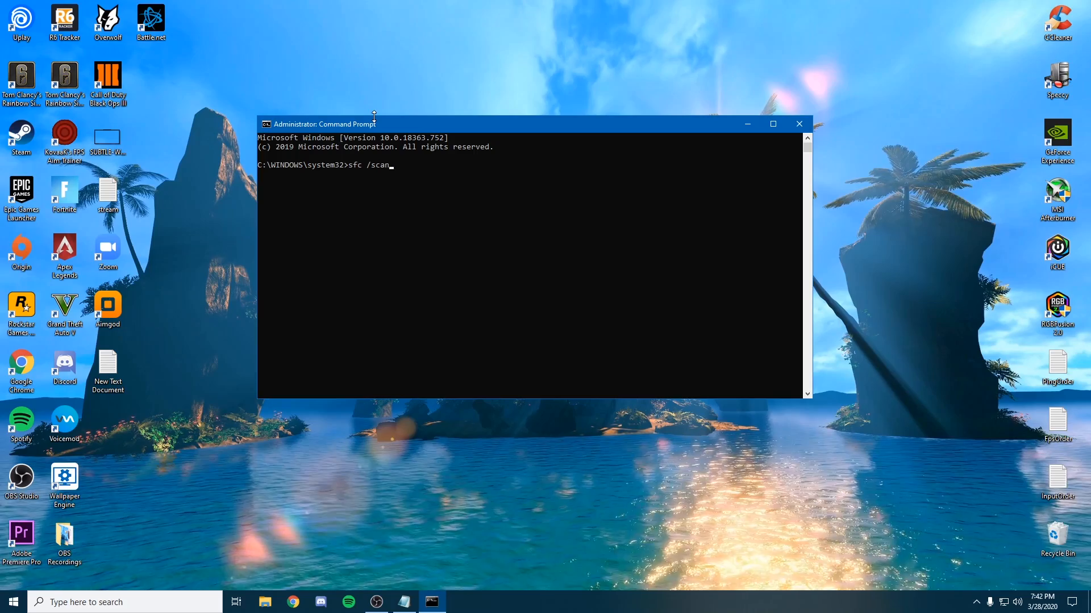
pyautogui.write('now')
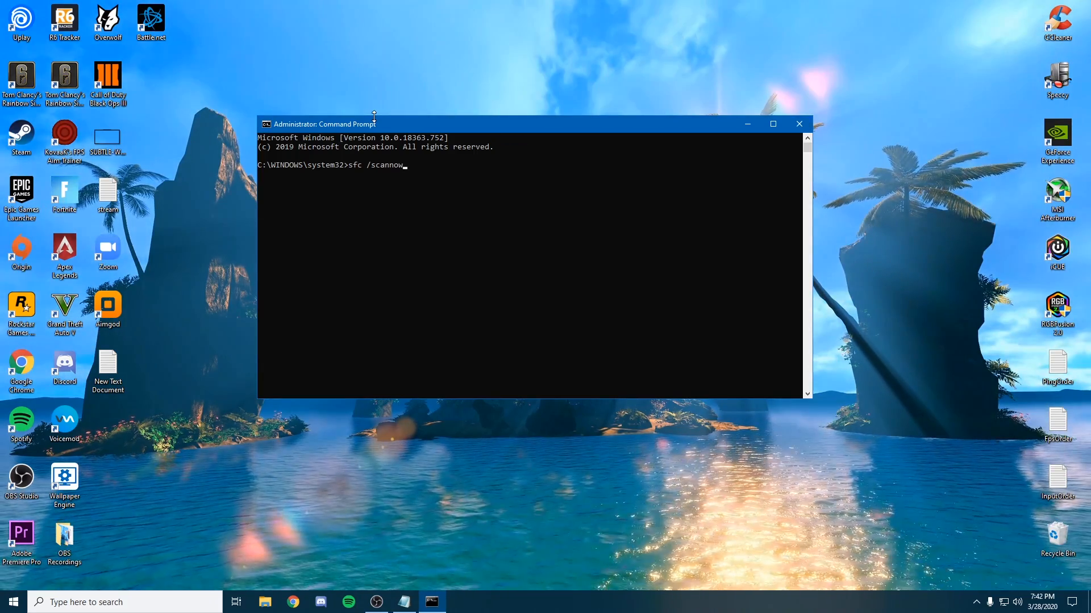
pyautogui.moveTo(530, 66)
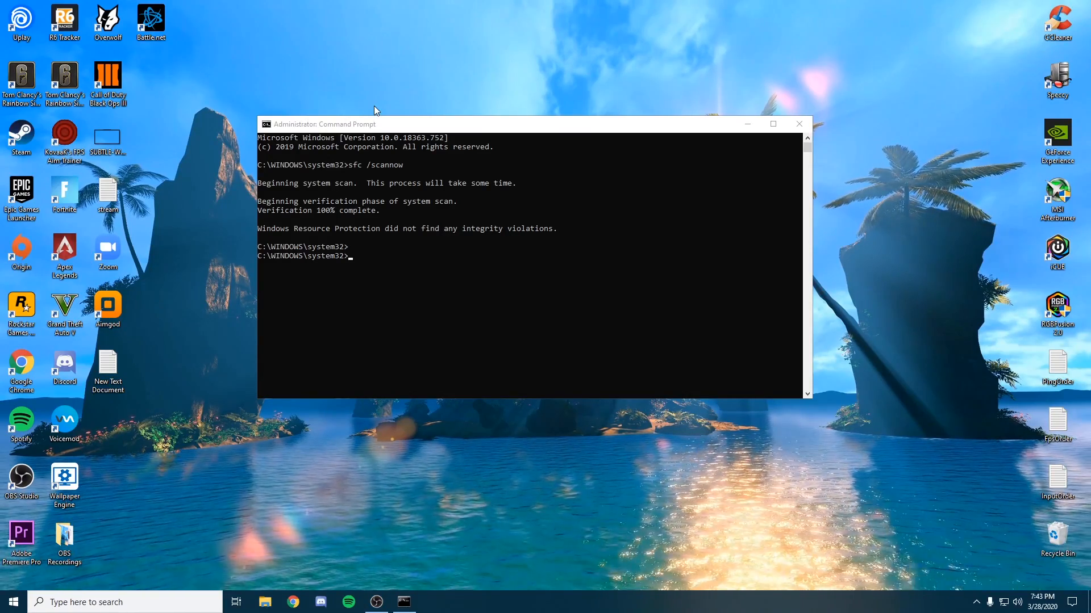
pyautogui.moveTo(462, 67)
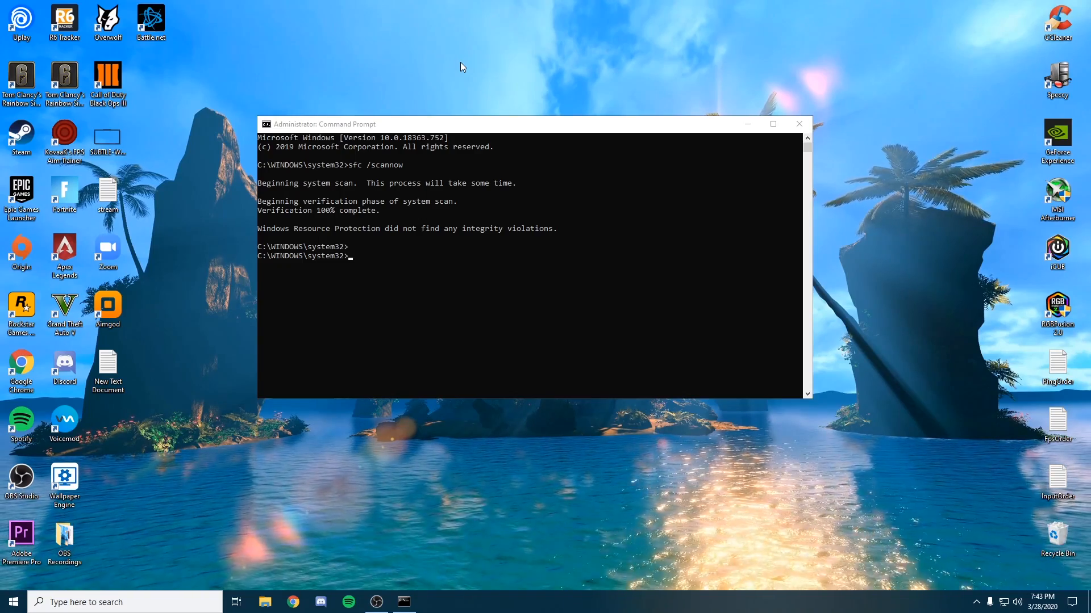
pyautogui.moveTo(420, 113)
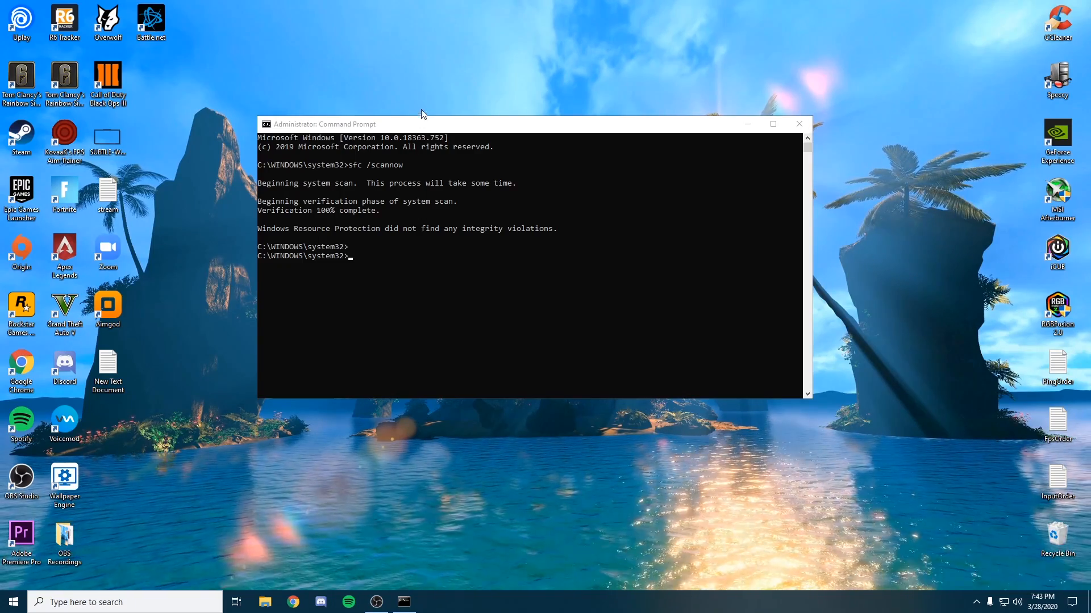
pyautogui.moveTo(213, 172)
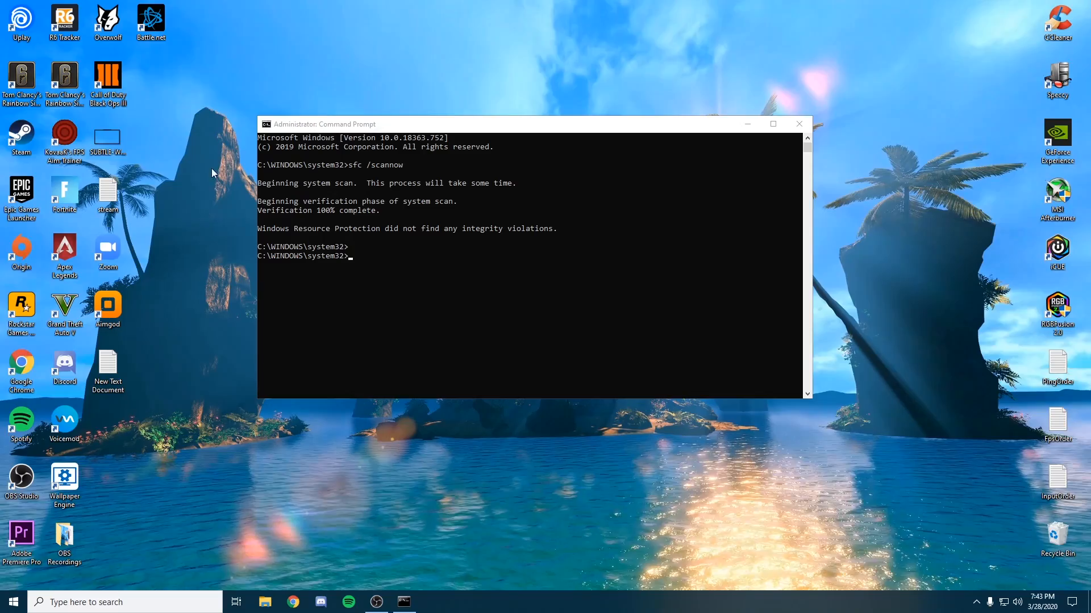
pyautogui.moveTo(473, 63)
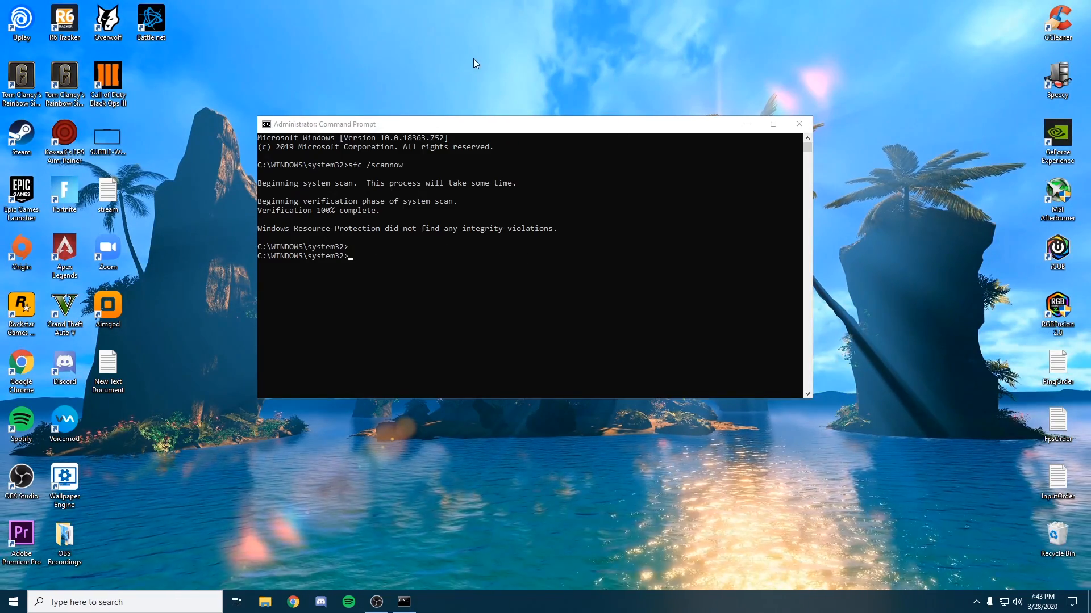
pyautogui.moveTo(379, 278)
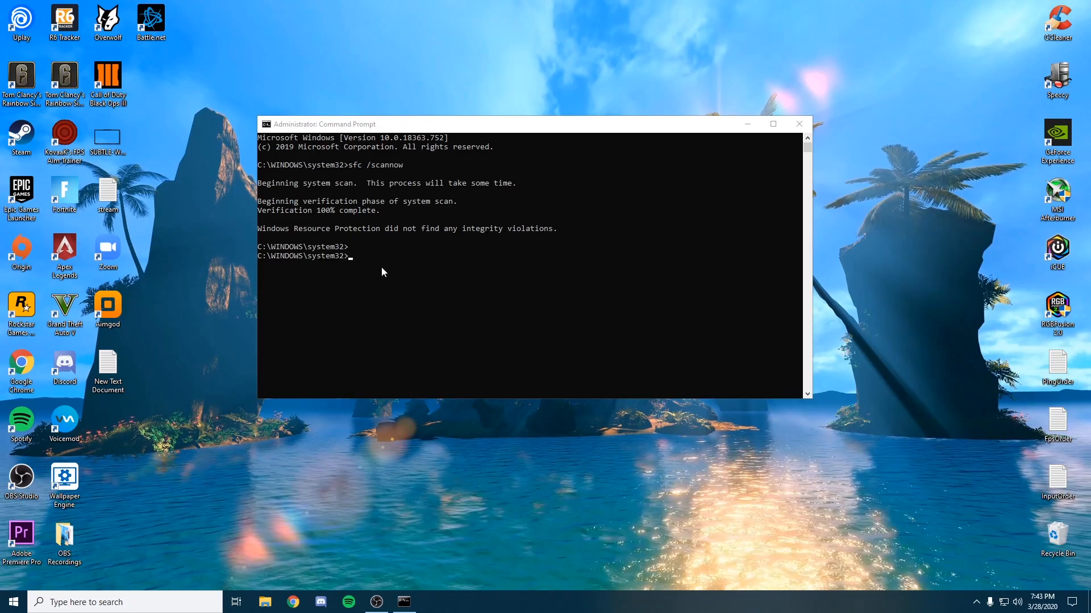
# Run DISM /Online /Cleanup-Image /CheckHealth, then rerun it with /ScanHealth.
pyautogui.write('DISM /Online /Cleanup-Image /CheckHealth')
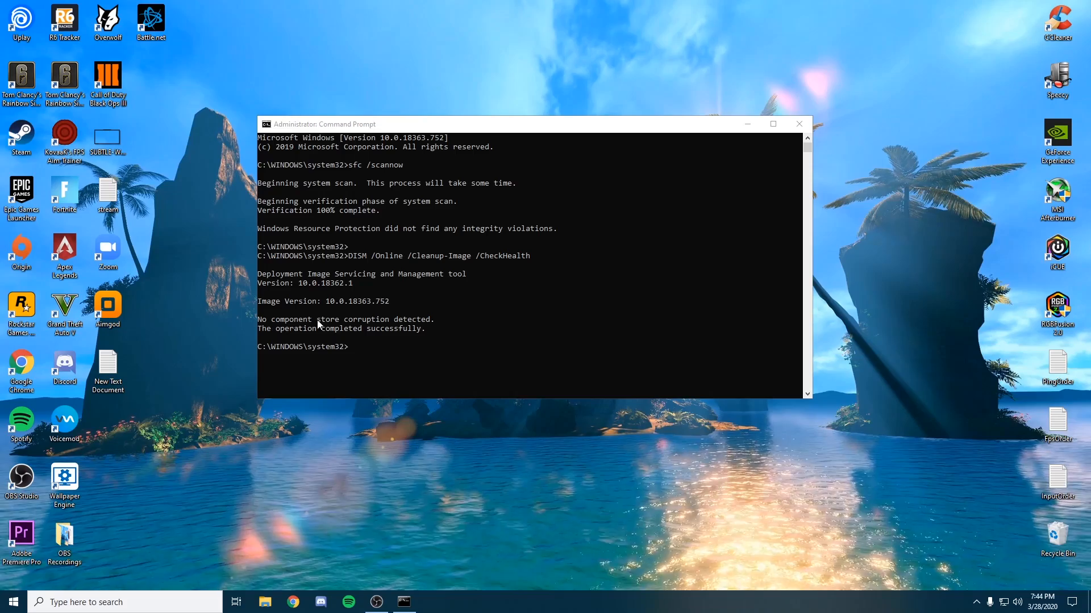
pyautogui.moveTo(453, 370)
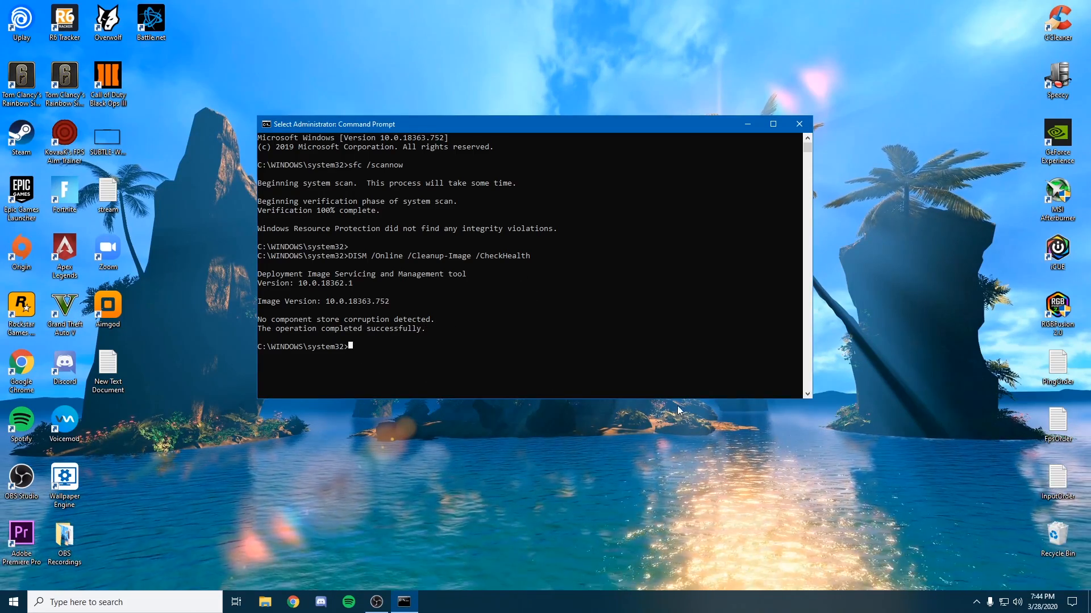
pyautogui.write('DISM /Online /Cleanup-Image /CheckHealth')
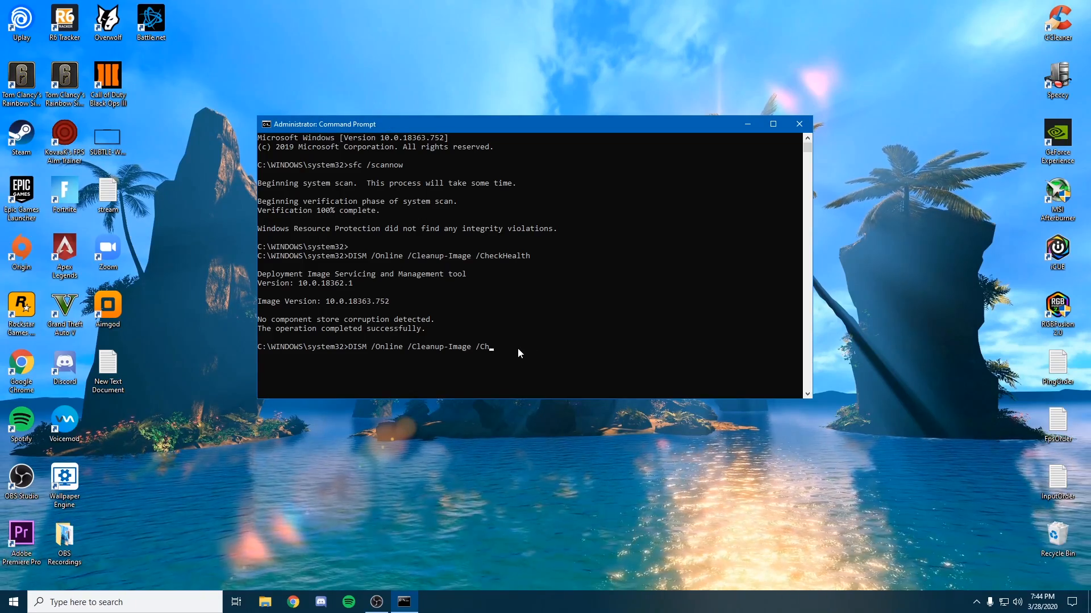
pyautogui.press('backspace')
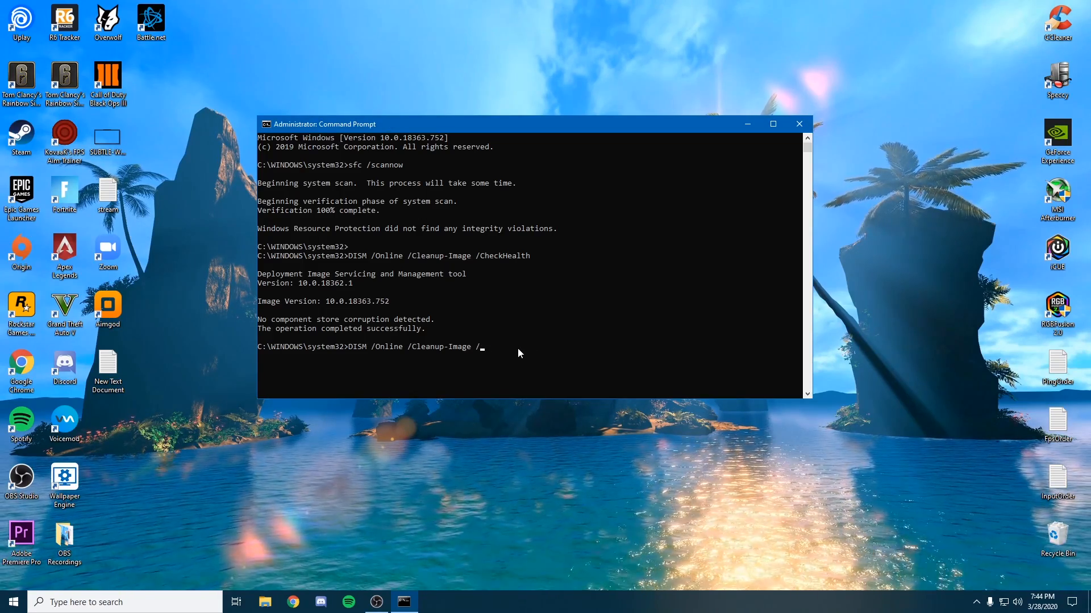
pyautogui.write('ScanhH')
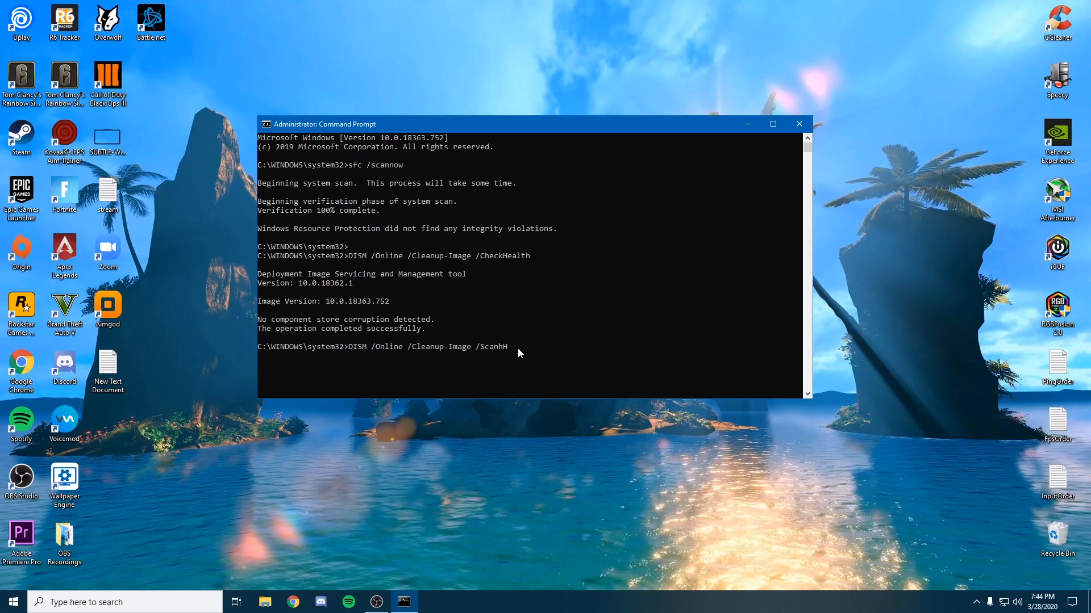
pyautogui.write('ealth')
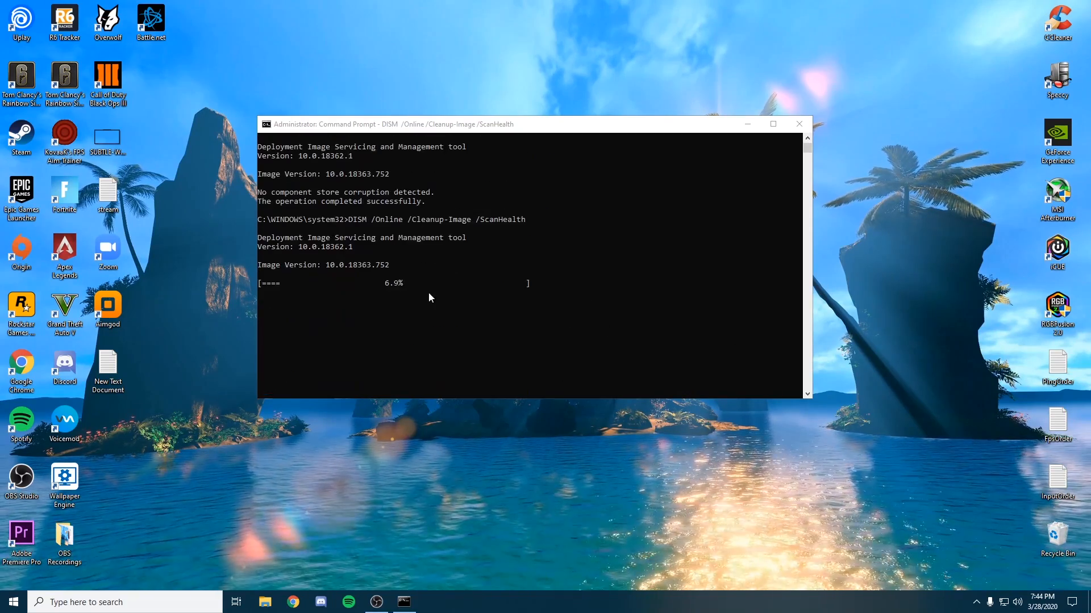
pyautogui.moveTo(688, 292)
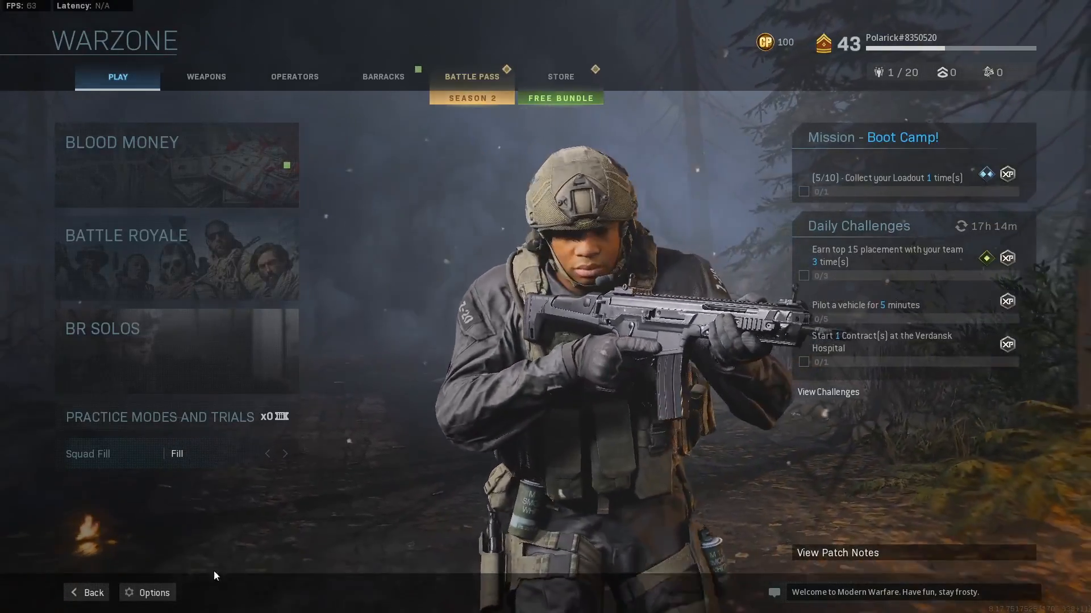
# Review Warzone's General settings — Screen, HUD and Telemetry, including the Packet Loss overlay.
pyautogui.click(147, 593)
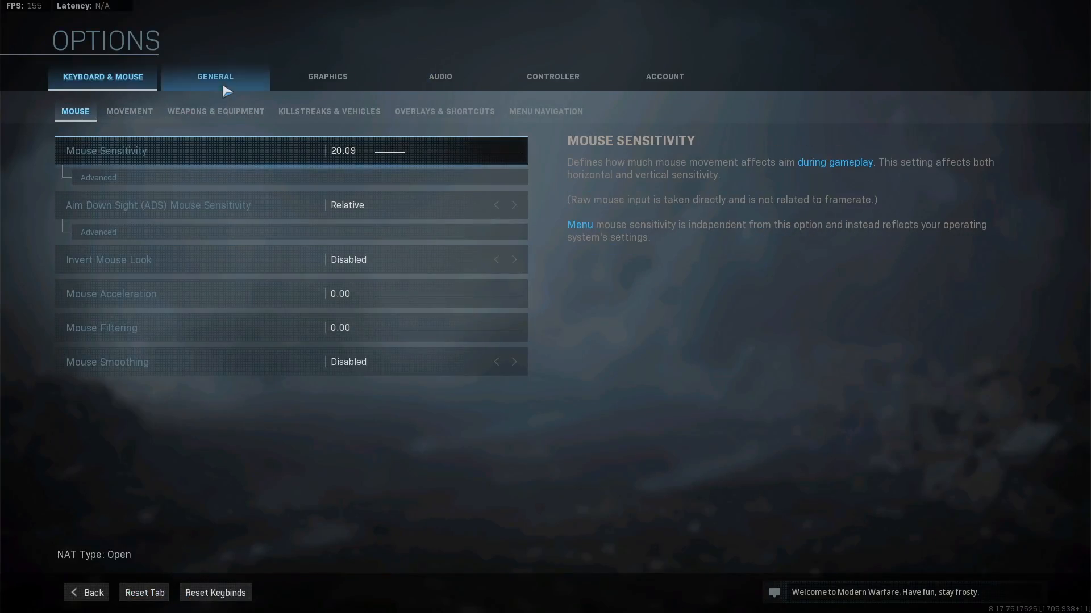
pyautogui.moveTo(231, 88)
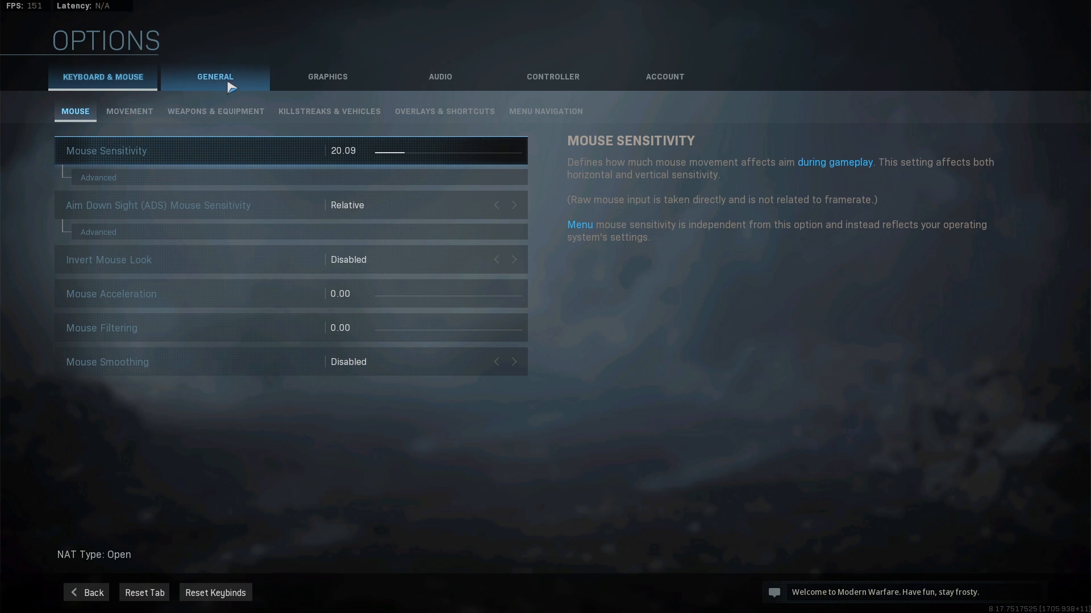
pyautogui.click(215, 76)
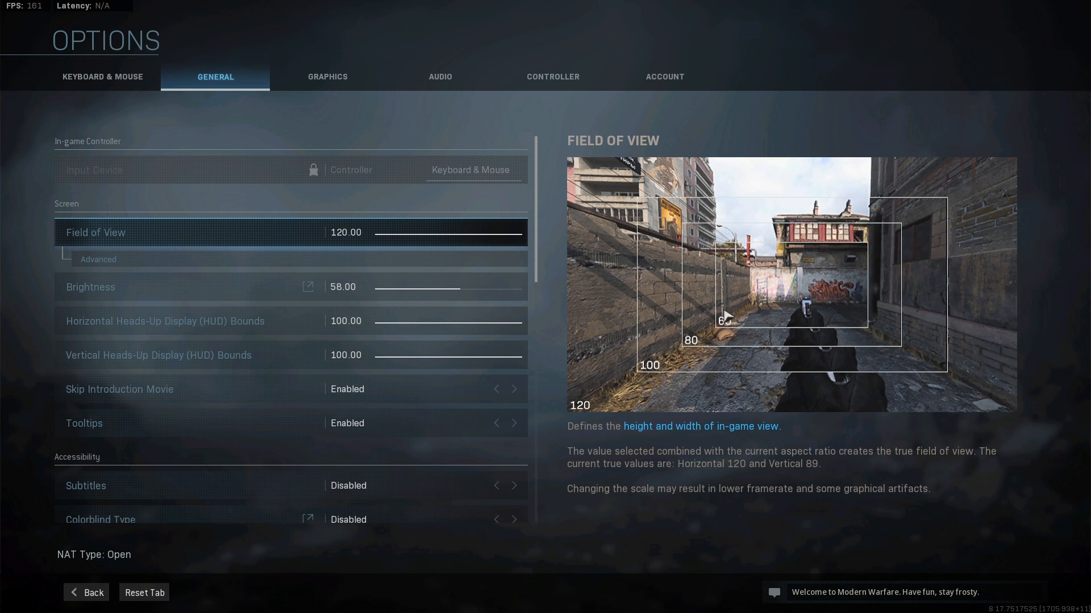
pyautogui.click(448, 232)
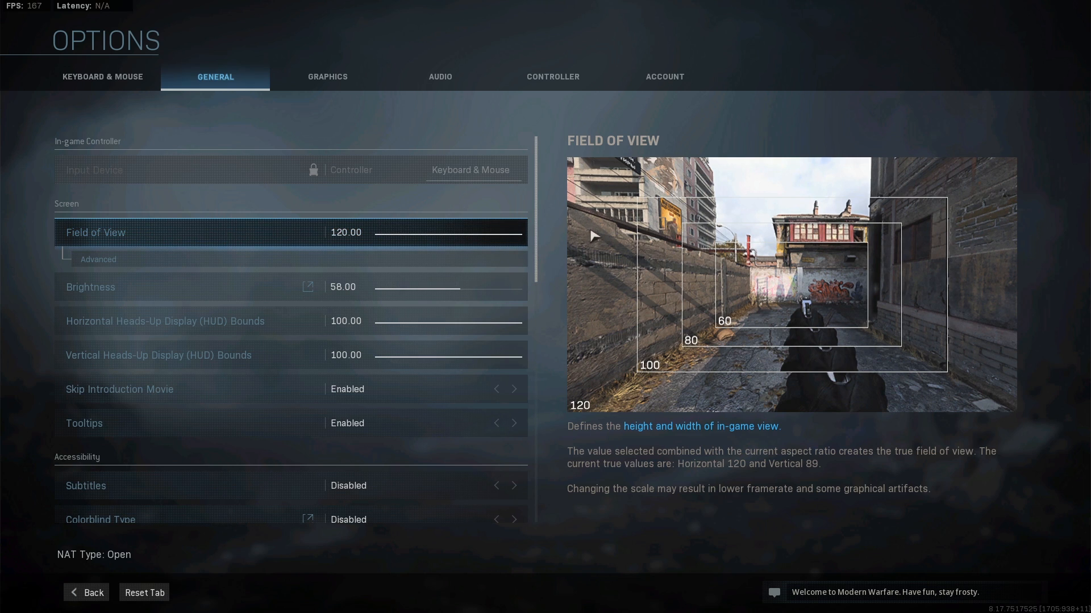
pyautogui.moveTo(733, 231)
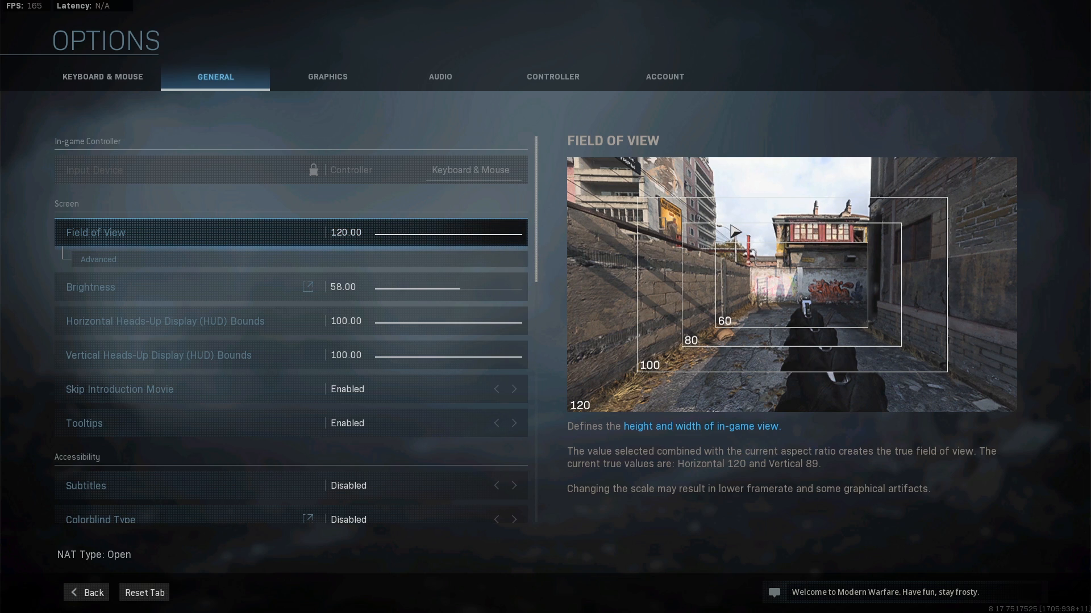
pyautogui.moveTo(628, 382)
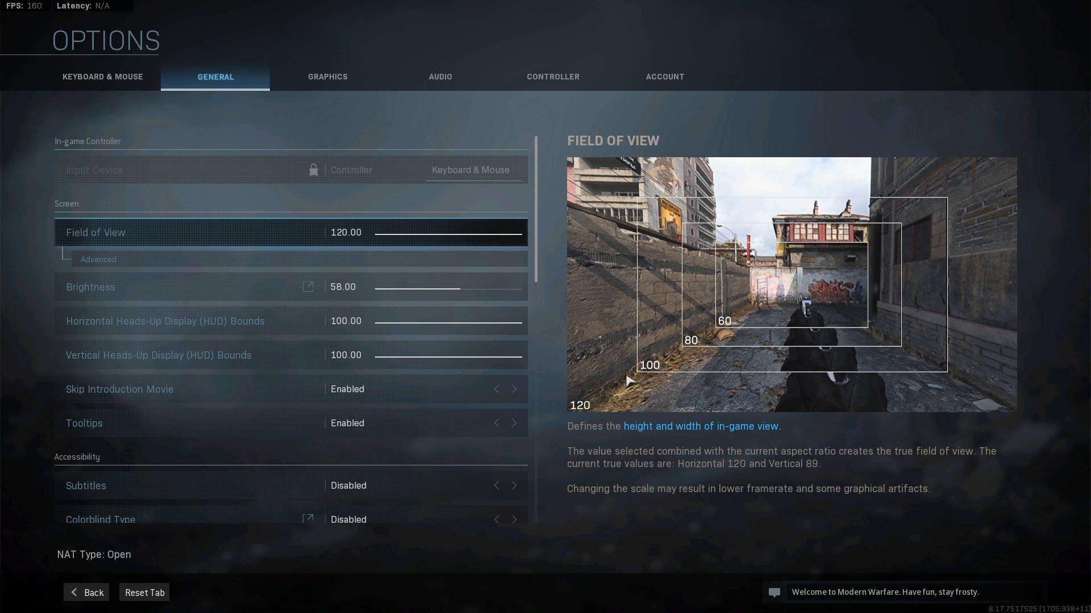
pyautogui.moveTo(866, 374)
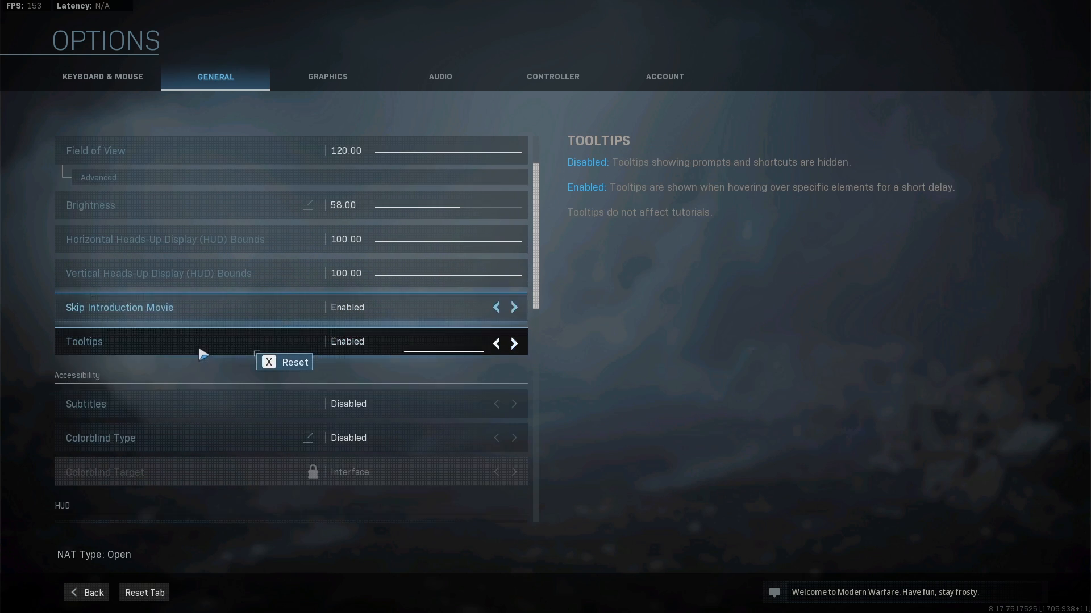
pyautogui.scroll(-3)
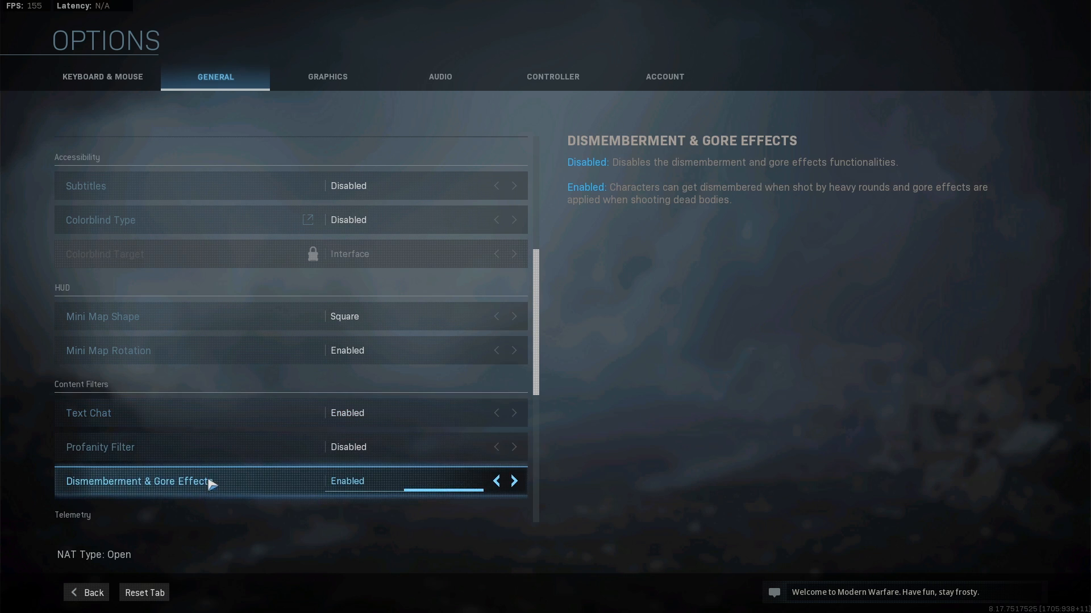
pyautogui.scroll(-3)
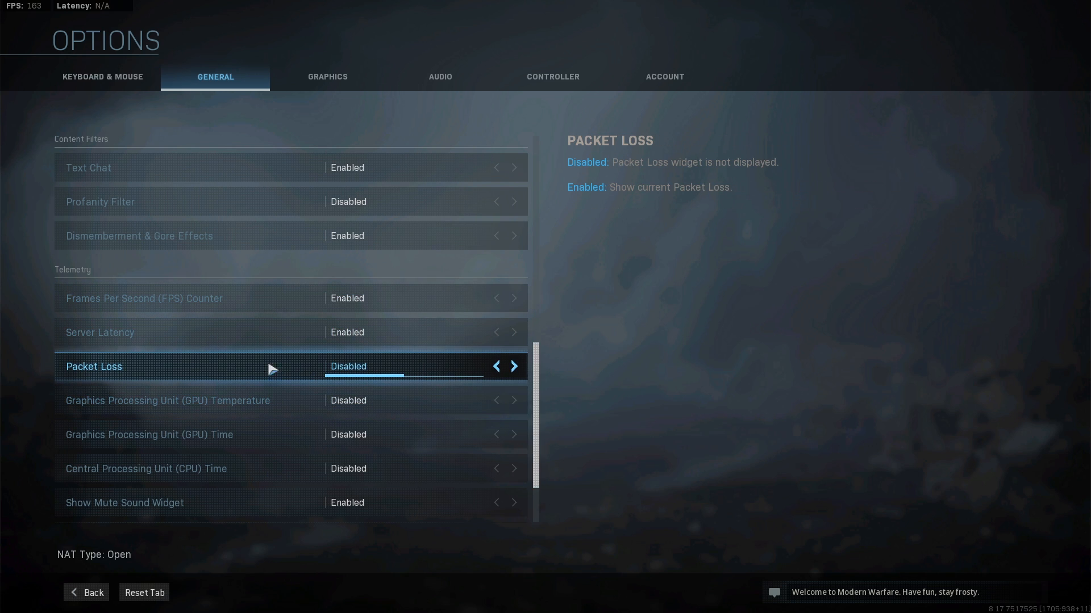
pyautogui.click(513, 367)
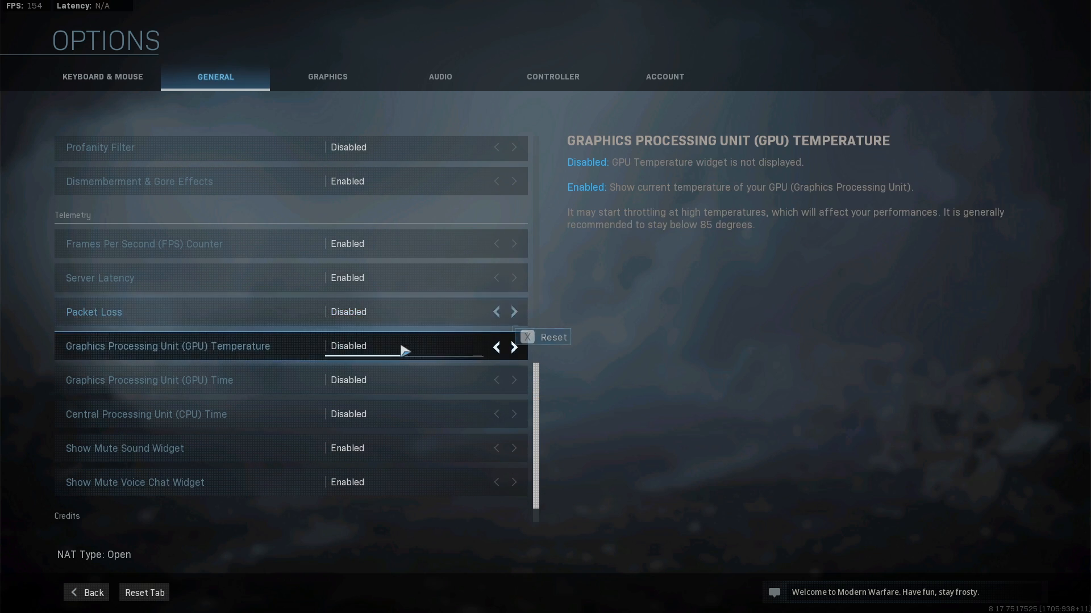
pyautogui.scroll(3)
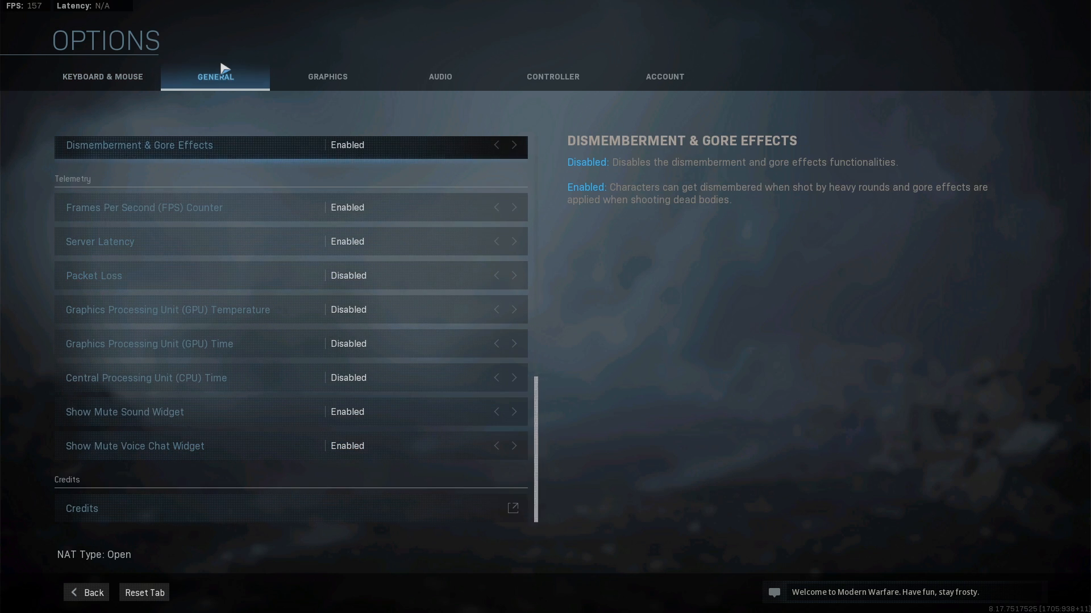
# Move to the Graphics settings of Warzone's options.
pyautogui.click(328, 76)
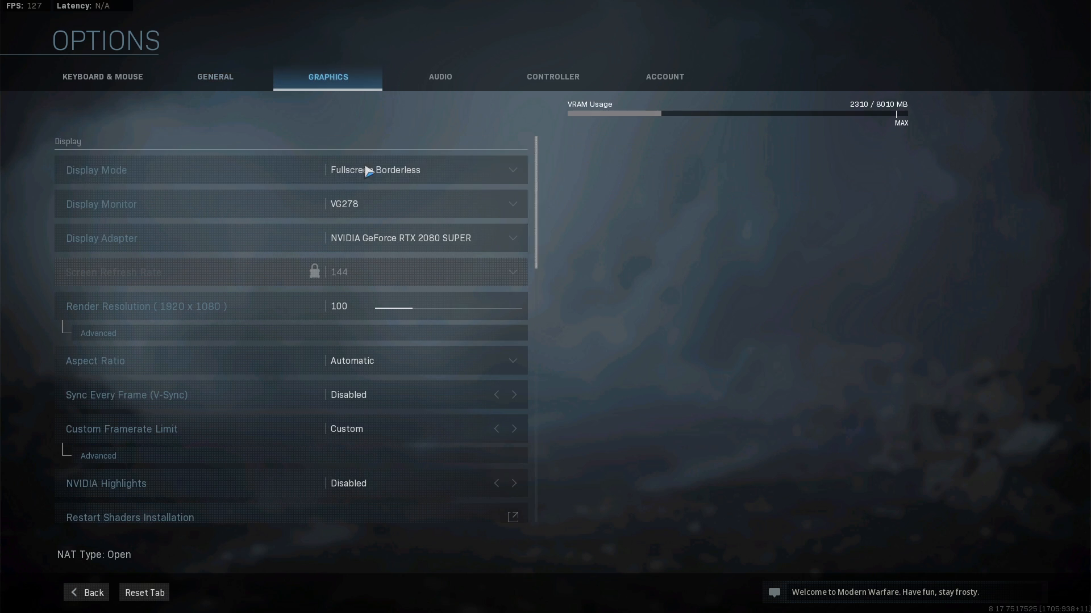
pyautogui.click(291, 169)
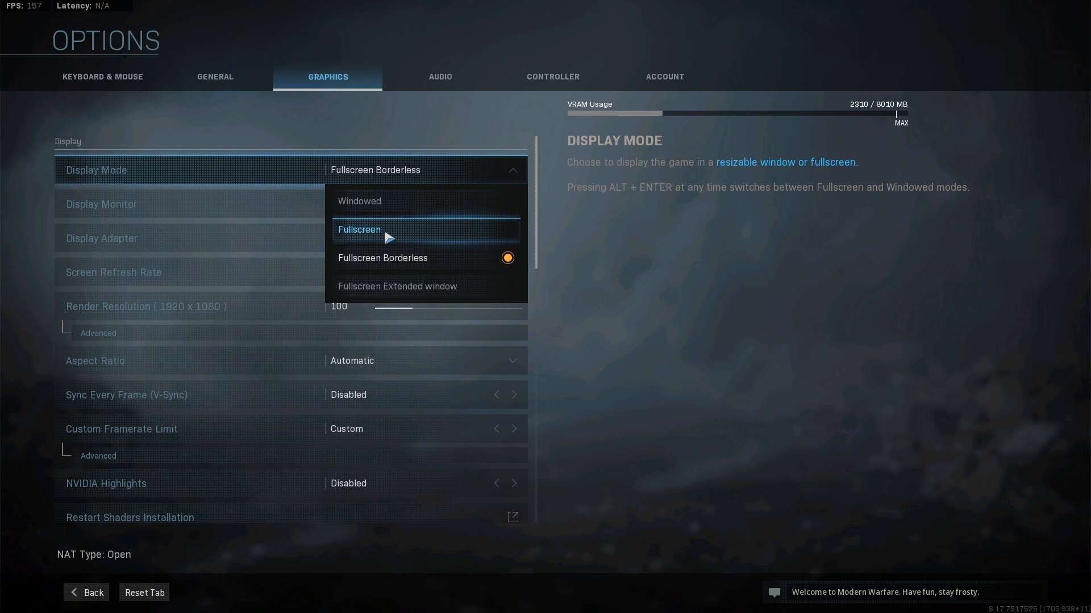
pyautogui.click(359, 230)
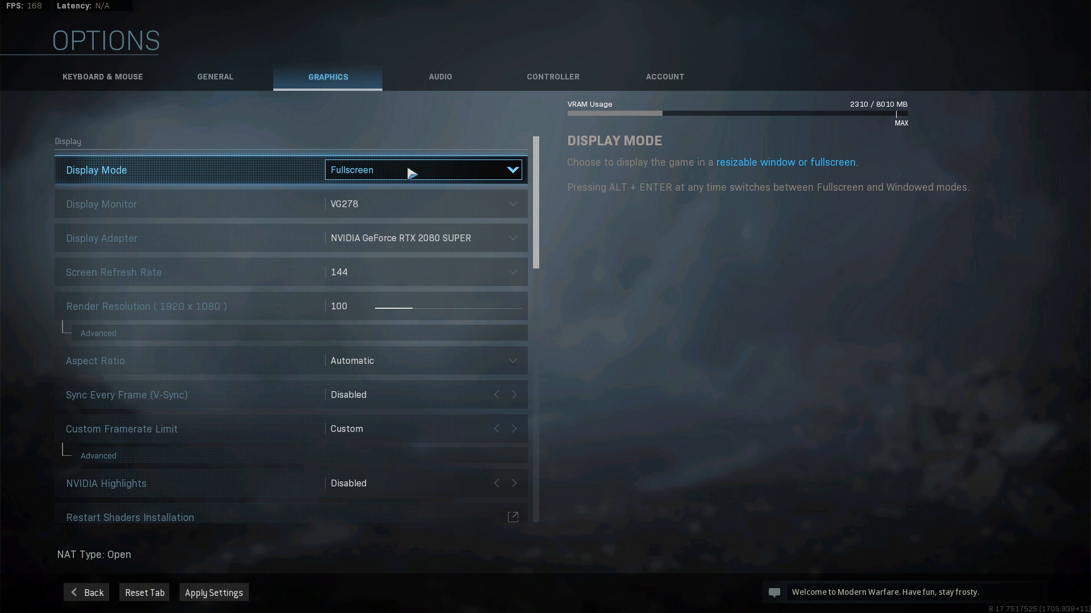
pyautogui.moveTo(426, 182)
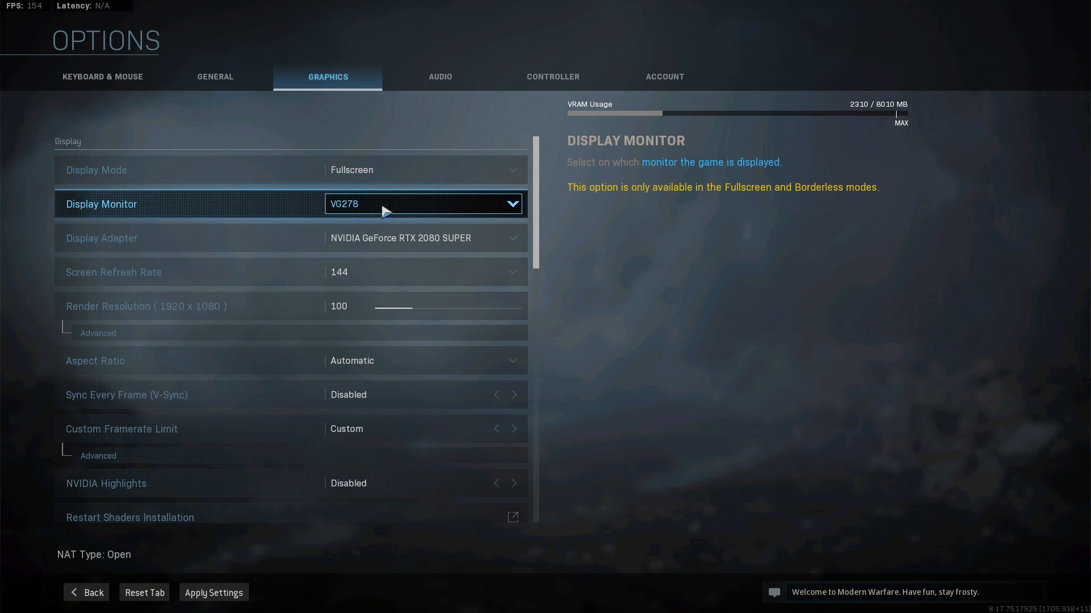
pyautogui.click(423, 237)
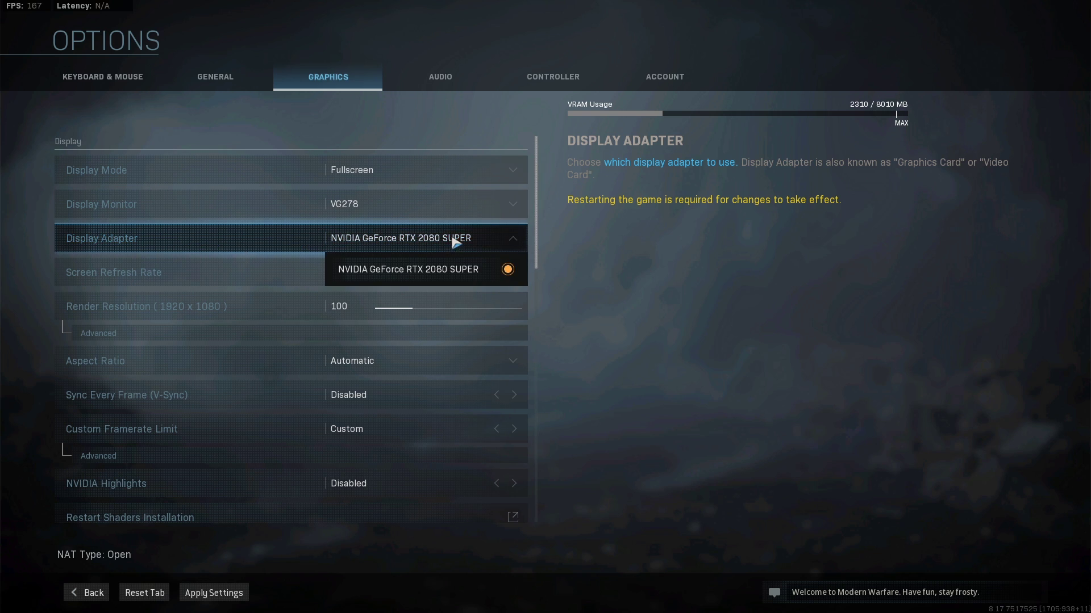
pyautogui.click(407, 270)
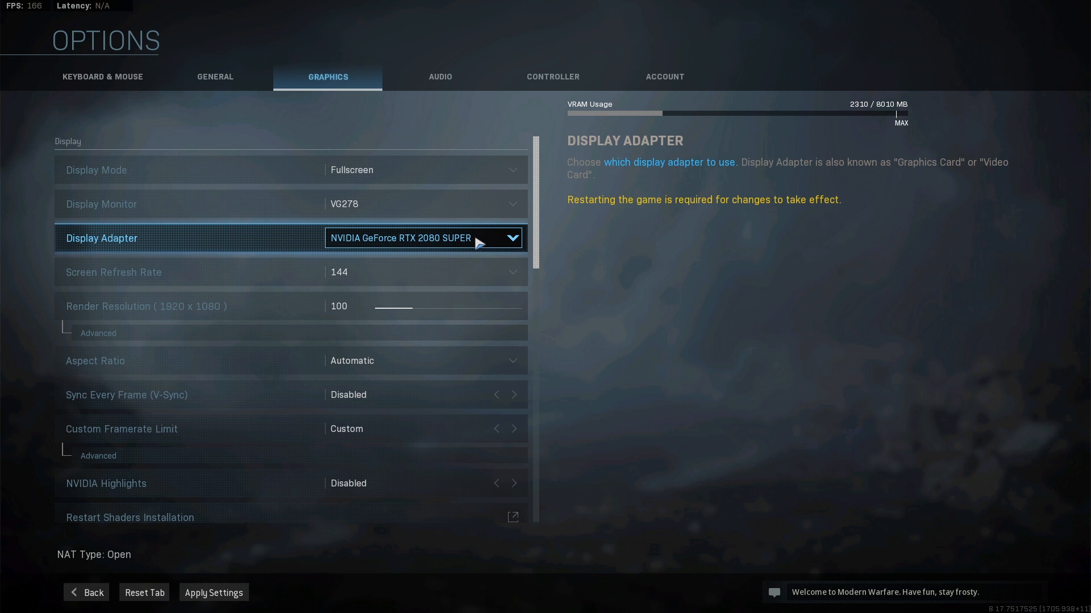
pyautogui.moveTo(488, 243)
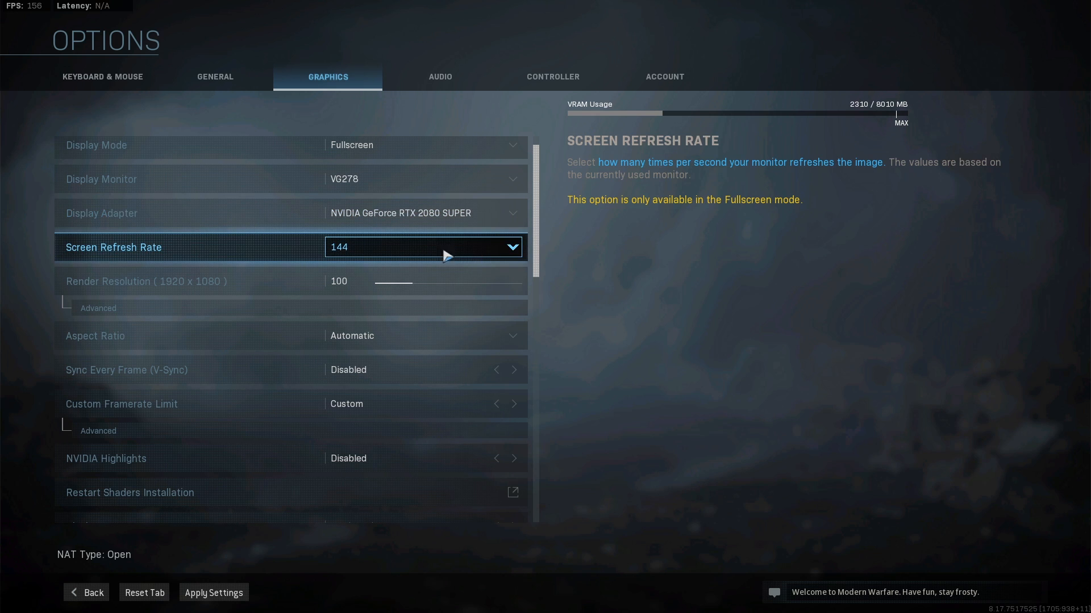
pyautogui.moveTo(414, 254)
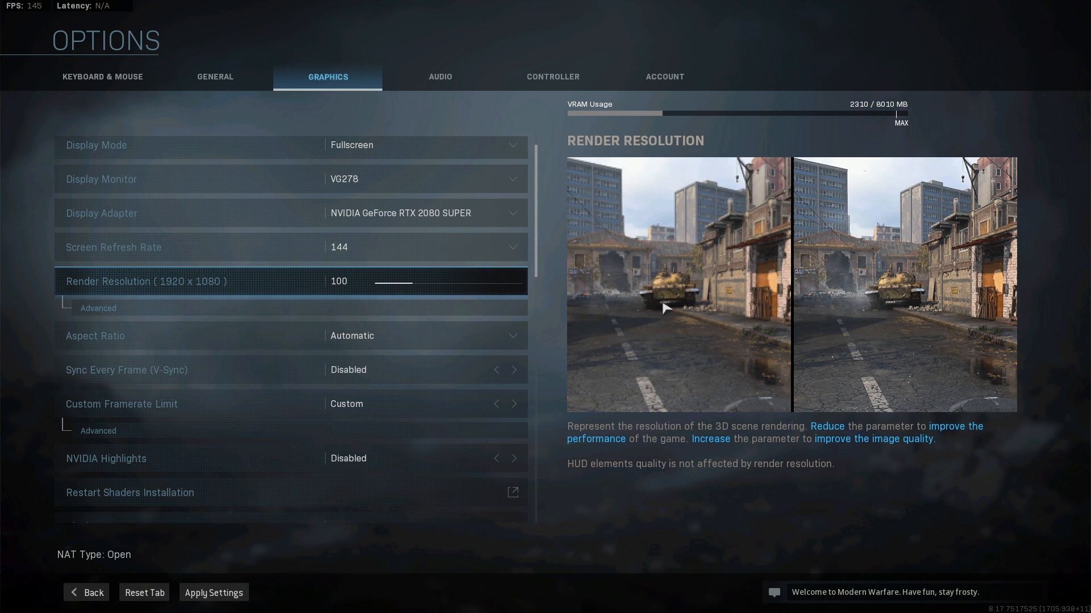
# Expand the advanced render resolution and custom framerate limits: 1920x1080, gameplay/menu 160, out-of-focus 60.
pyautogui.click(407, 282)
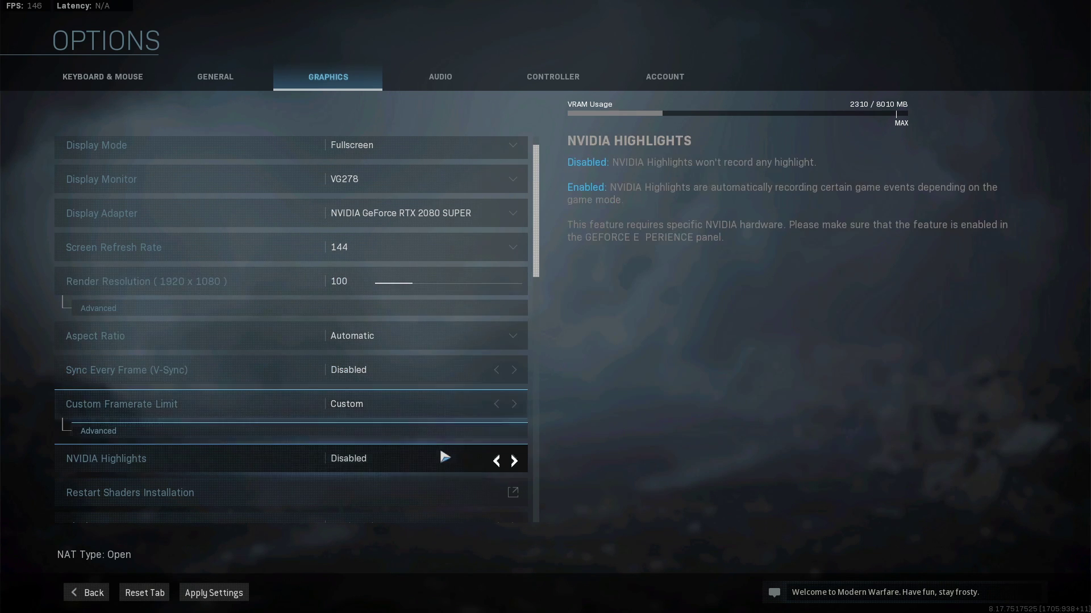
pyautogui.click(147, 281)
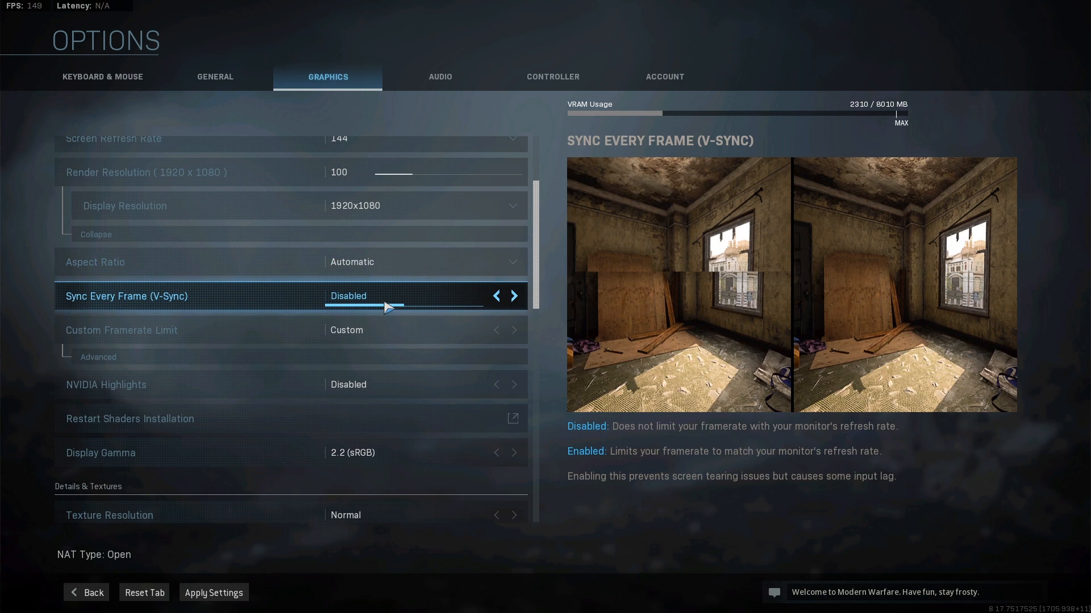
pyautogui.moveTo(535, 312)
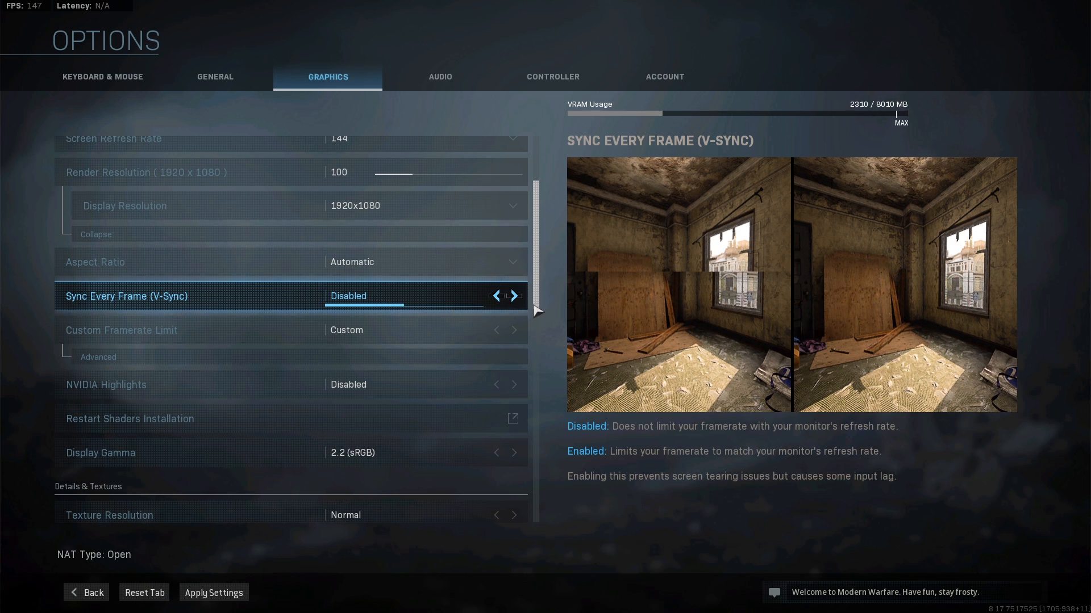
pyautogui.moveTo(390, 300)
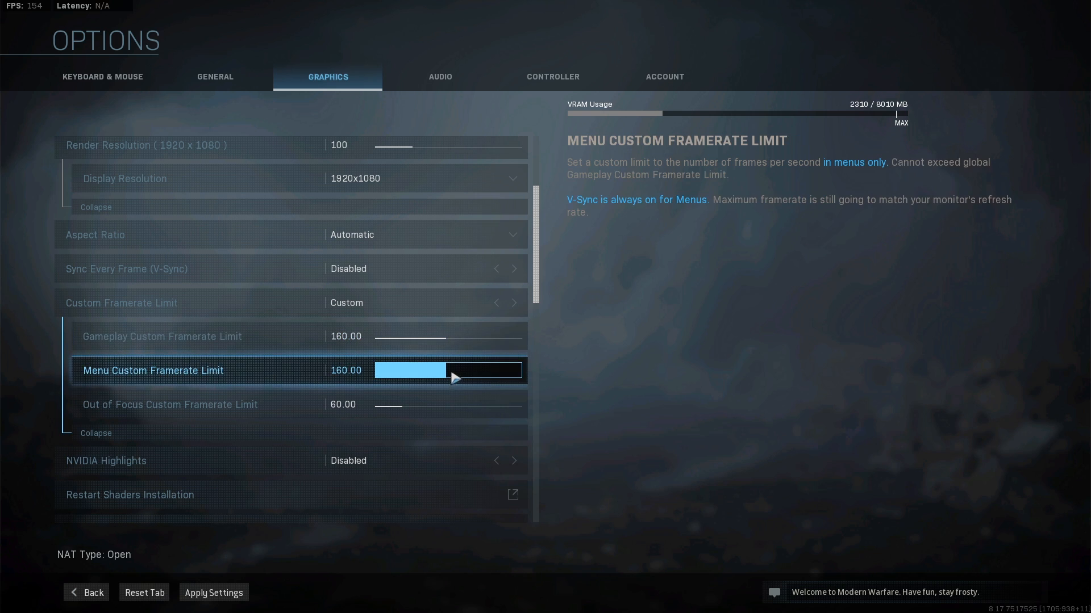
pyautogui.moveTo(436, 370)
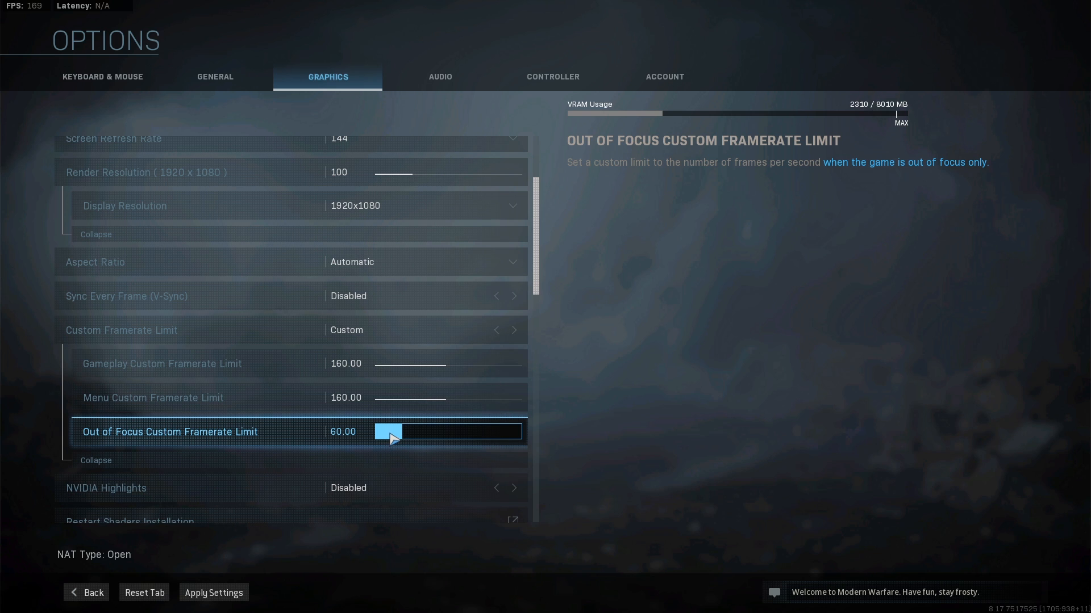
pyautogui.scroll(-3)
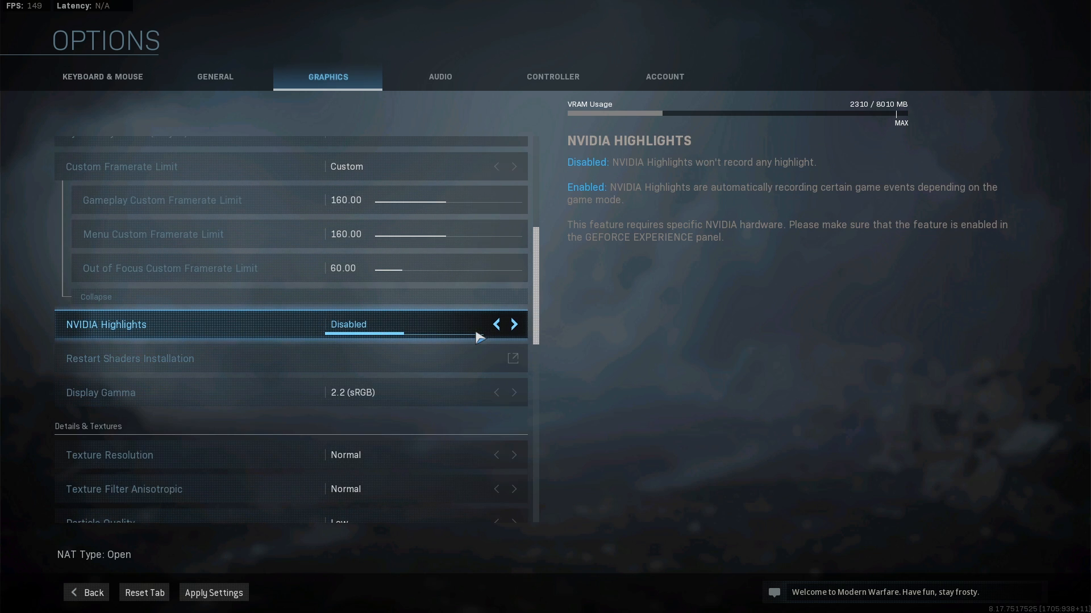
pyautogui.moveTo(401, 327)
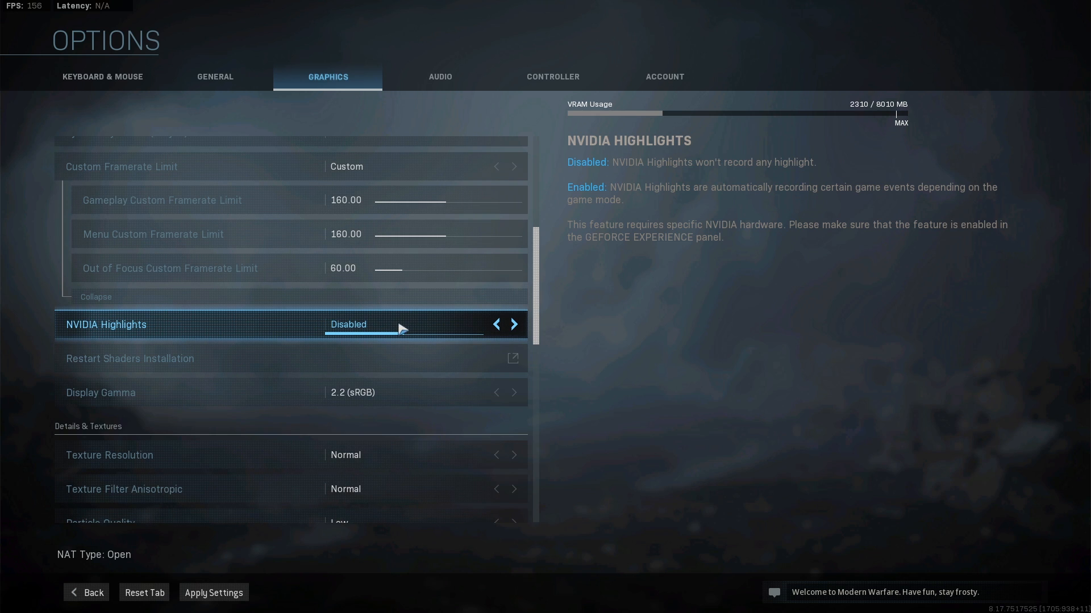
pyautogui.moveTo(411, 327)
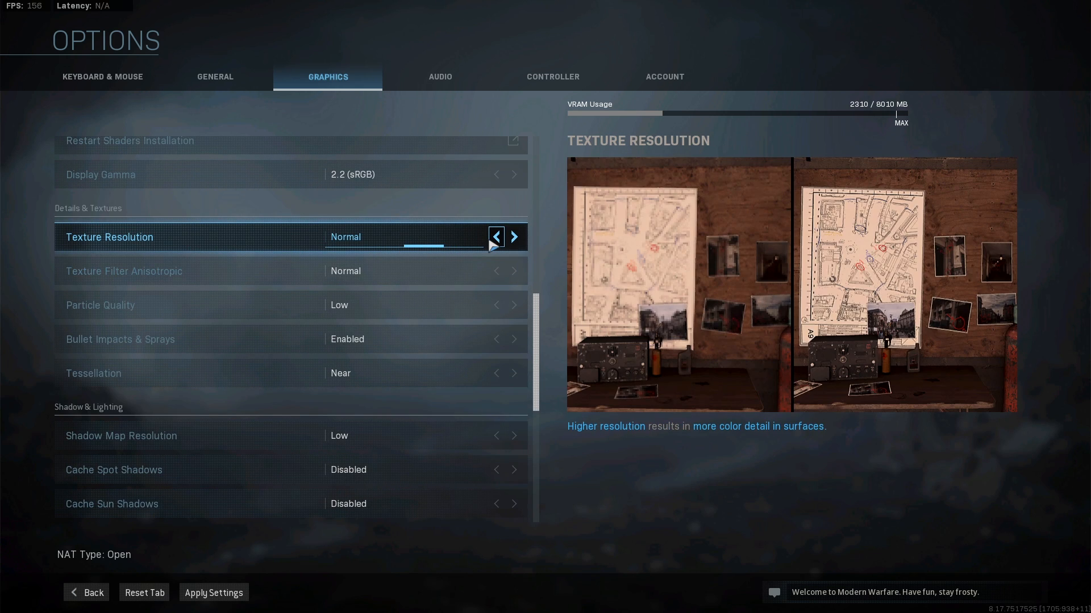
# Set Texture Resolution to Low and keep Texture Filter Anisotropic at Normal.
pyautogui.click(495, 236)
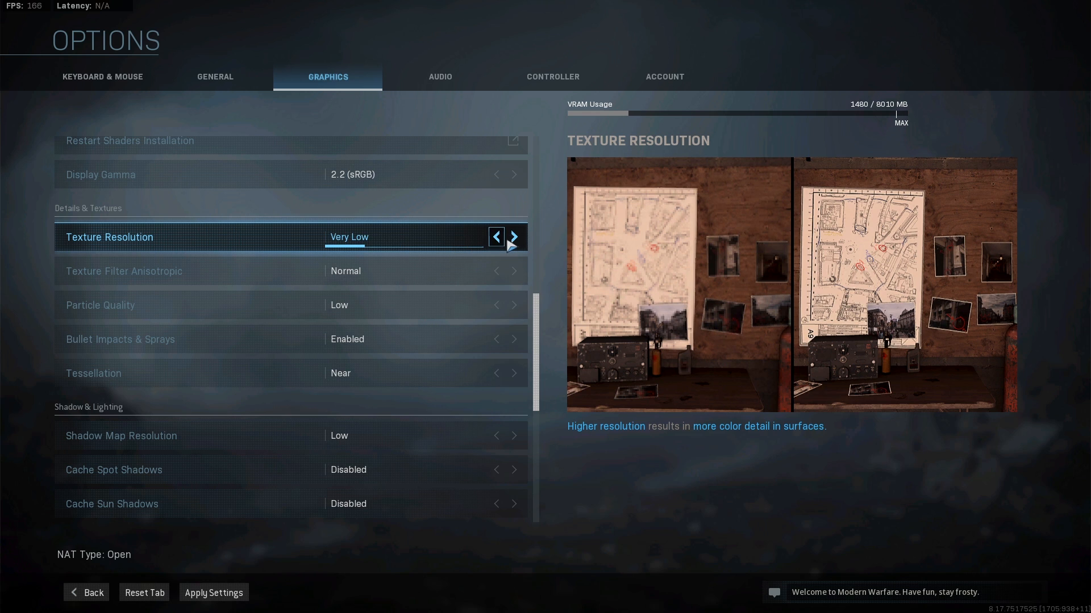
pyautogui.click(513, 236)
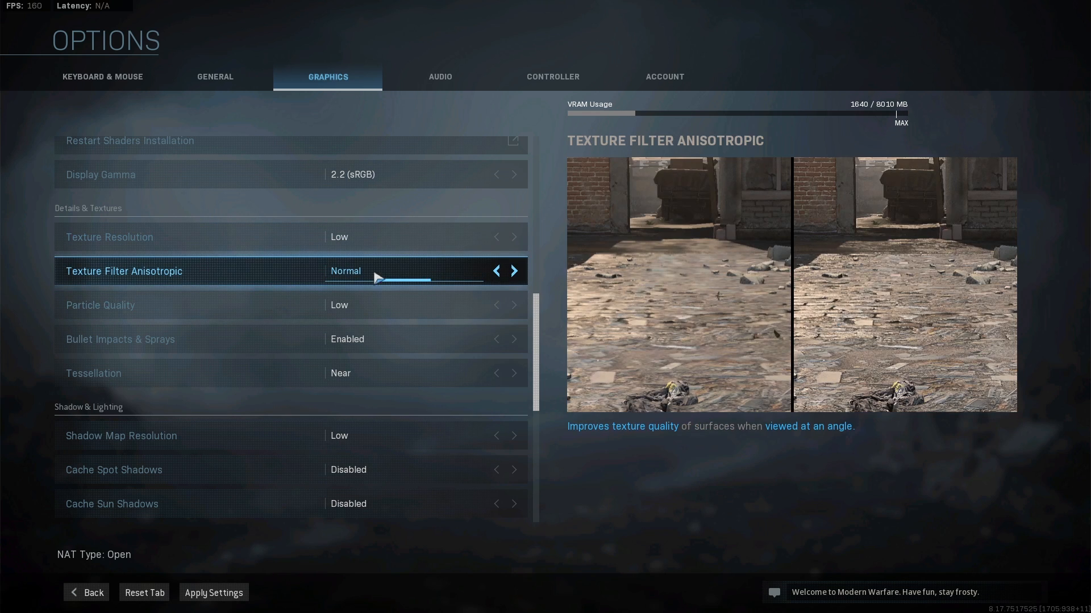
pyautogui.moveTo(118, 280)
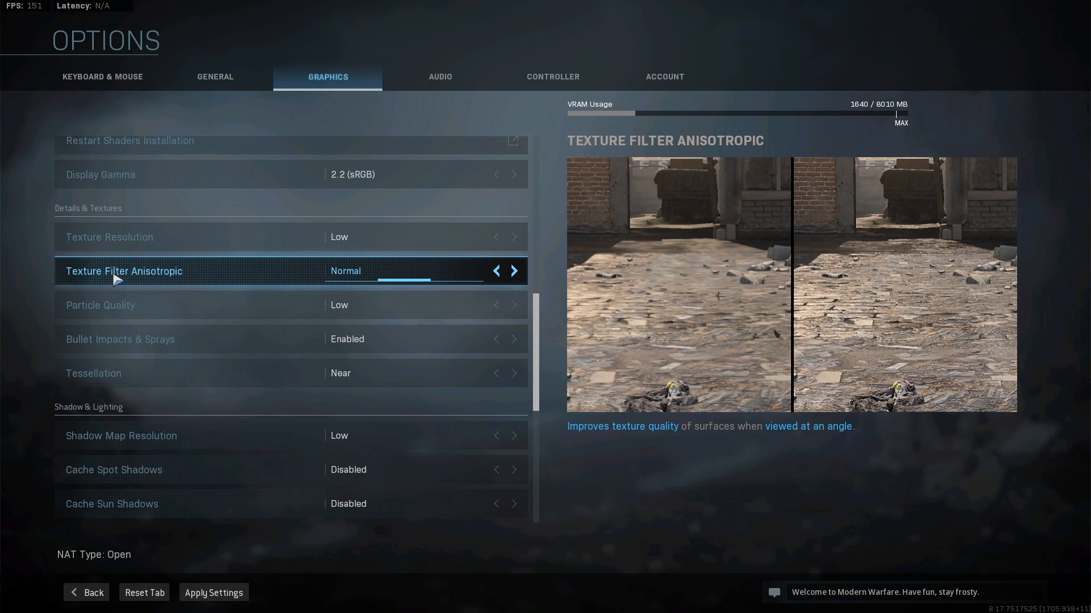
pyautogui.moveTo(496, 271)
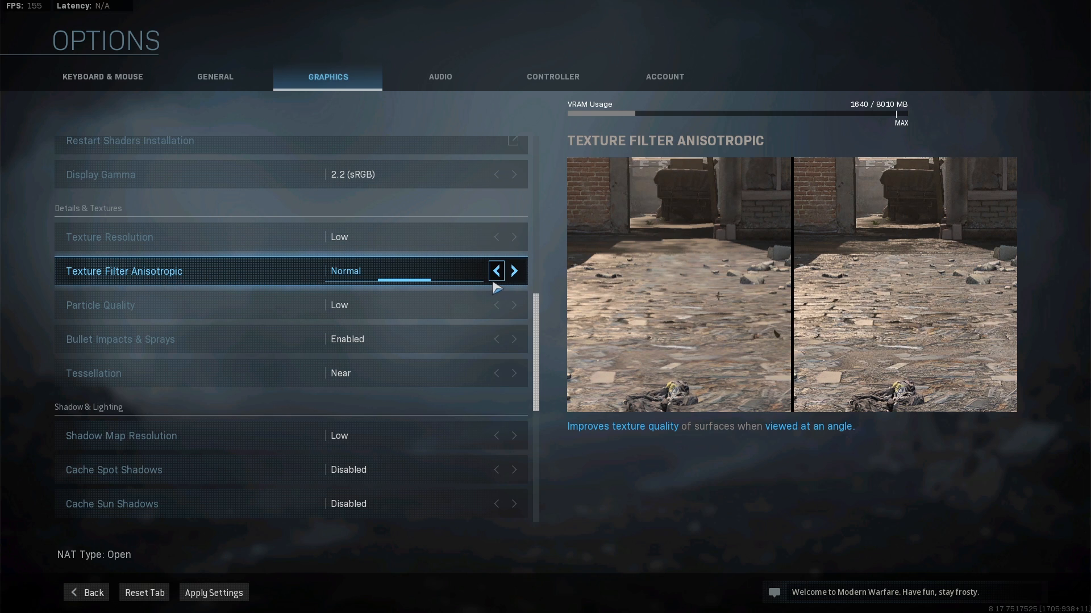
pyautogui.click(496, 270)
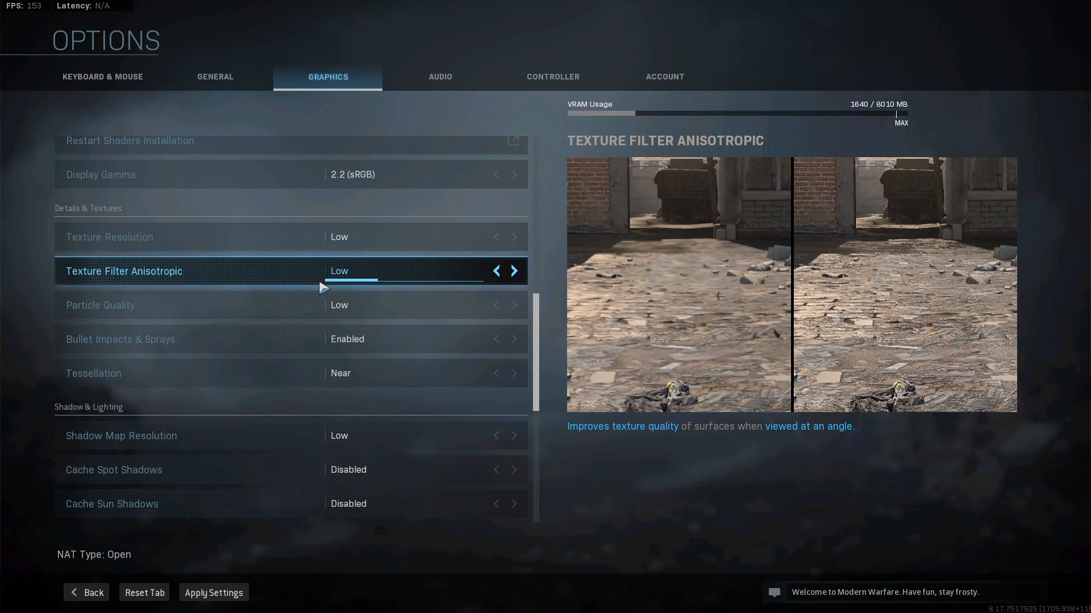
pyautogui.moveTo(390, 282)
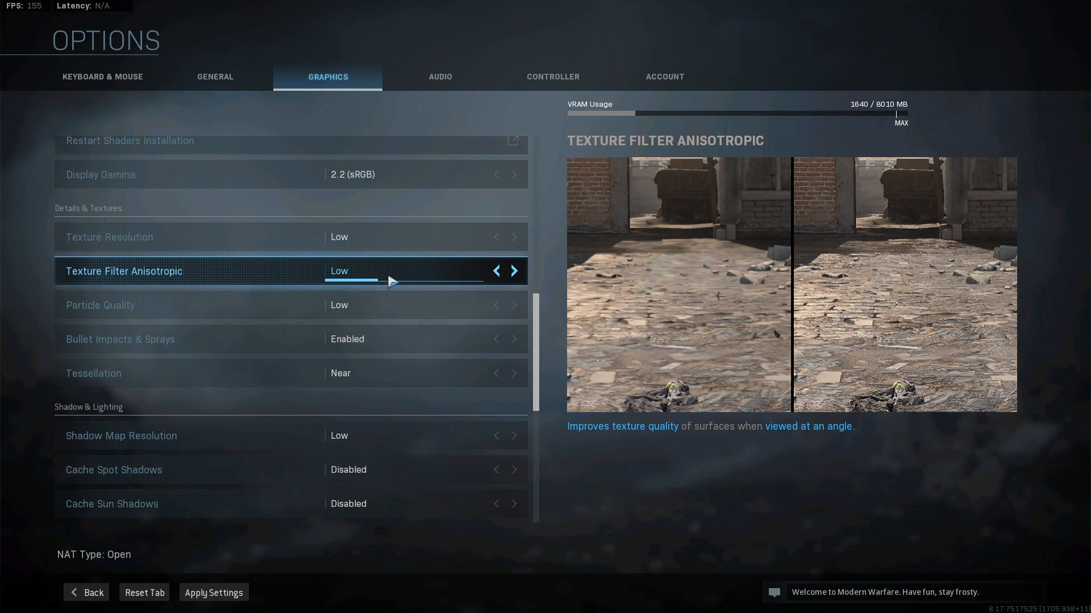
pyautogui.moveTo(961, 299)
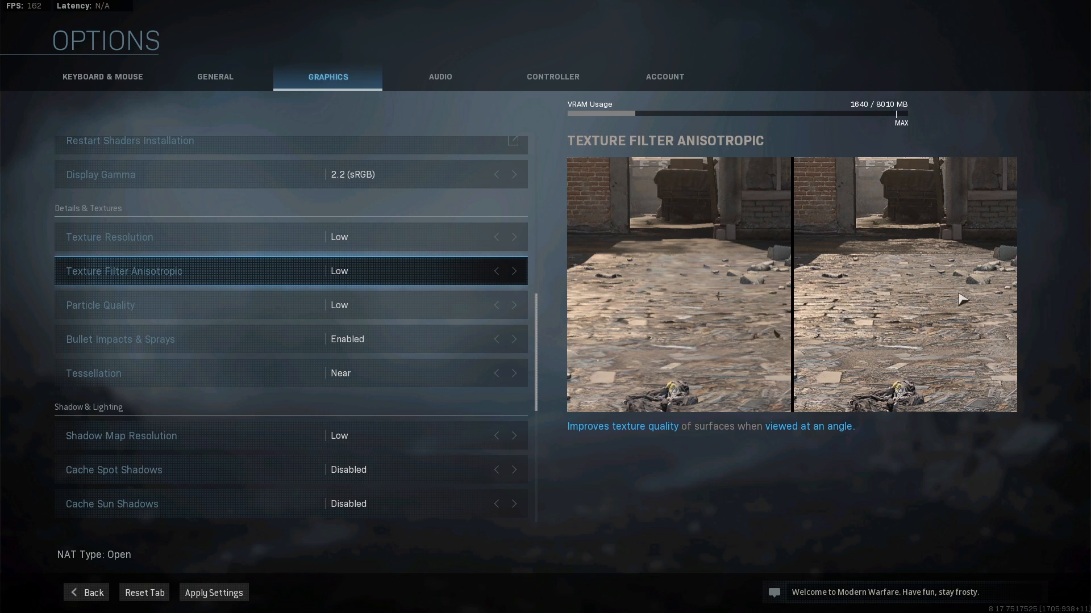
pyautogui.moveTo(727, 318)
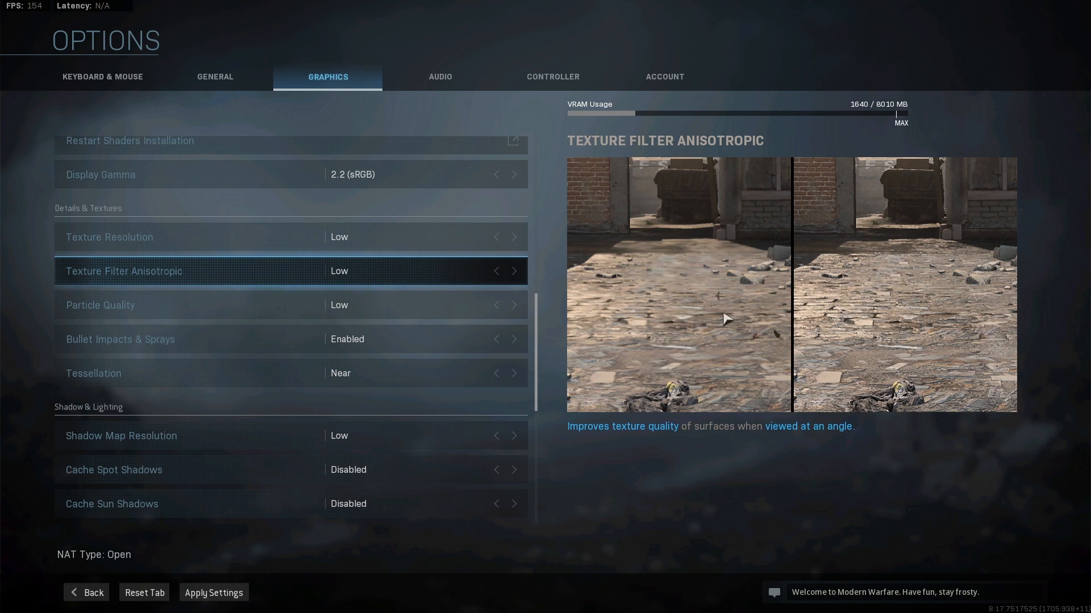
pyautogui.moveTo(885, 340)
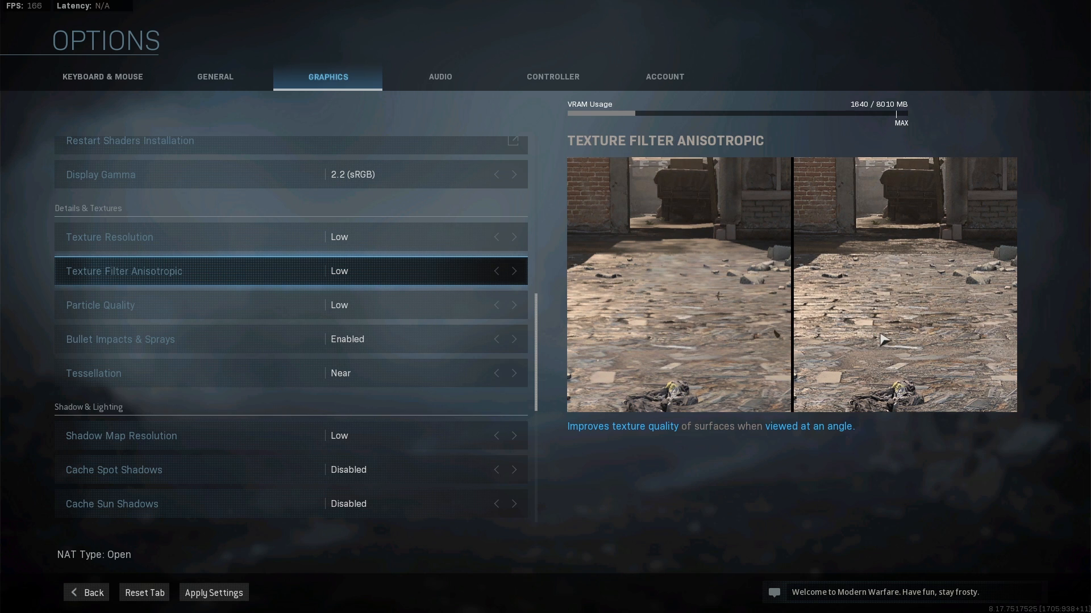
pyautogui.moveTo(514, 271)
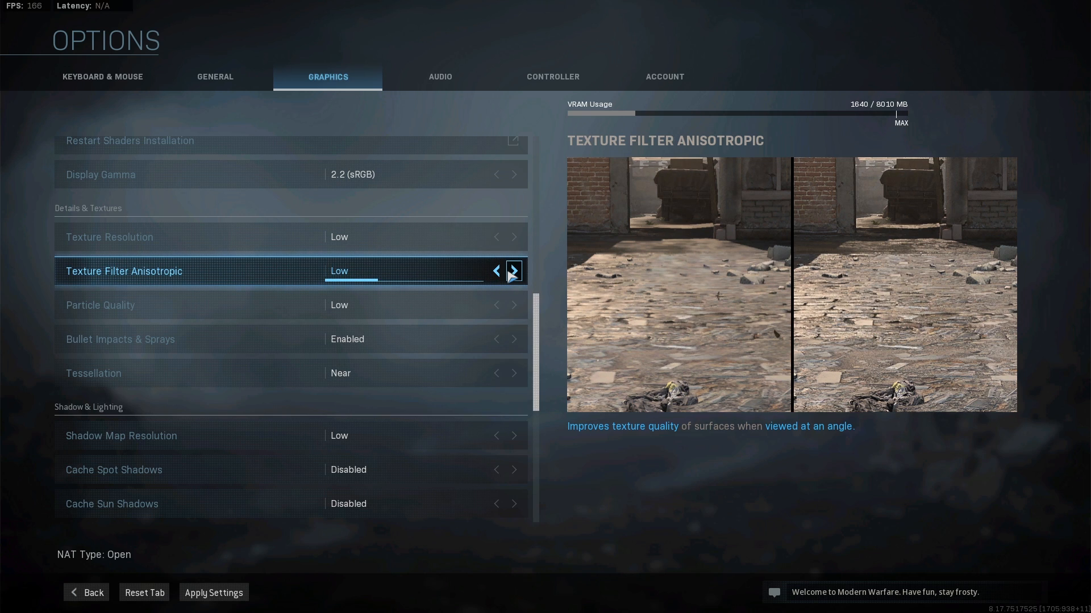
pyautogui.click(513, 272)
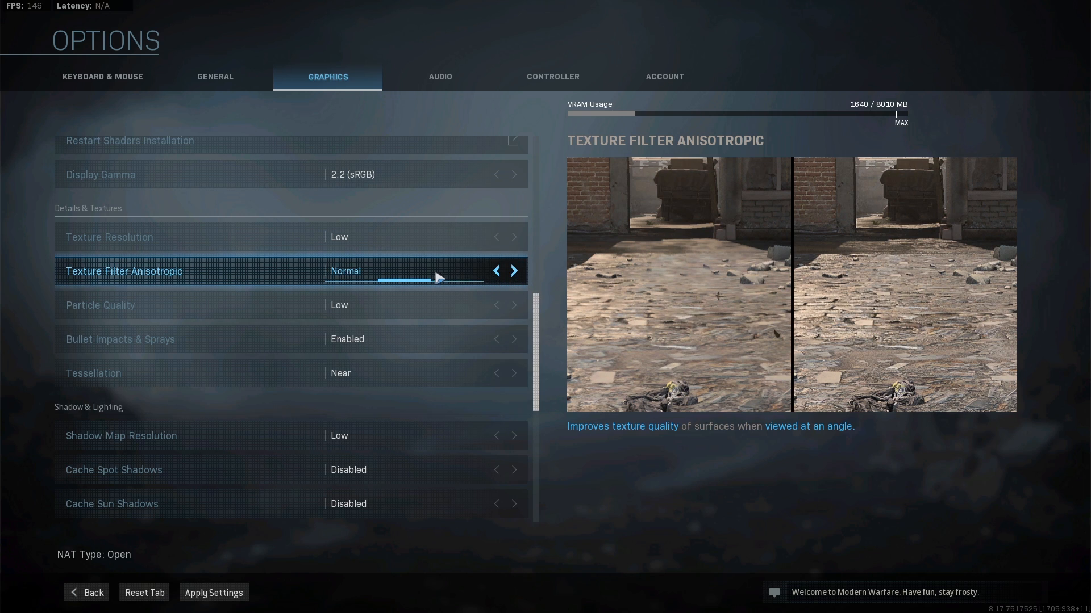
pyautogui.moveTo(761, 271)
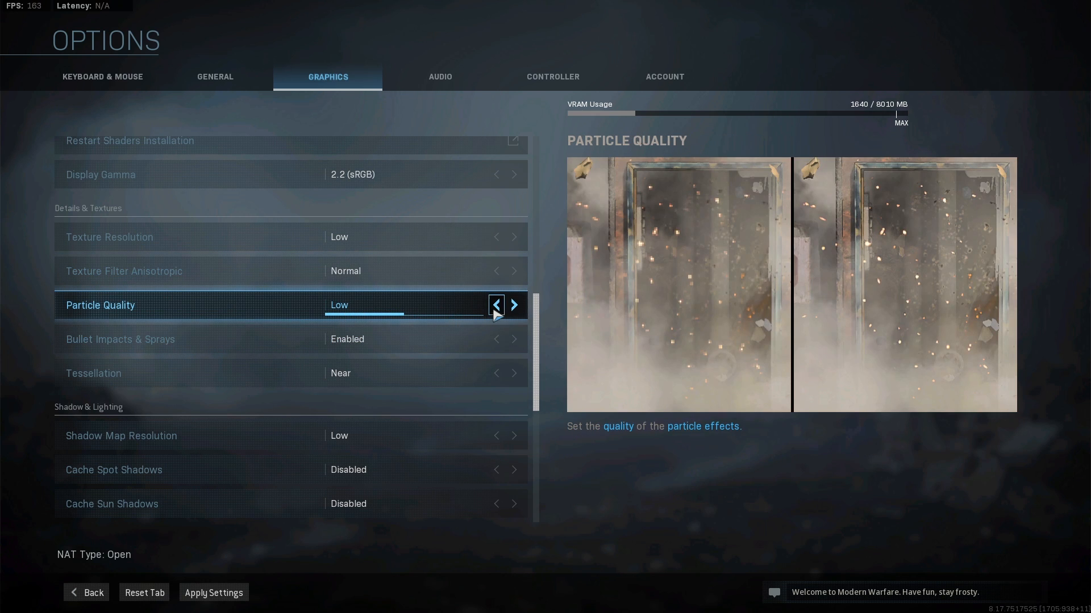
pyautogui.moveTo(534, 313)
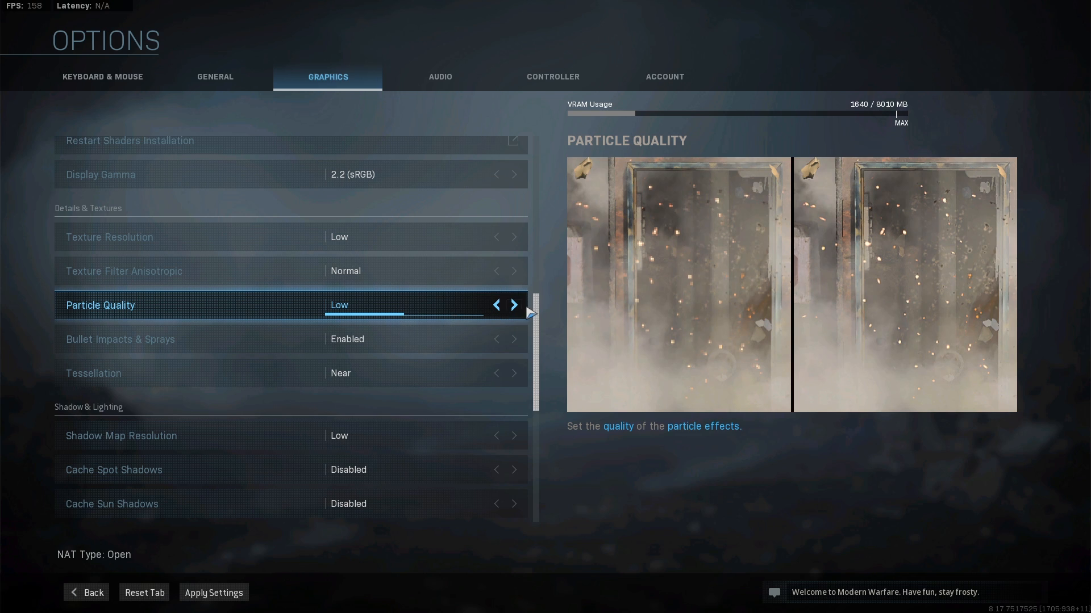
pyautogui.moveTo(402, 305)
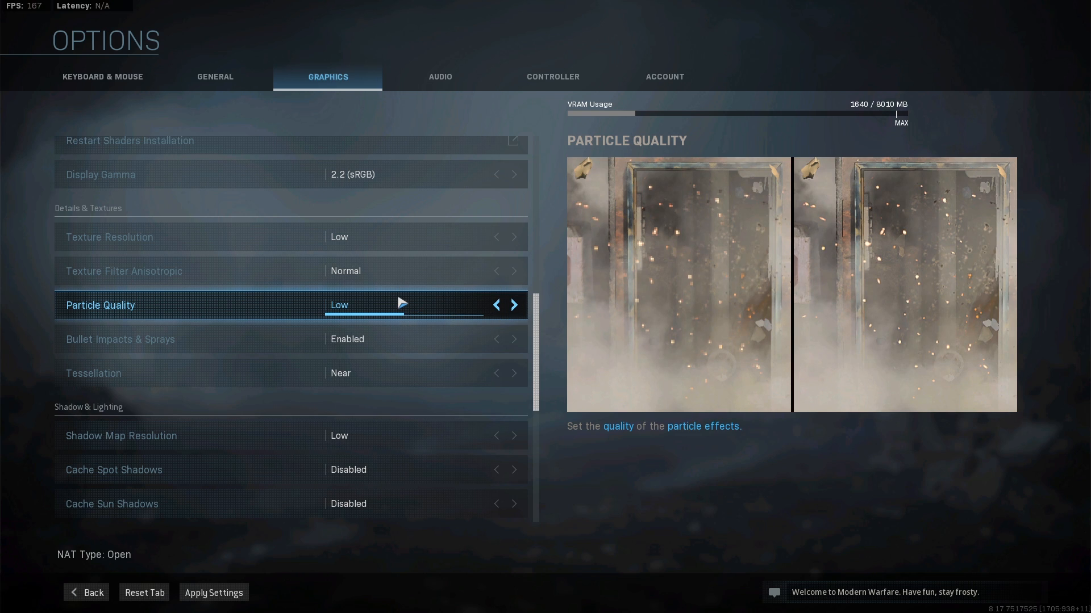
pyautogui.moveTo(451, 309)
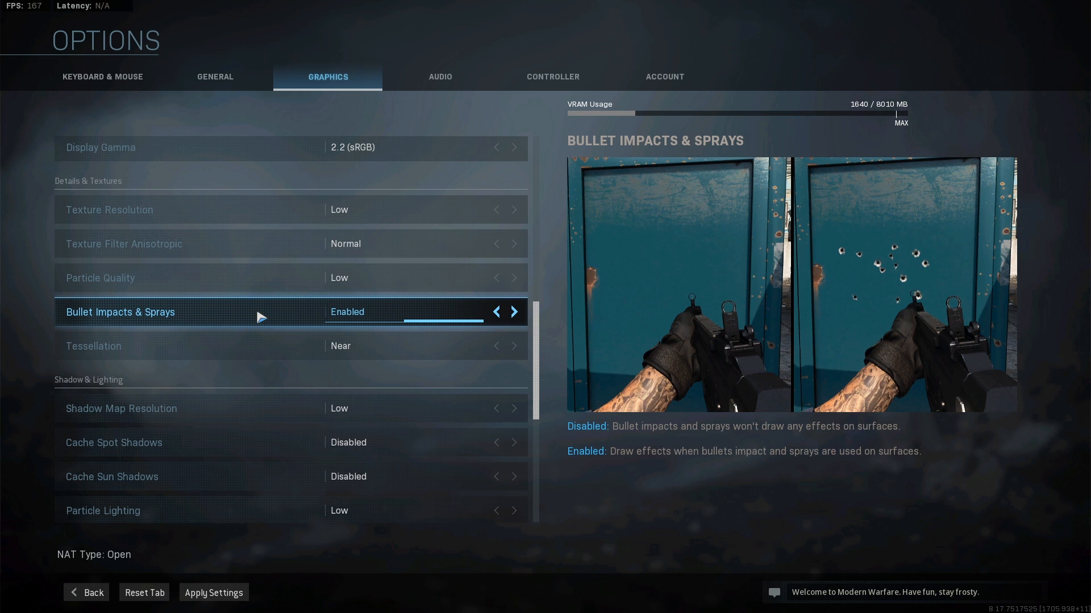
pyautogui.moveTo(314, 321)
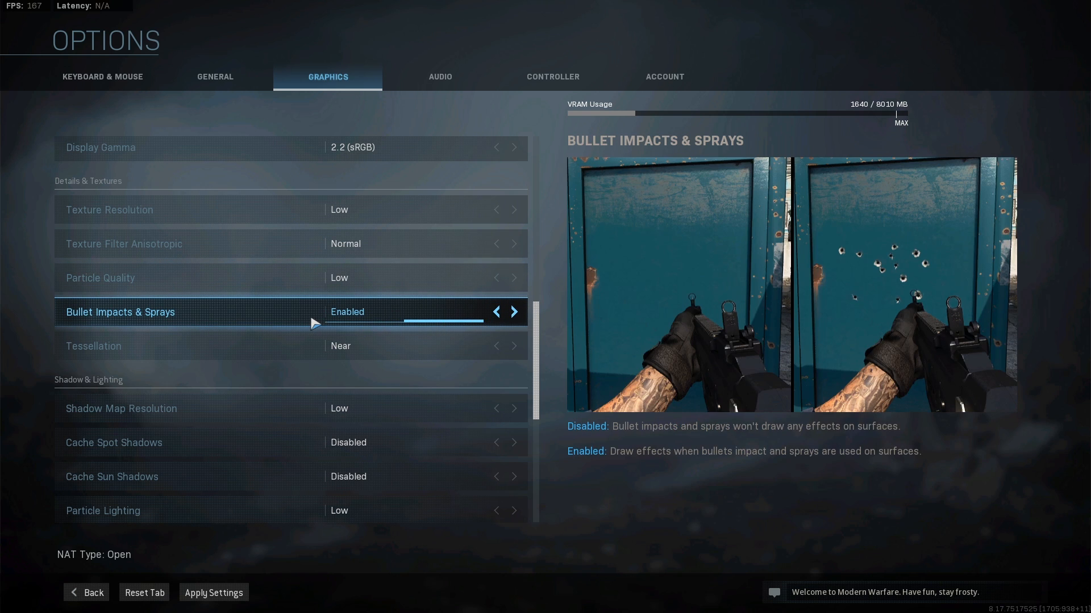
pyautogui.moveTo(292, 319)
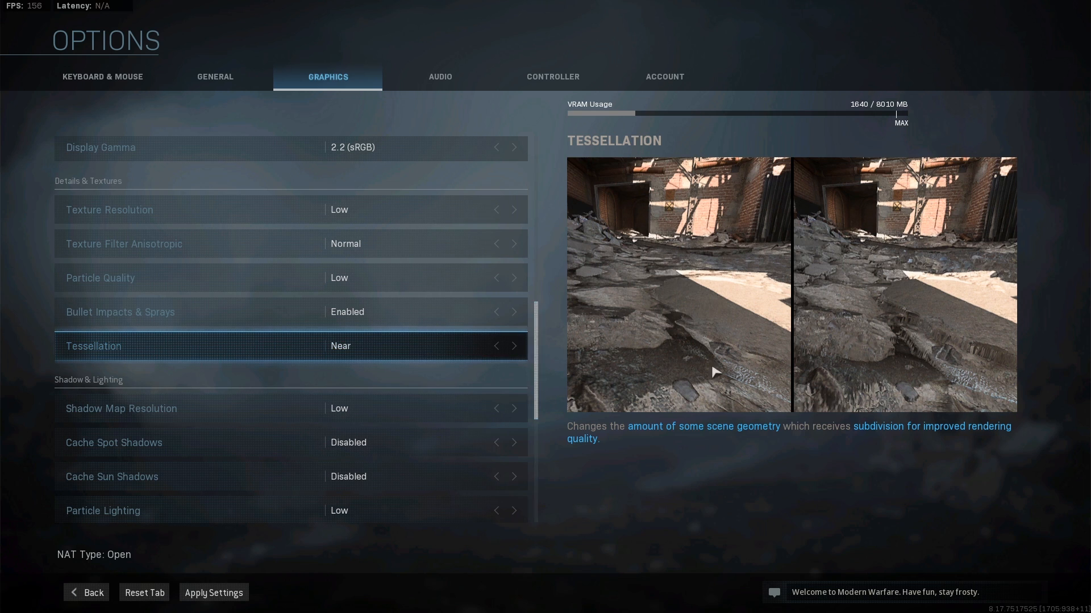
pyautogui.moveTo(846, 342)
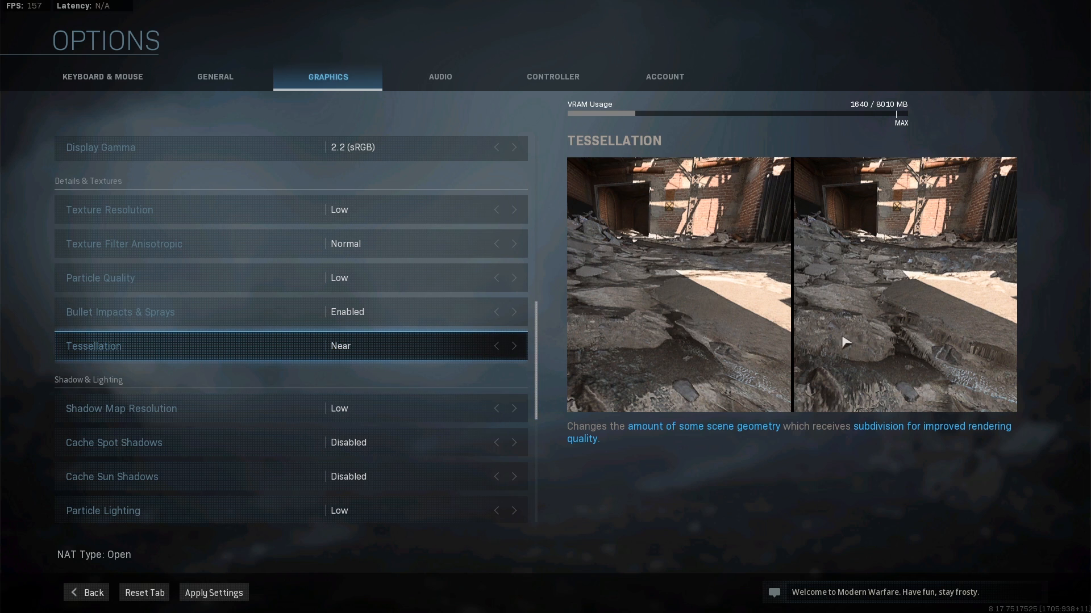
pyautogui.moveTo(946, 342)
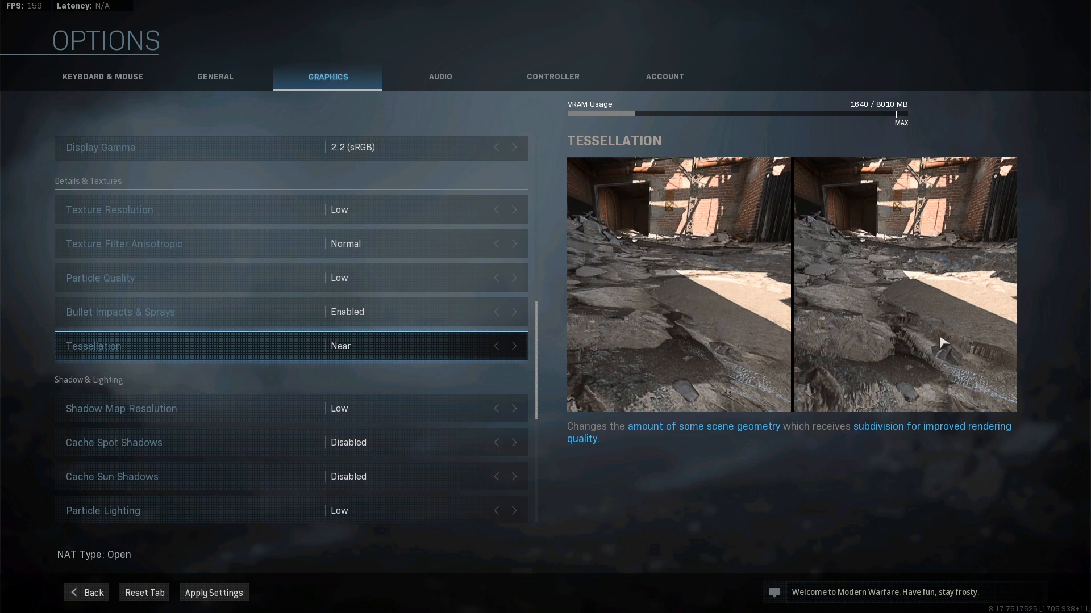
# Change Tessellation from Near to Disabled.
pyautogui.click(495, 345)
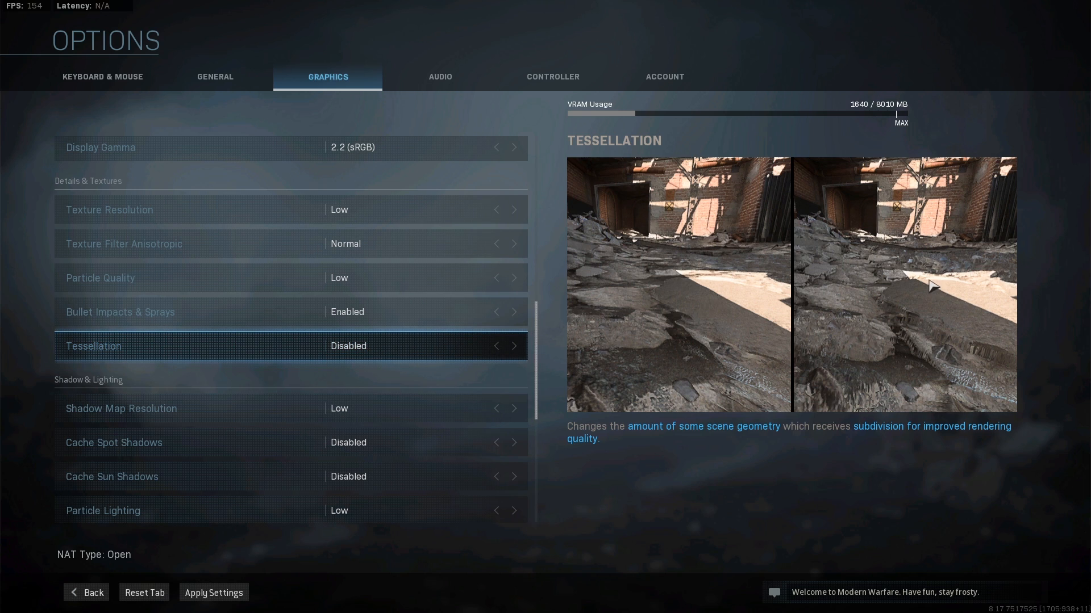
pyautogui.moveTo(867, 292)
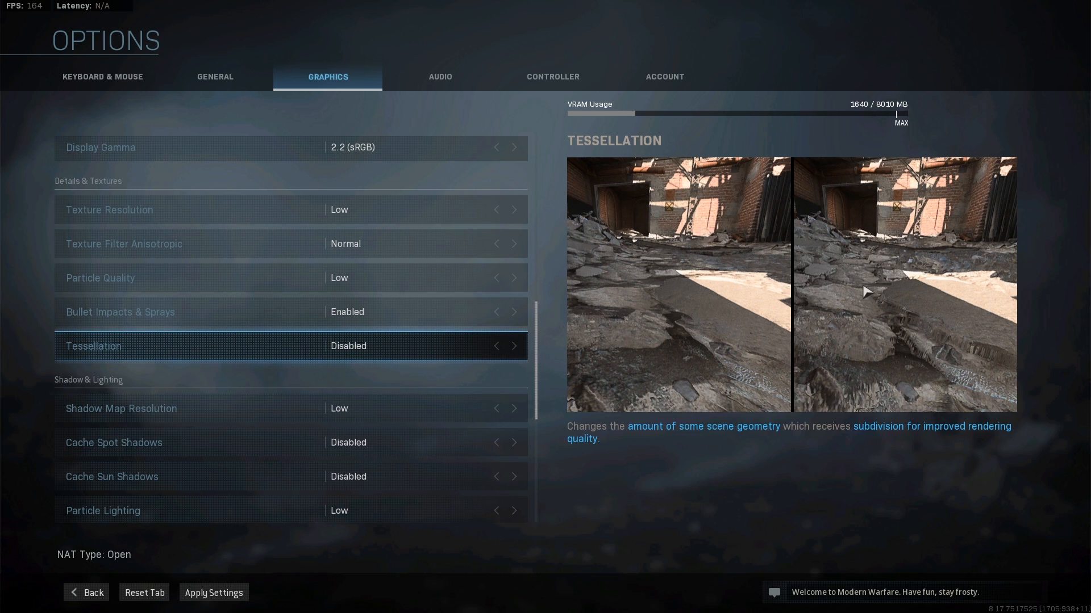
pyautogui.moveTo(900, 324)
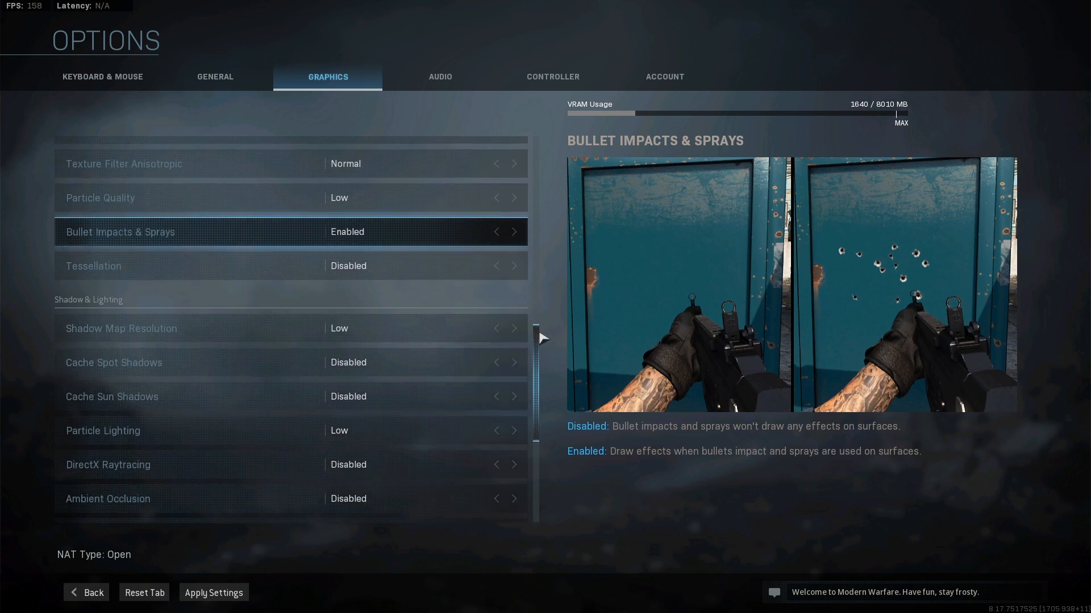
pyautogui.scroll(-3)
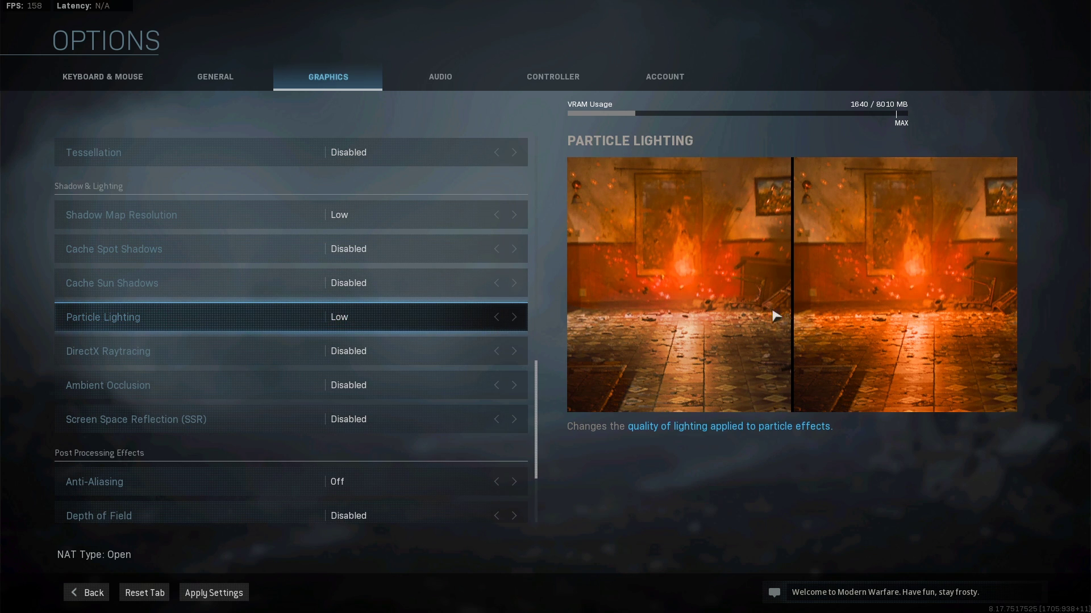
pyautogui.moveTo(755, 205)
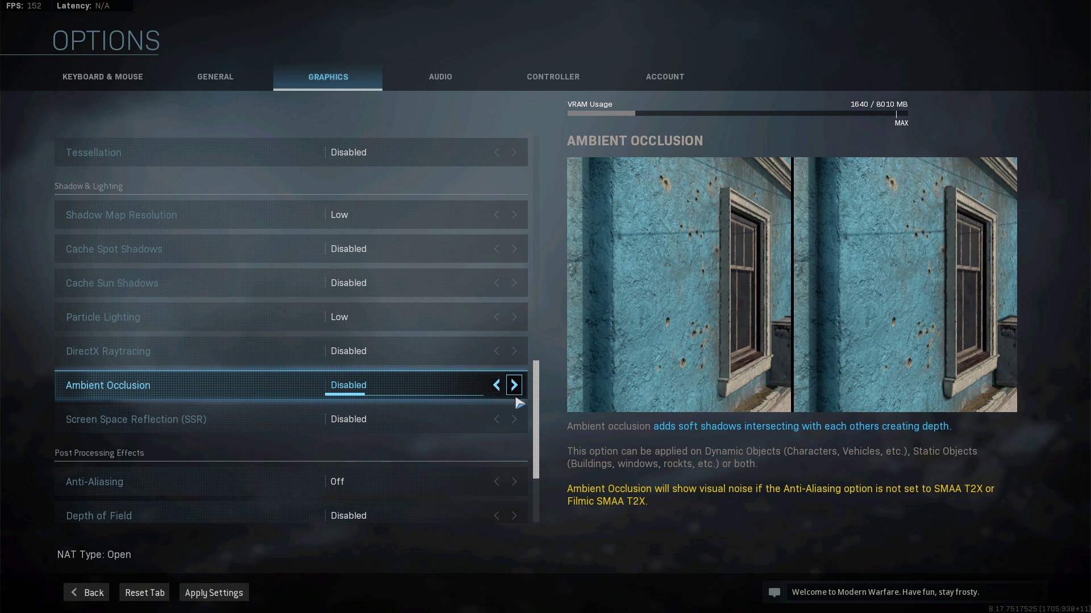
pyautogui.scroll(-3)
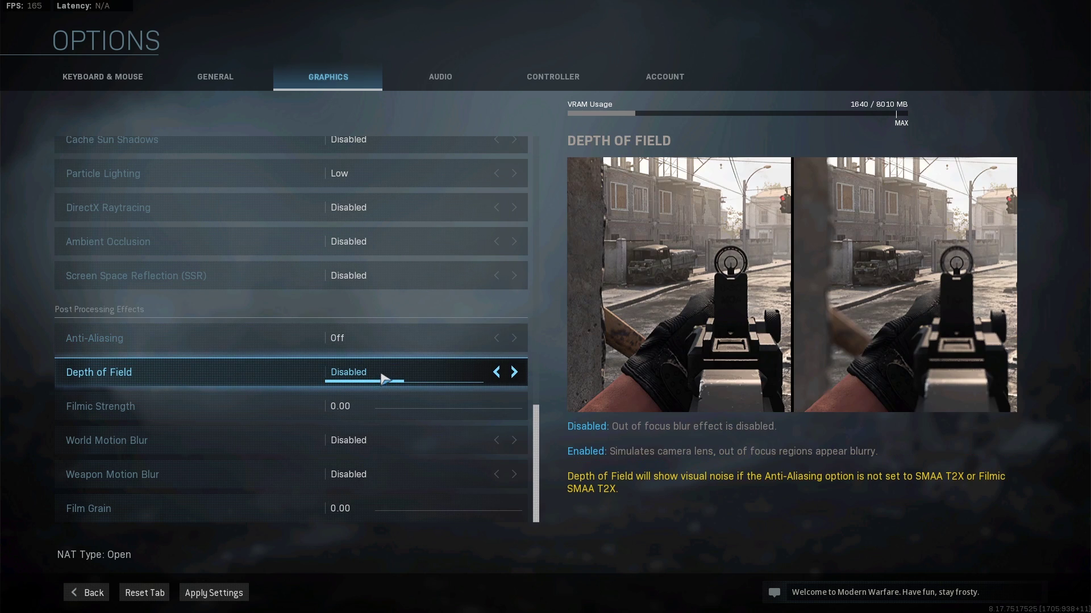
pyautogui.moveTo(593, 401)
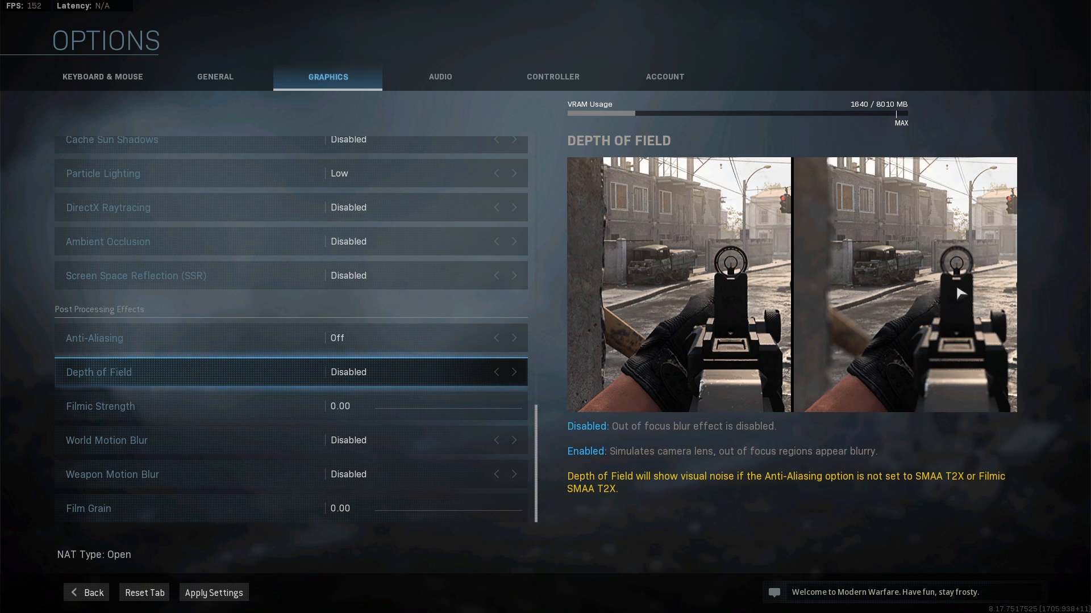
pyautogui.moveTo(665, 332)
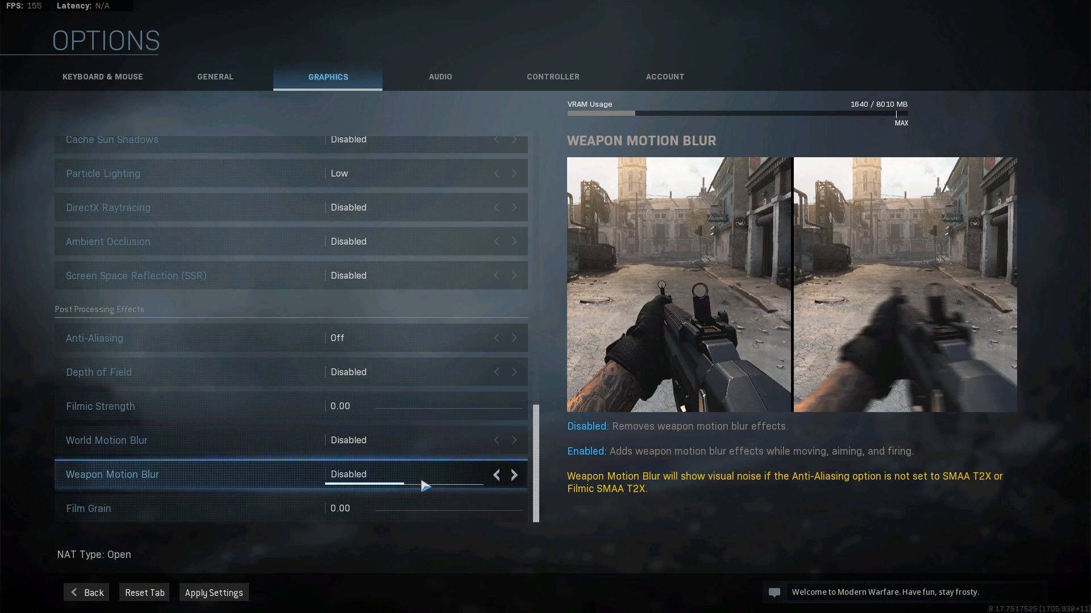
pyautogui.moveTo(935, 326)
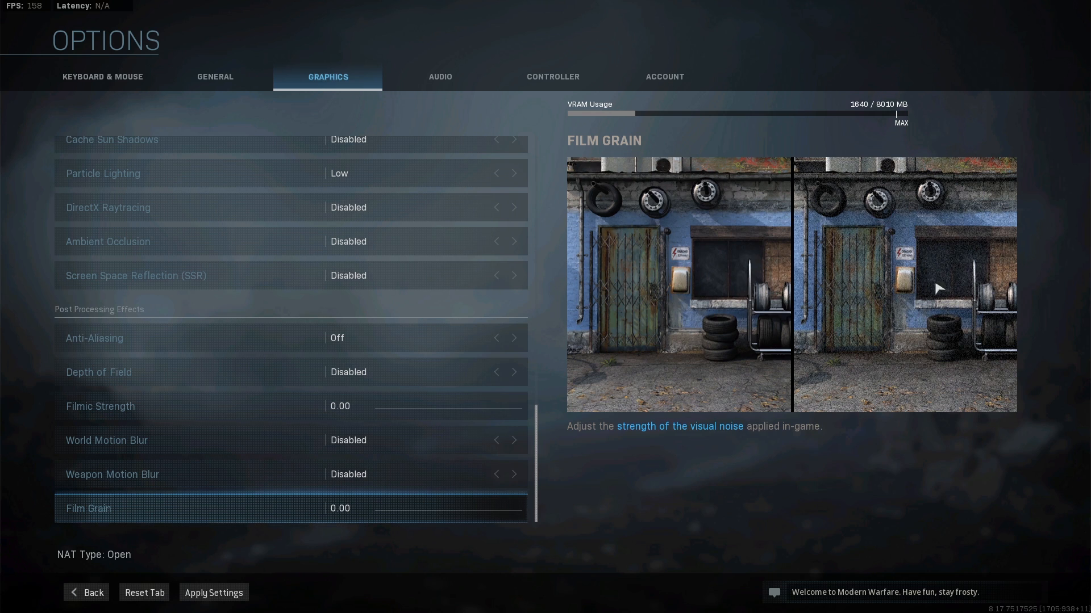
pyautogui.moveTo(922, 316)
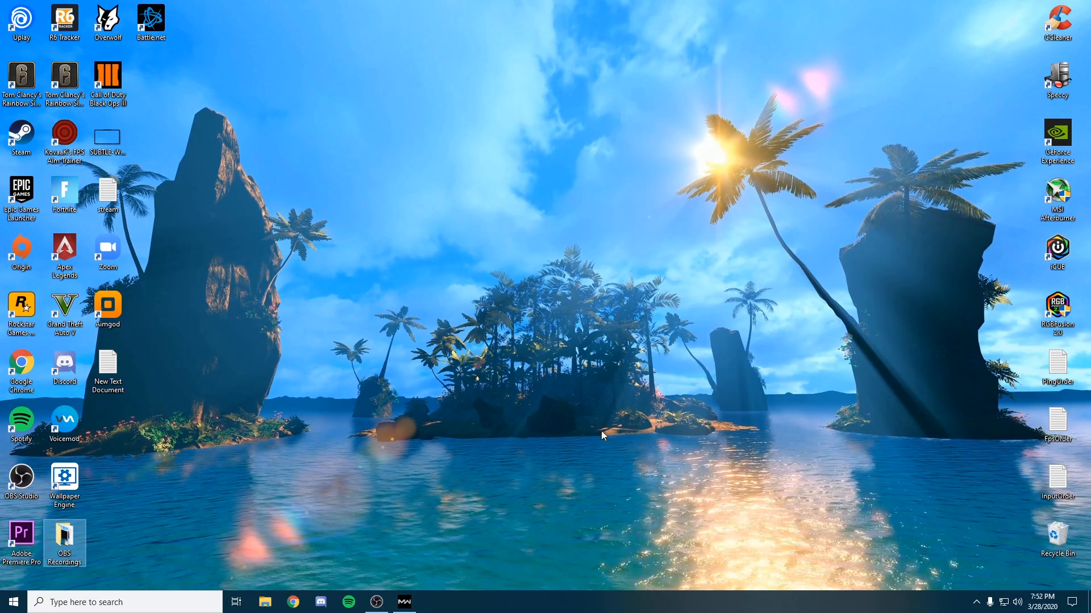
pyautogui.moveTo(421, 410)
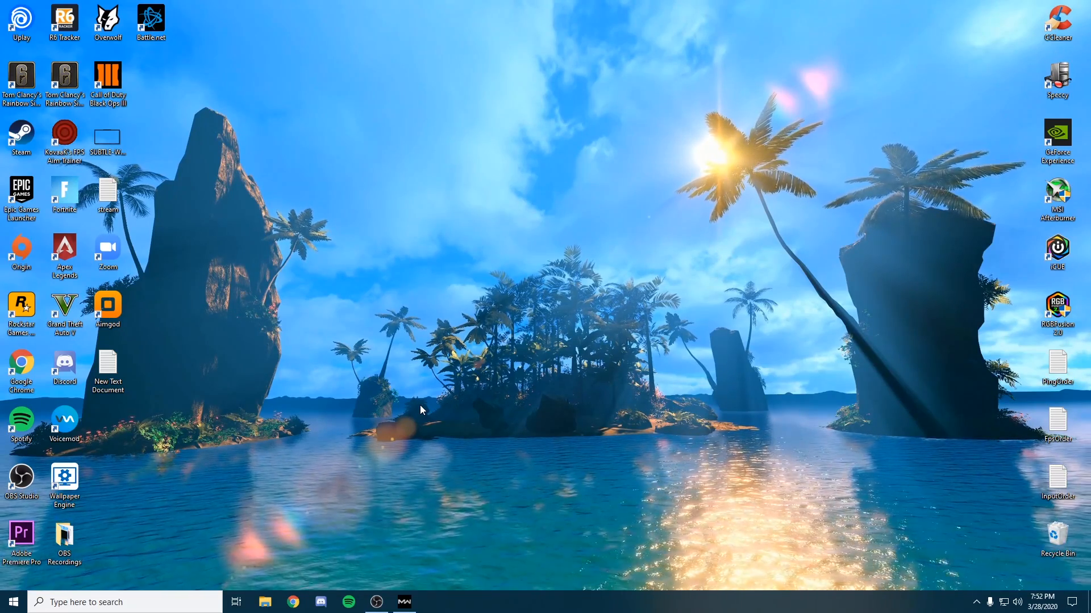
pyautogui.moveTo(400, 549)
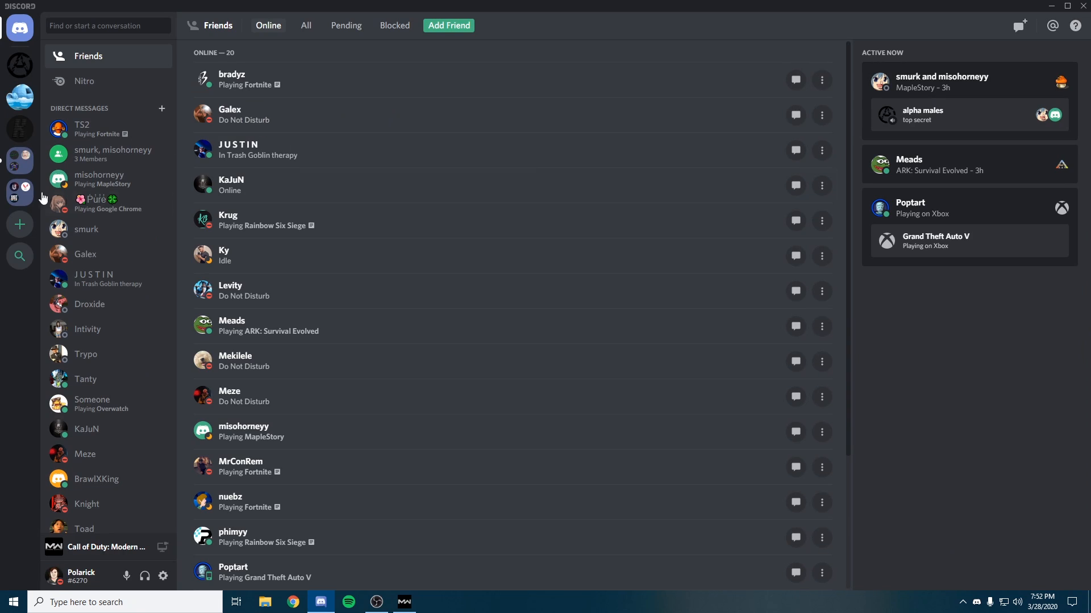
# Browse the Polarick's Igloo server's announcements, pc-questions, self-promo and clips-and-memes channels, ending on general-chat.
pyautogui.click(19, 98)
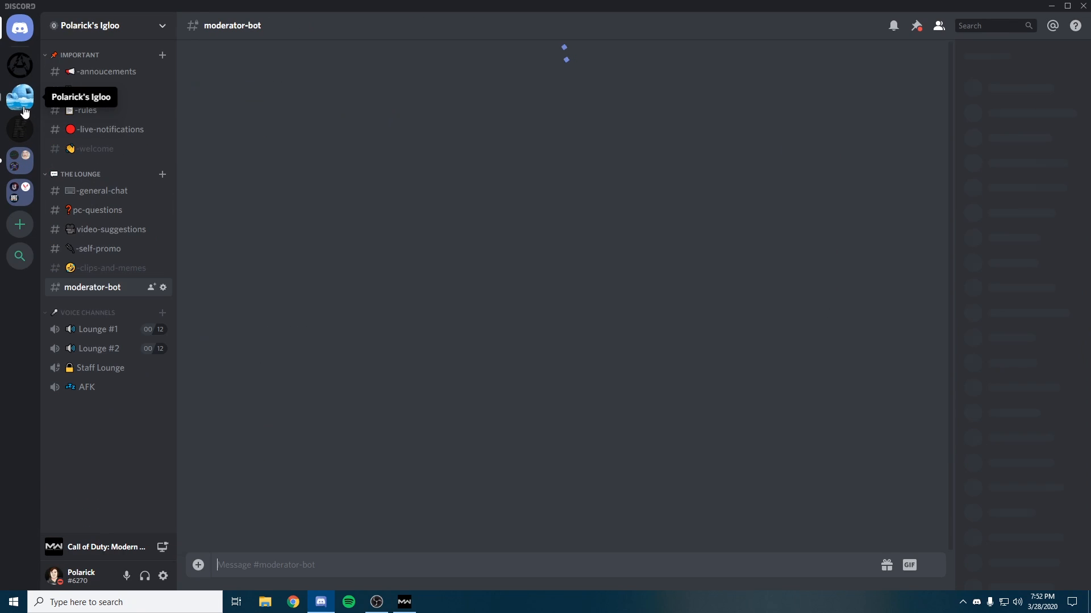
pyautogui.click(106, 71)
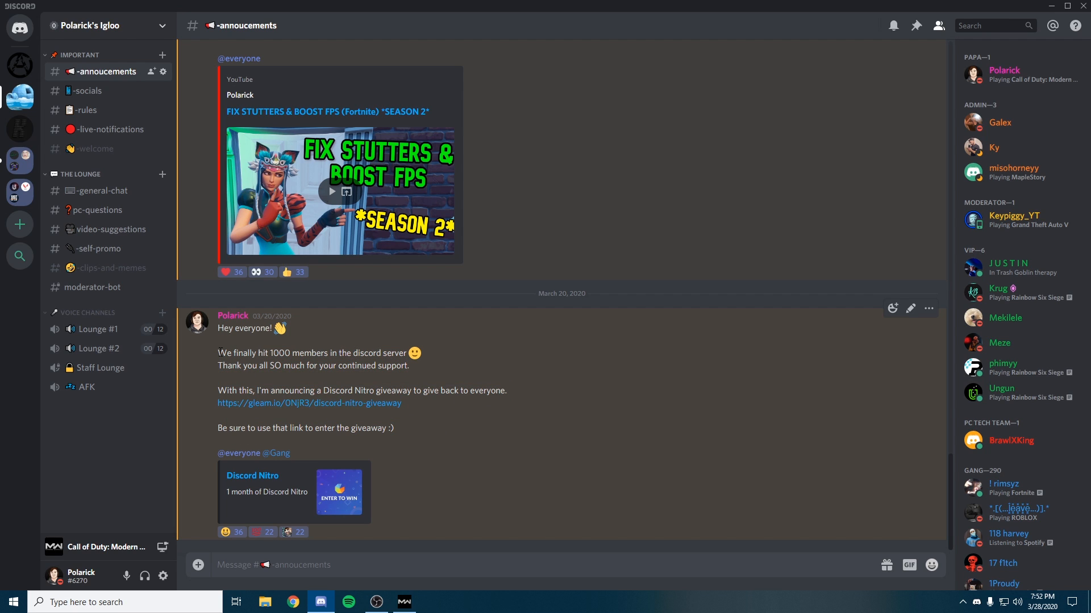
pyautogui.moveTo(219, 368)
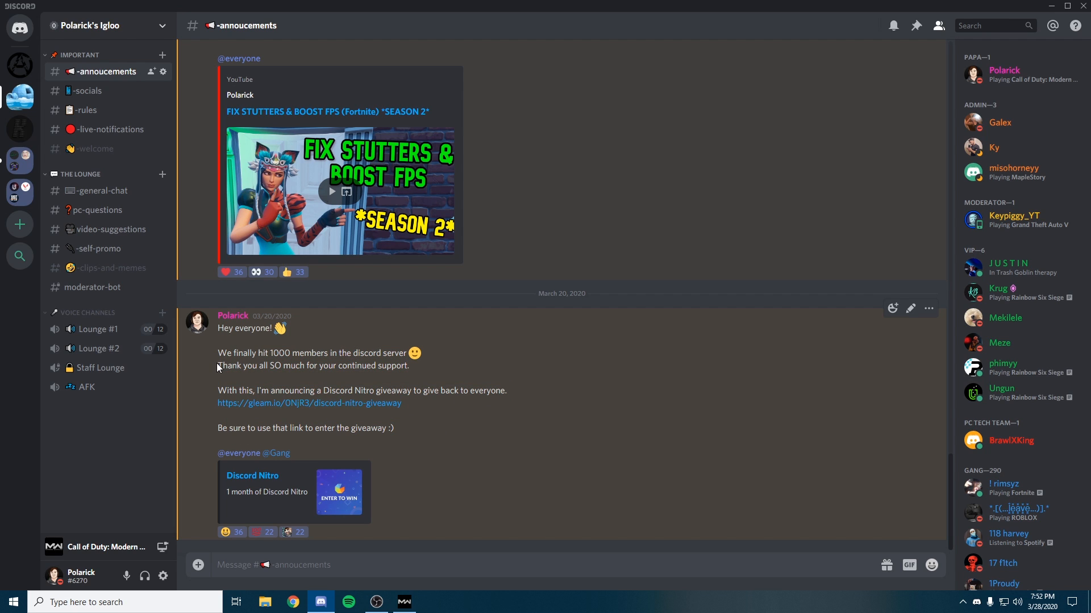
pyautogui.moveTo(428, 433)
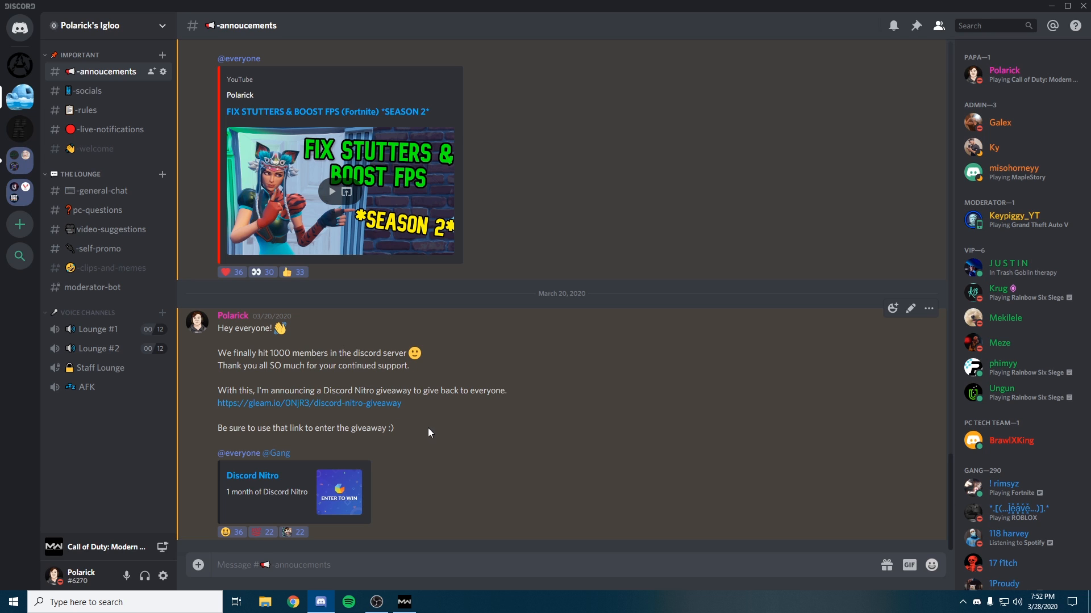
pyautogui.moveTo(700, 448)
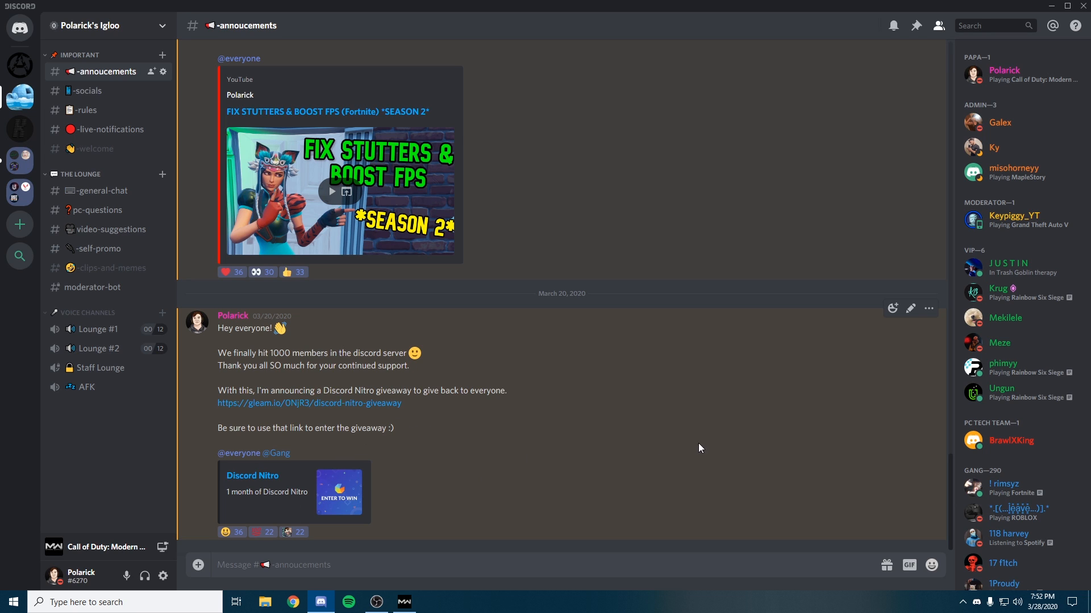
pyautogui.click(99, 209)
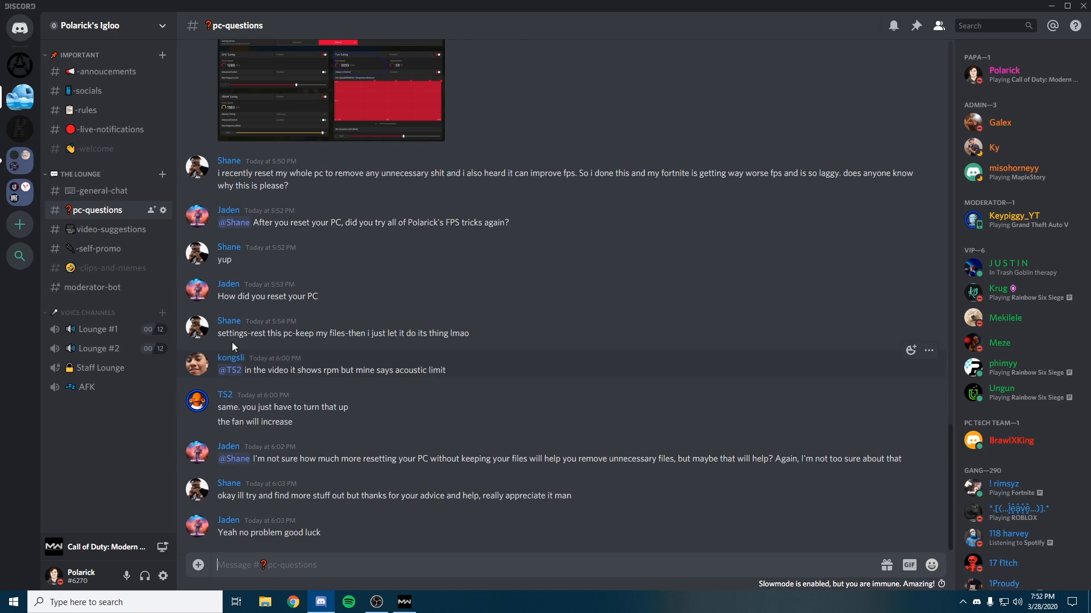
pyautogui.click(101, 190)
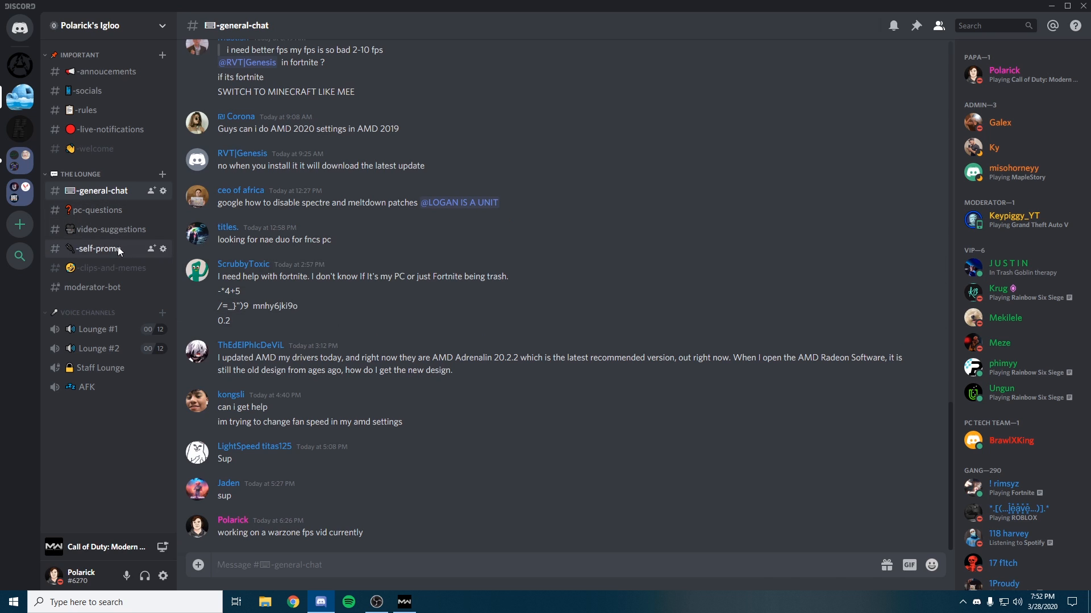
pyautogui.click(97, 248)
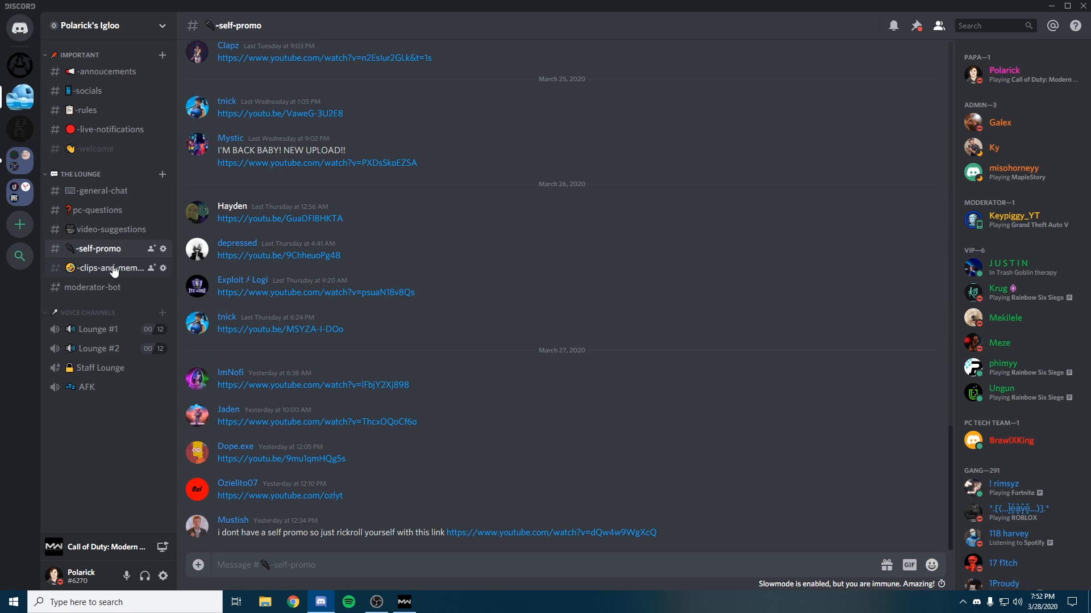
pyautogui.click(109, 268)
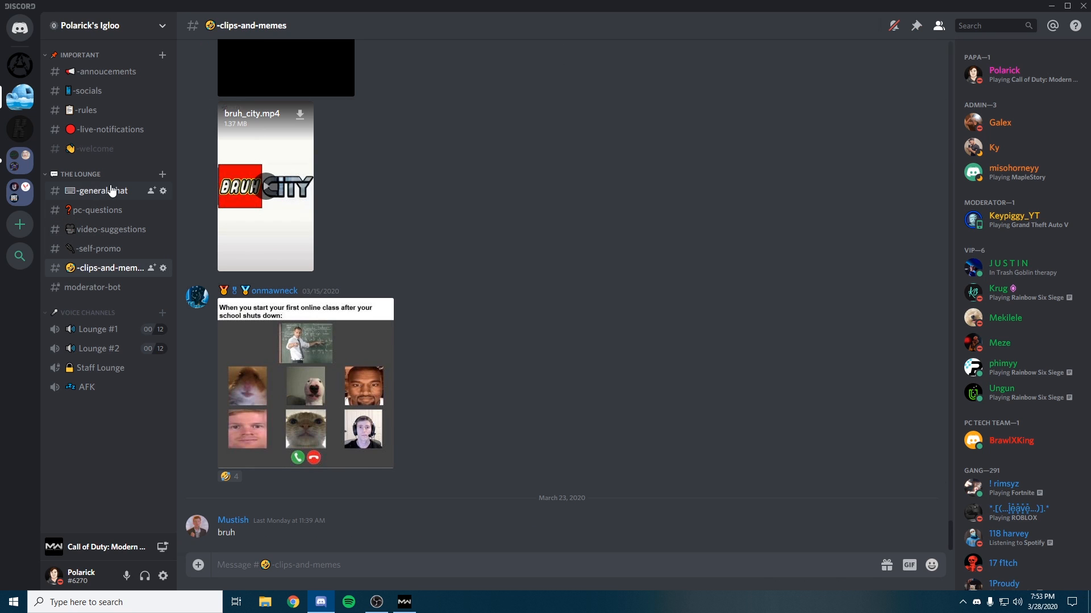
pyautogui.click(100, 190)
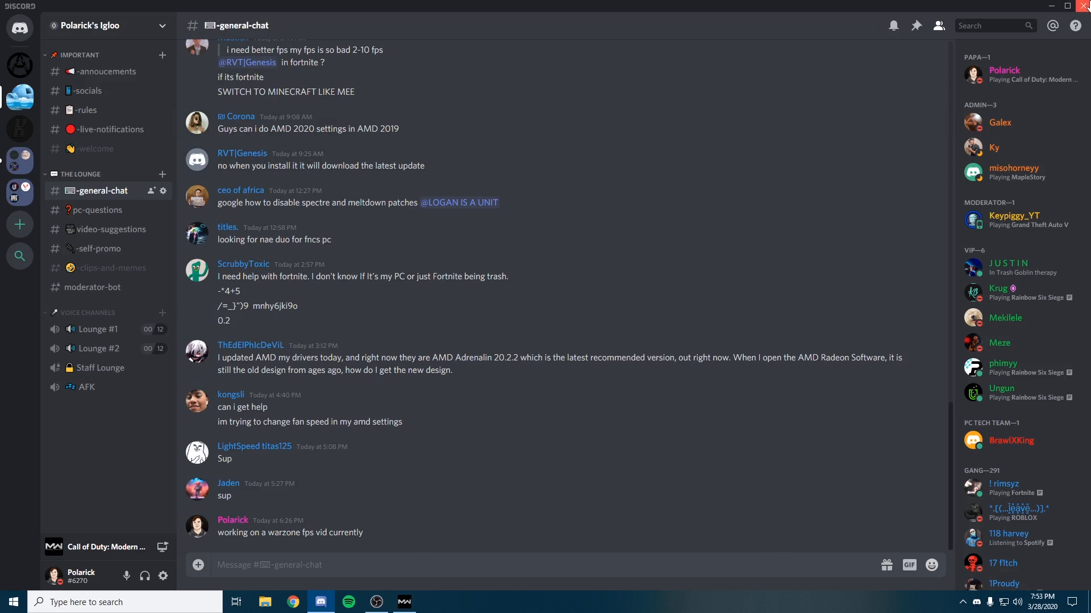